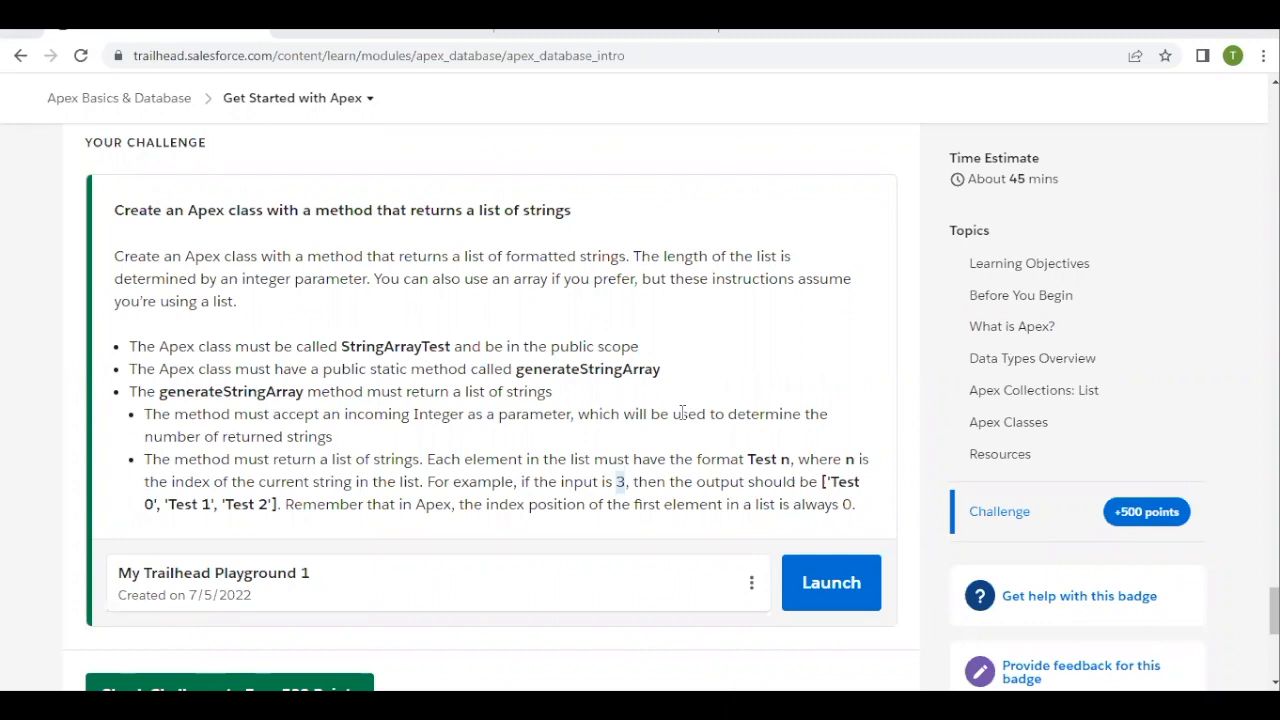
Step: Note example input 3 and method generateStringArray, then launch the playground's Developer Console
{"action": "double_click", "coordinate": [394, 346]}
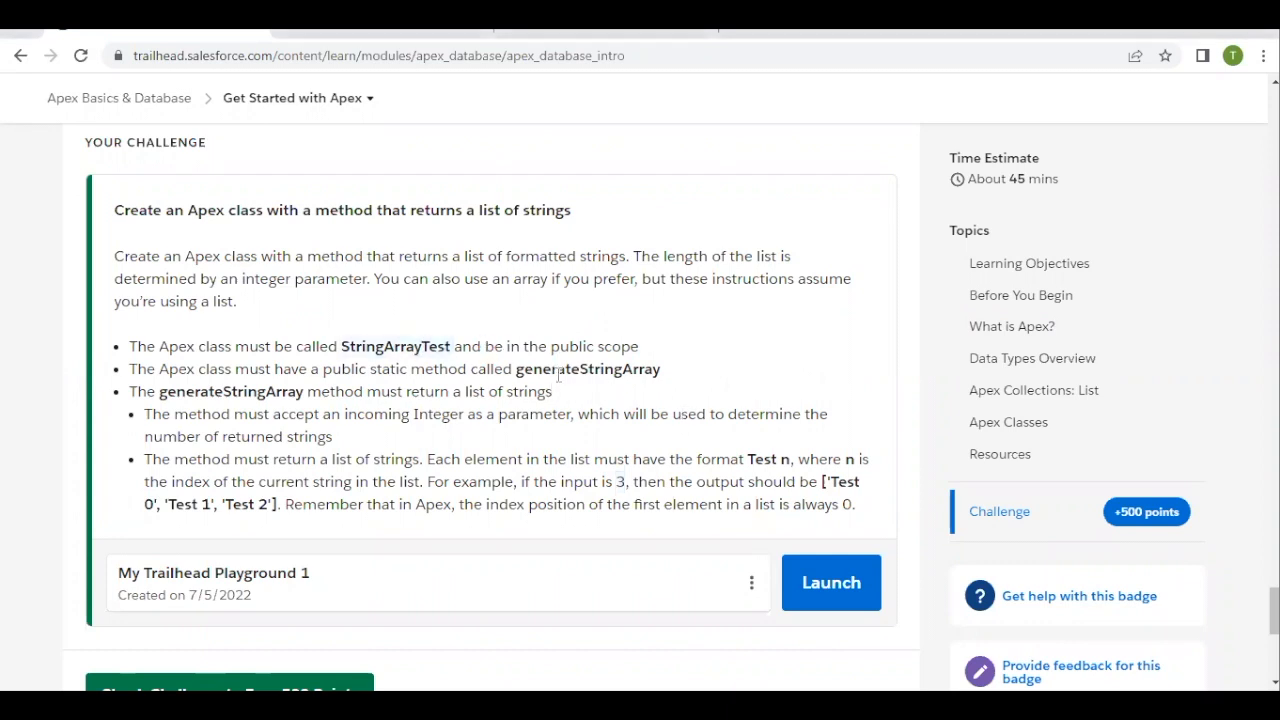
{"action": "double_click", "coordinate": [588, 369]}
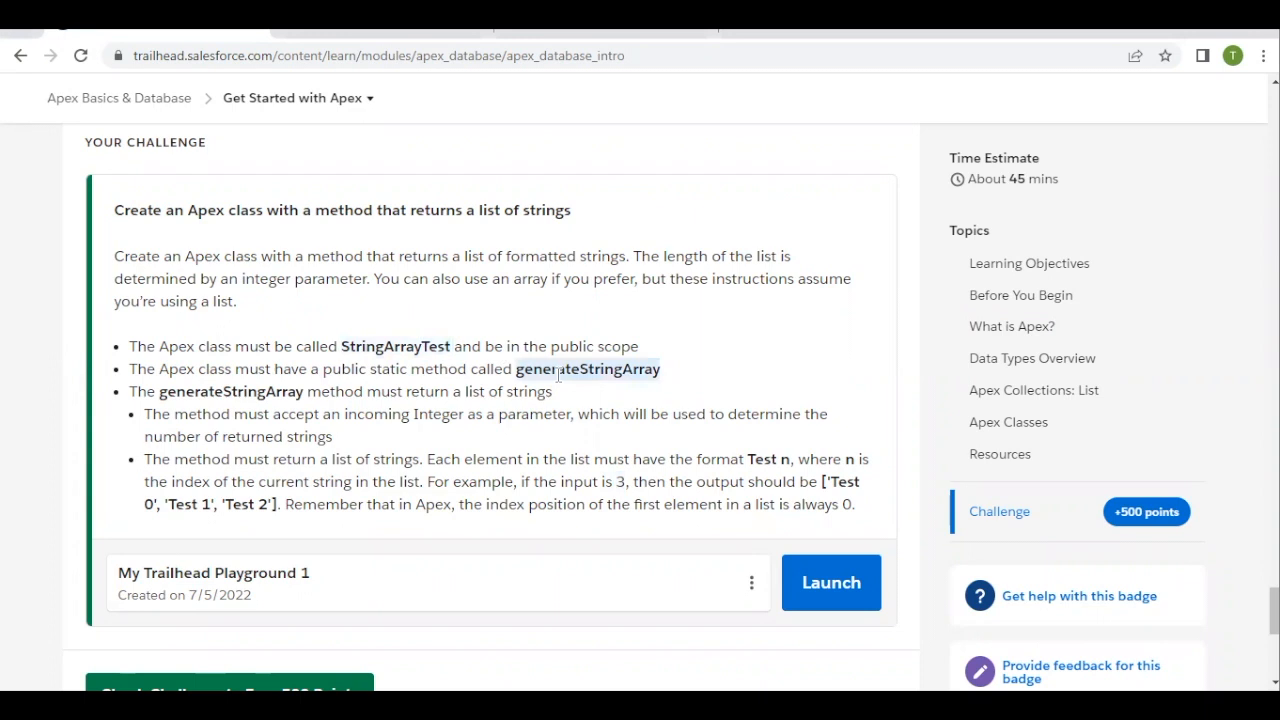
{"action": "mouse_move", "coordinate": [505, 390]}
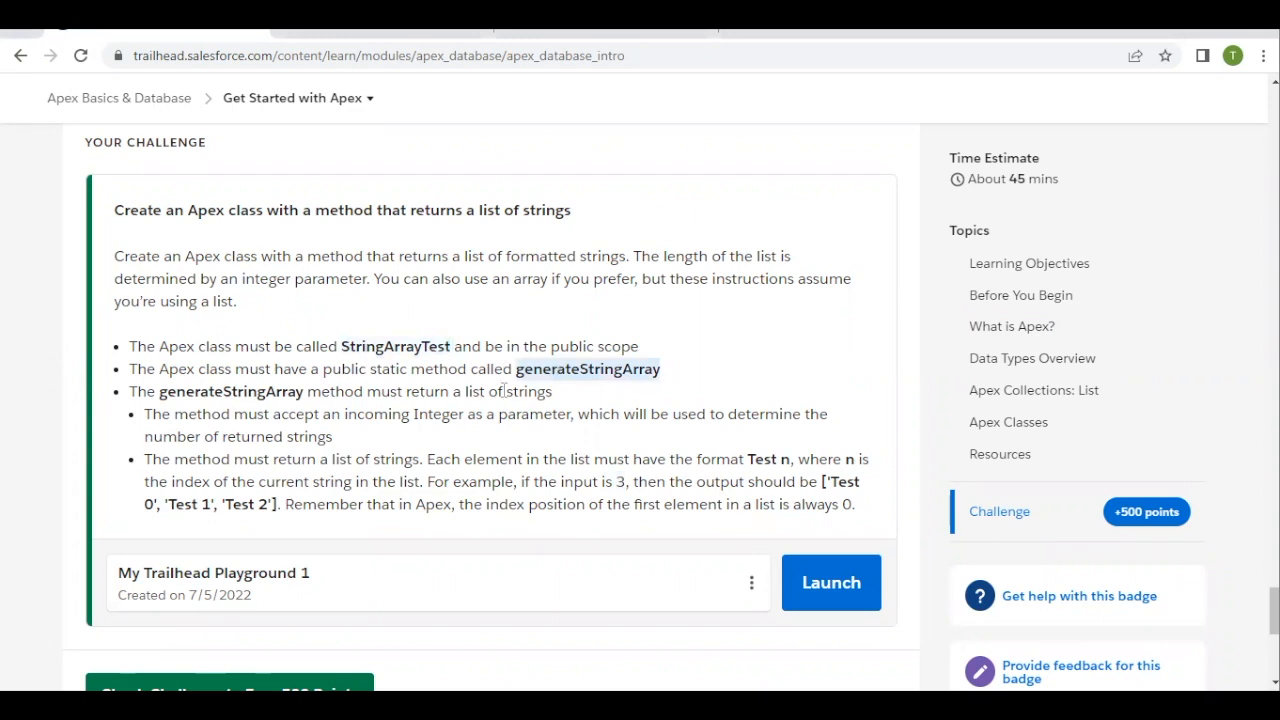
{"action": "mouse_move", "coordinate": [505, 391]}
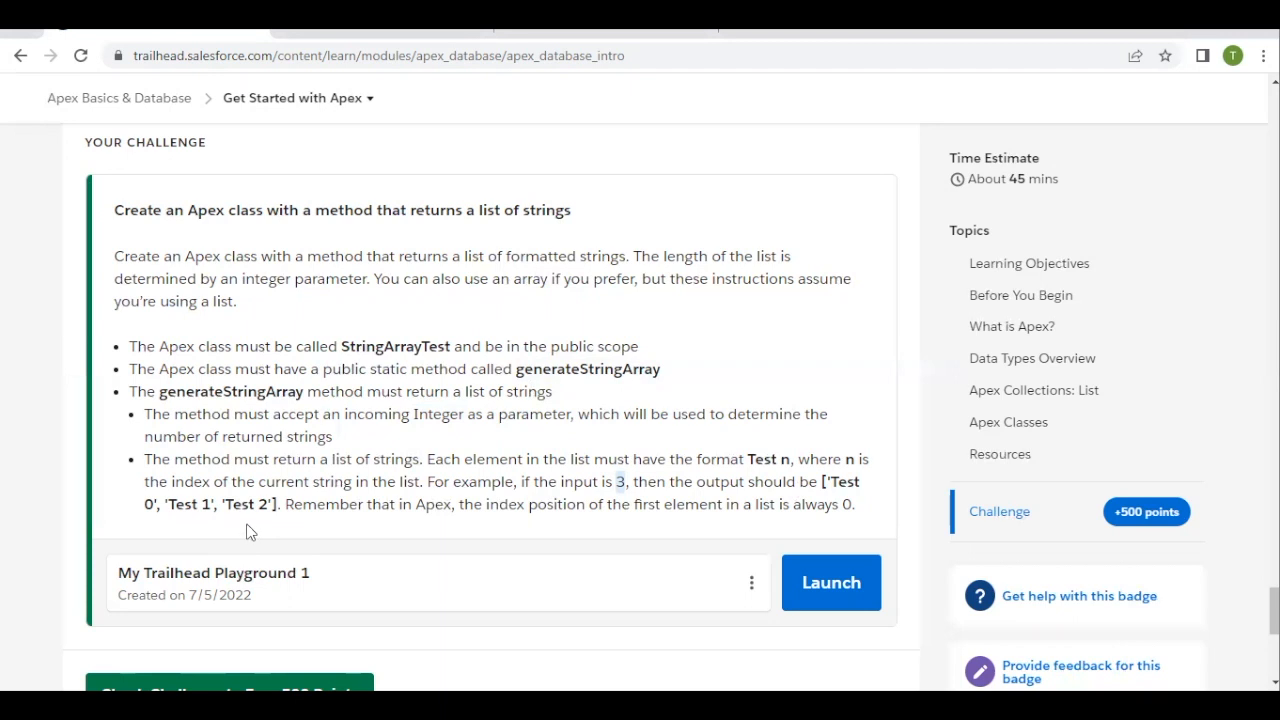
{"action": "mouse_move", "coordinate": [637, 483]}
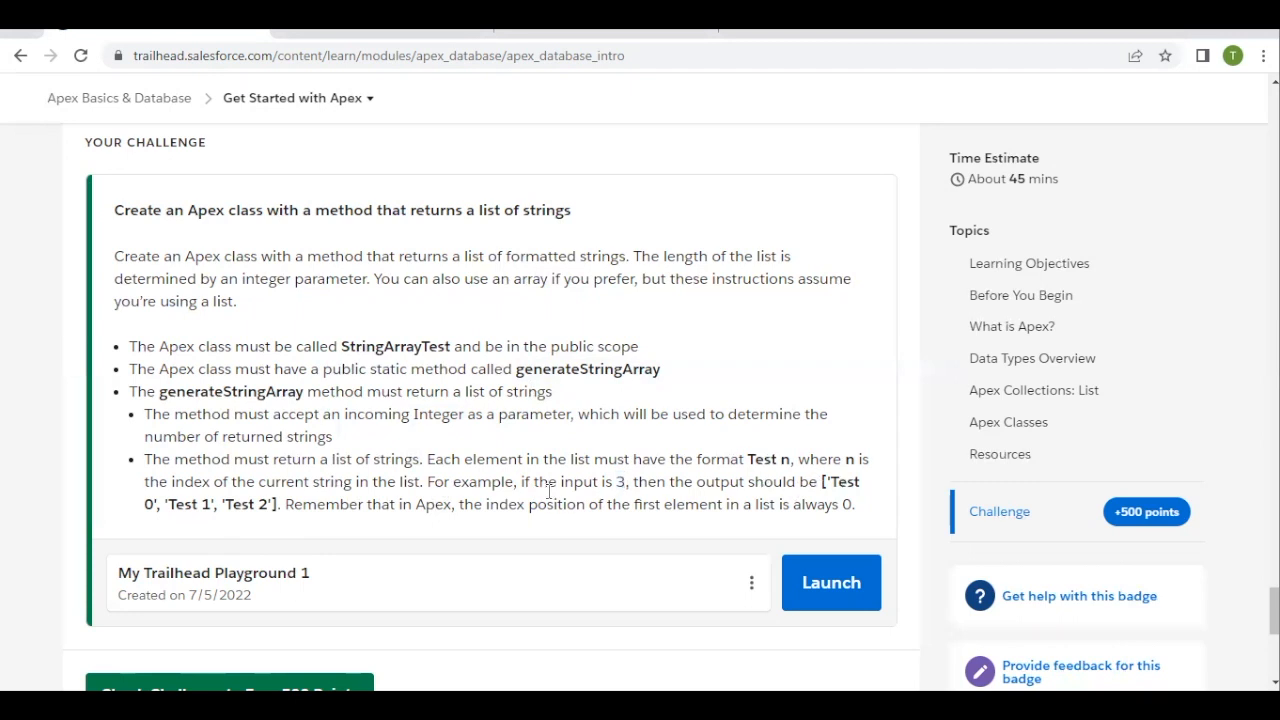
{"action": "mouse_move", "coordinate": [746, 477]}
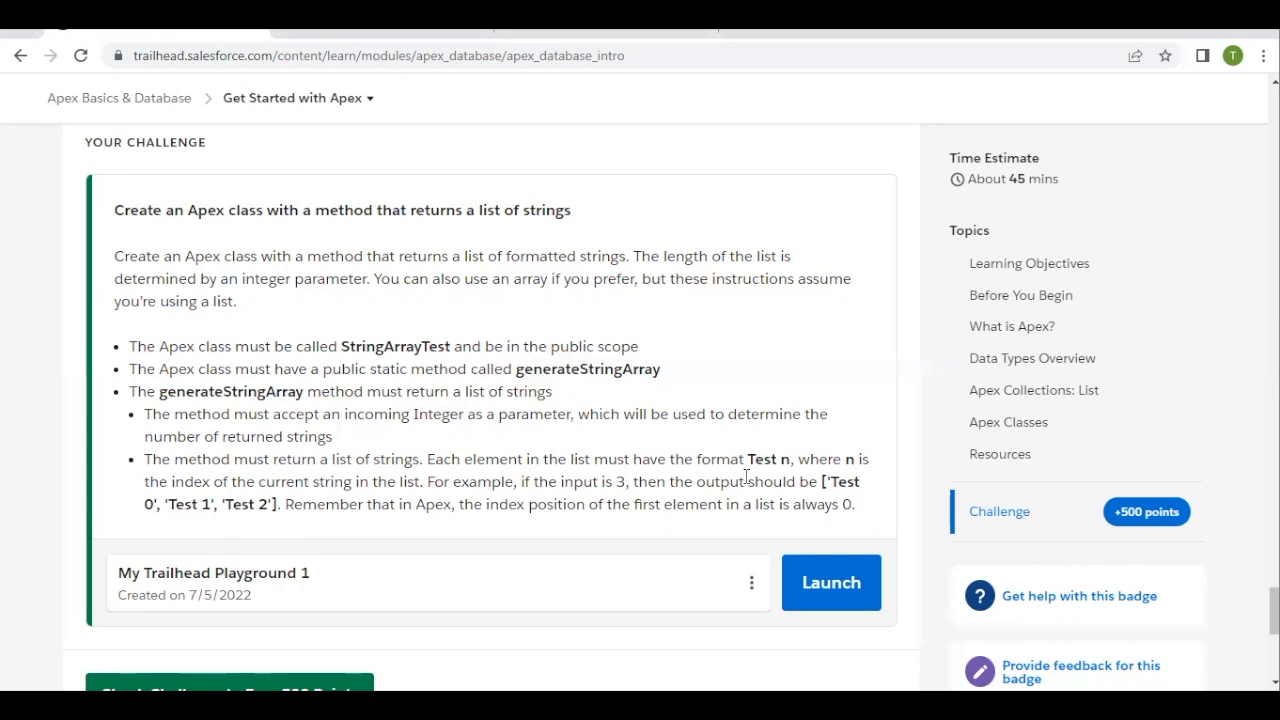
{"action": "mouse_move", "coordinate": [657, 500]}
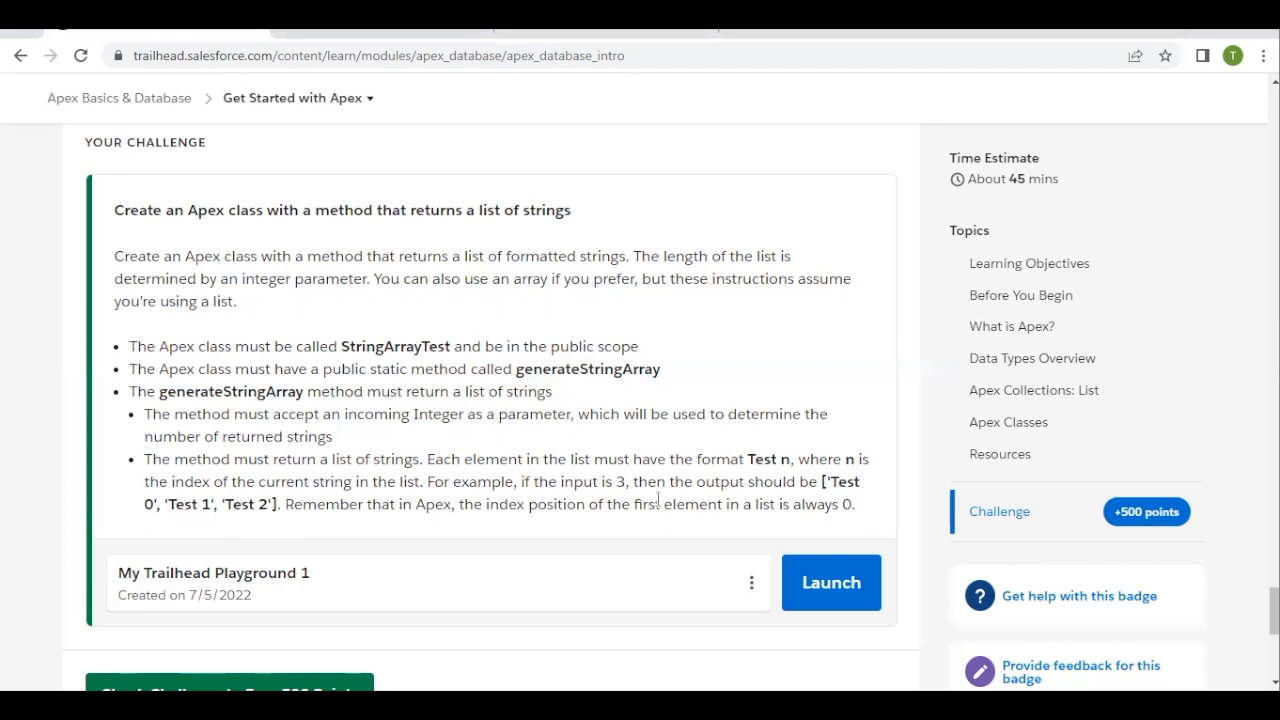
{"action": "mouse_move", "coordinate": [658, 500]}
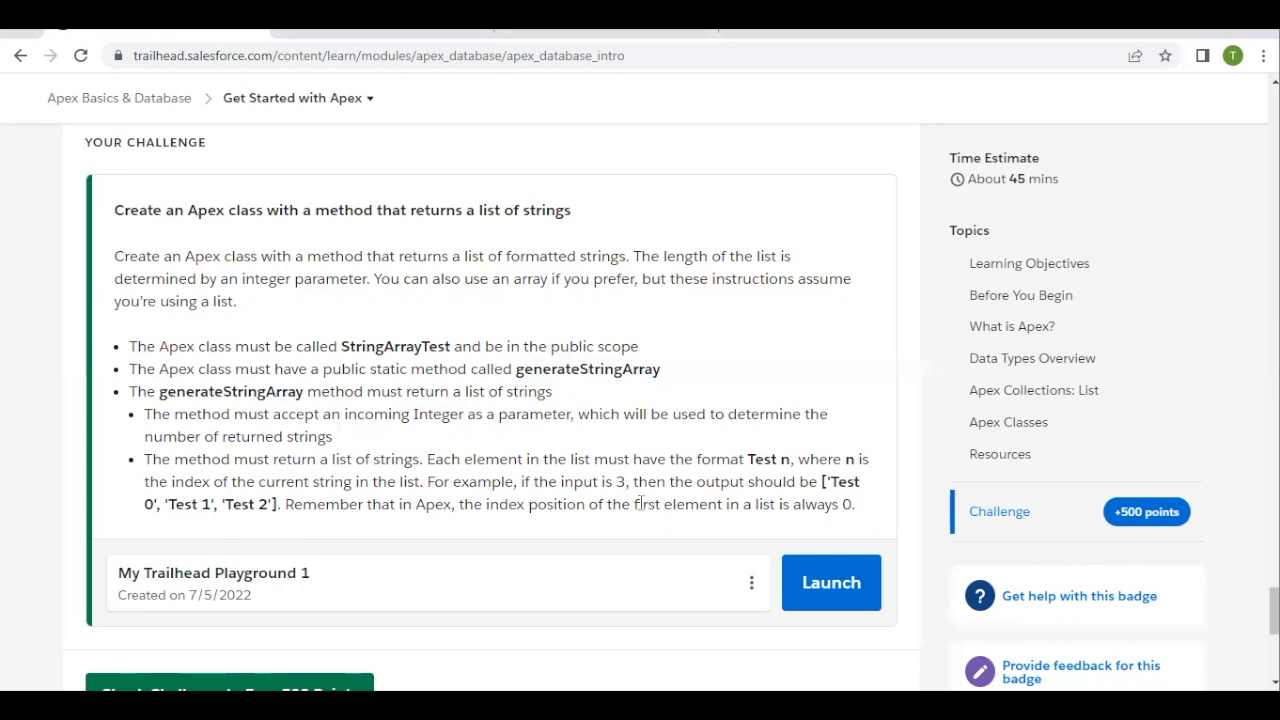
{"action": "mouse_move", "coordinate": [545, 453]}
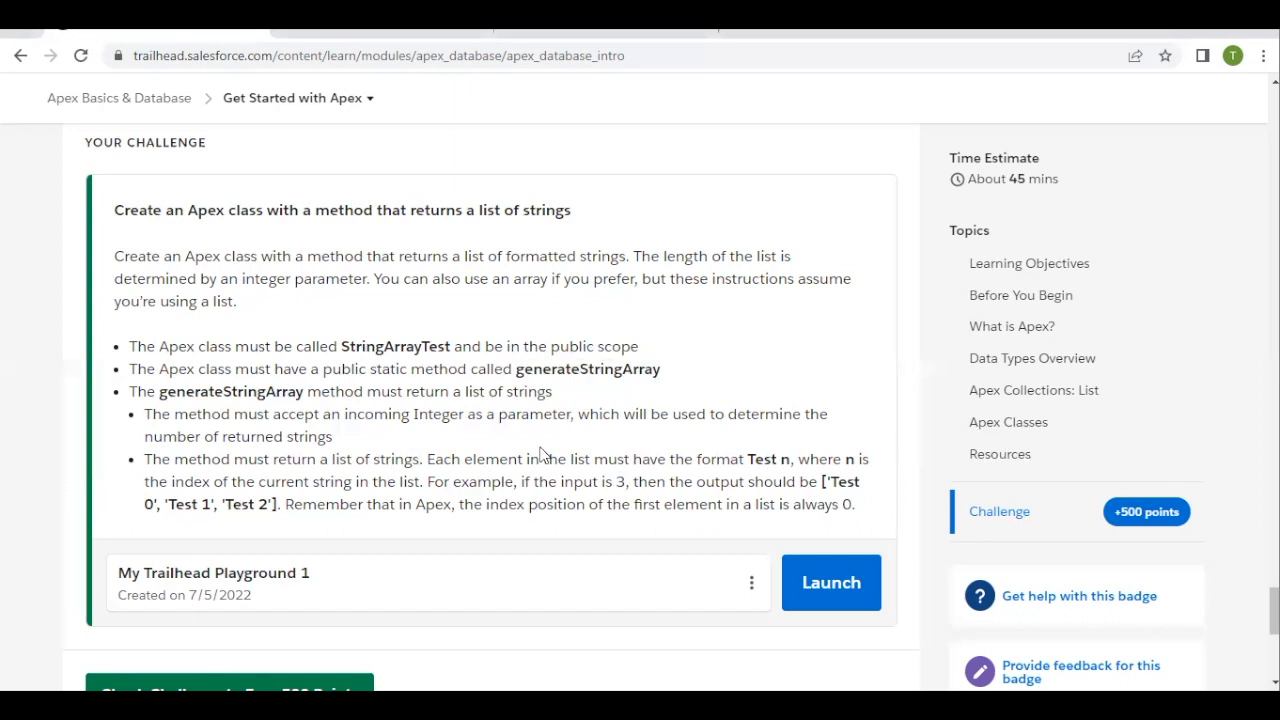
{"action": "mouse_move", "coordinate": [710, 562]}
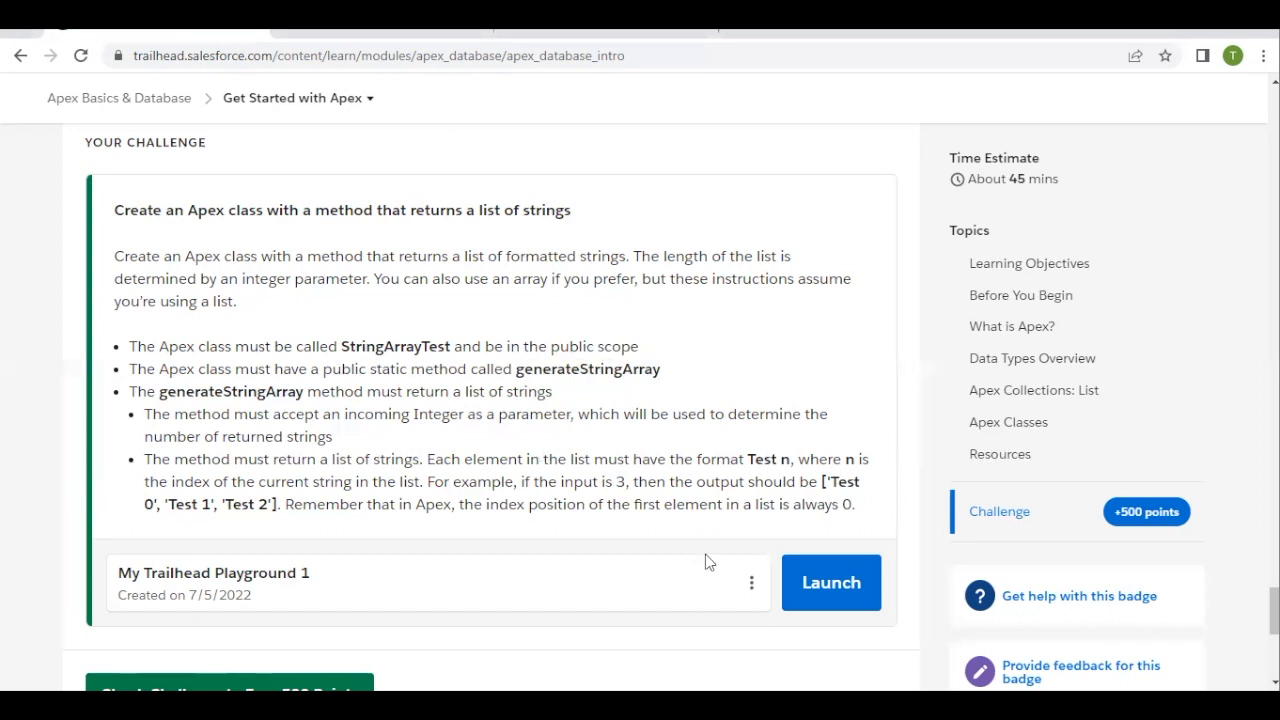
{"action": "left_click", "coordinate": [831, 582]}
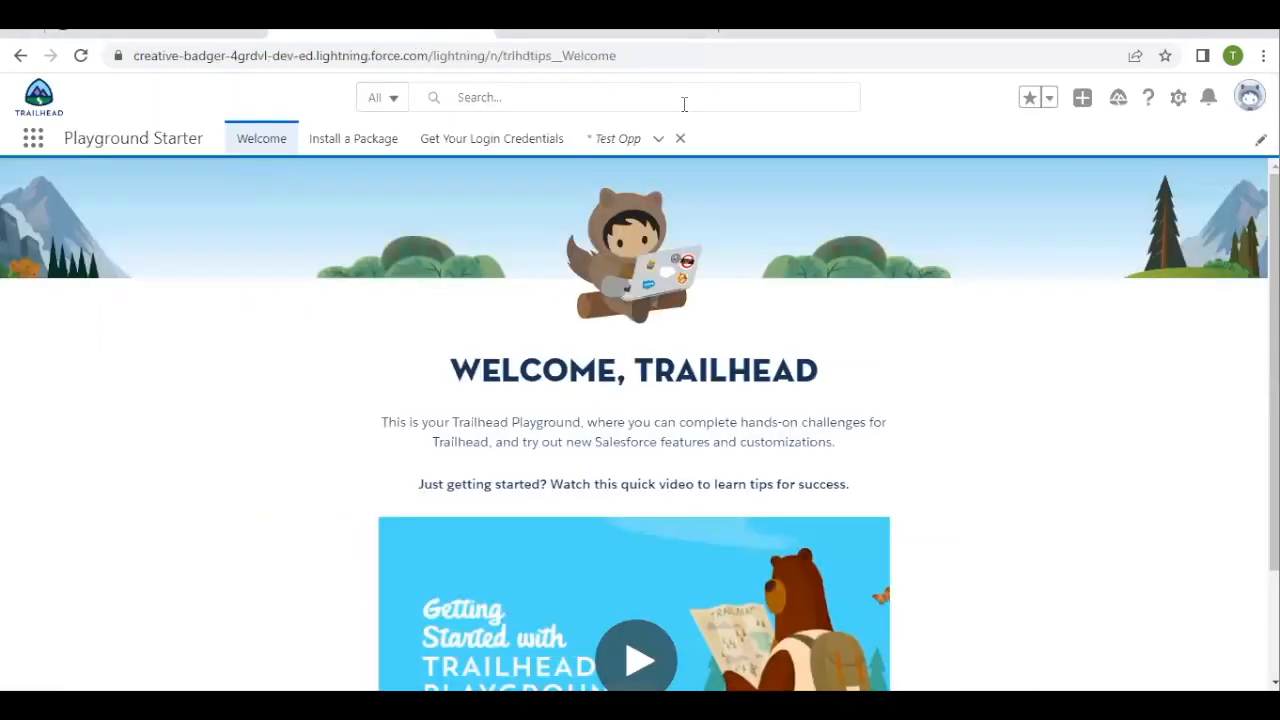
{"action": "left_click", "coordinate": [1178, 97]}
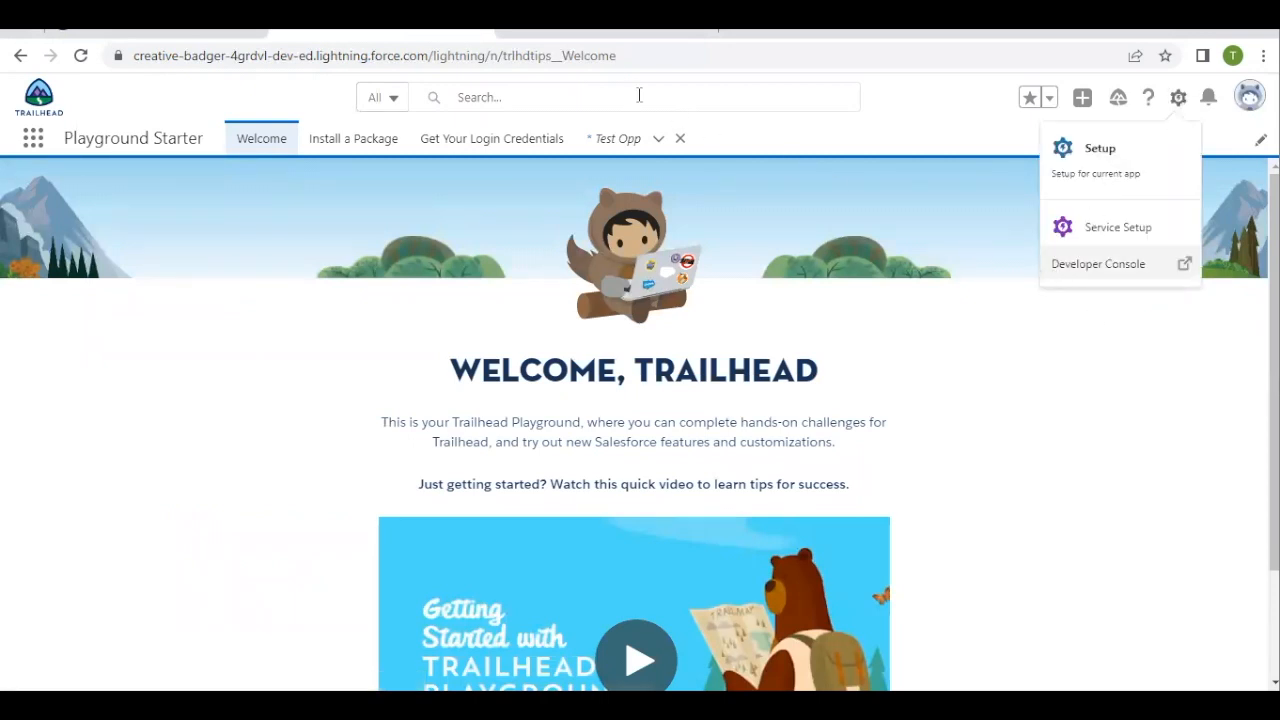
{"action": "left_click", "coordinate": [1098, 263]}
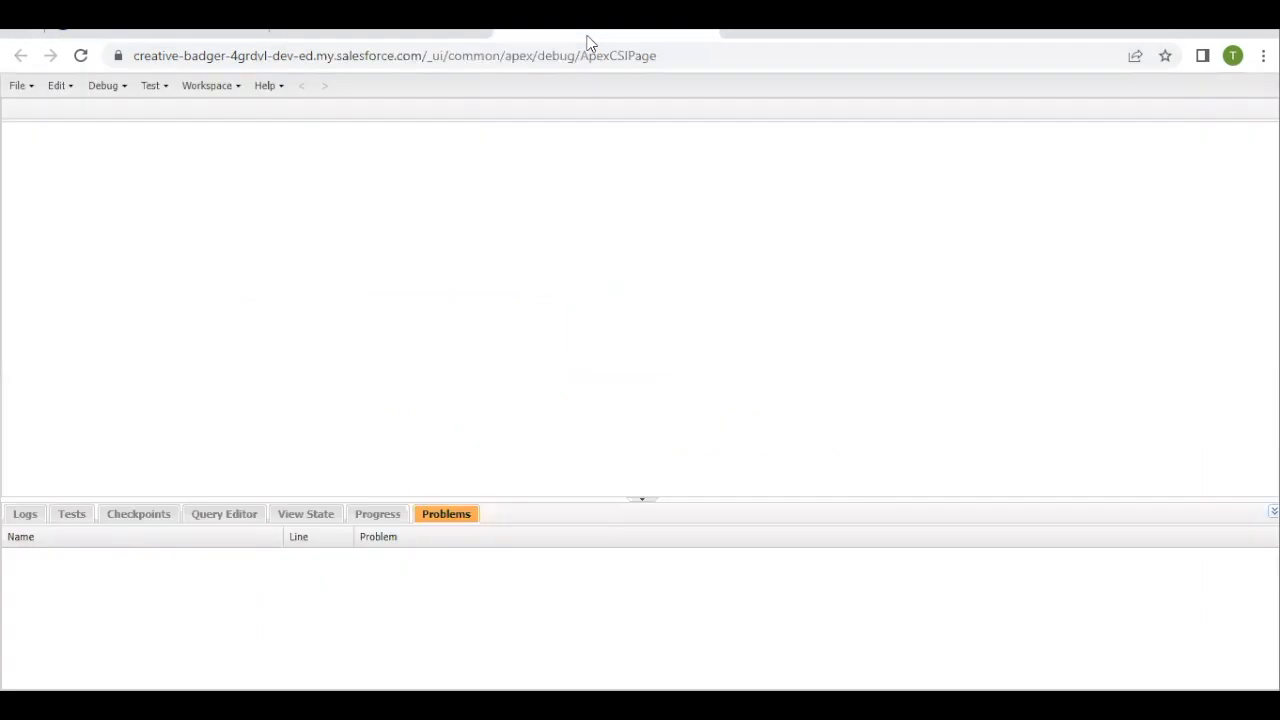
{"action": "mouse_move", "coordinate": [17, 95]}
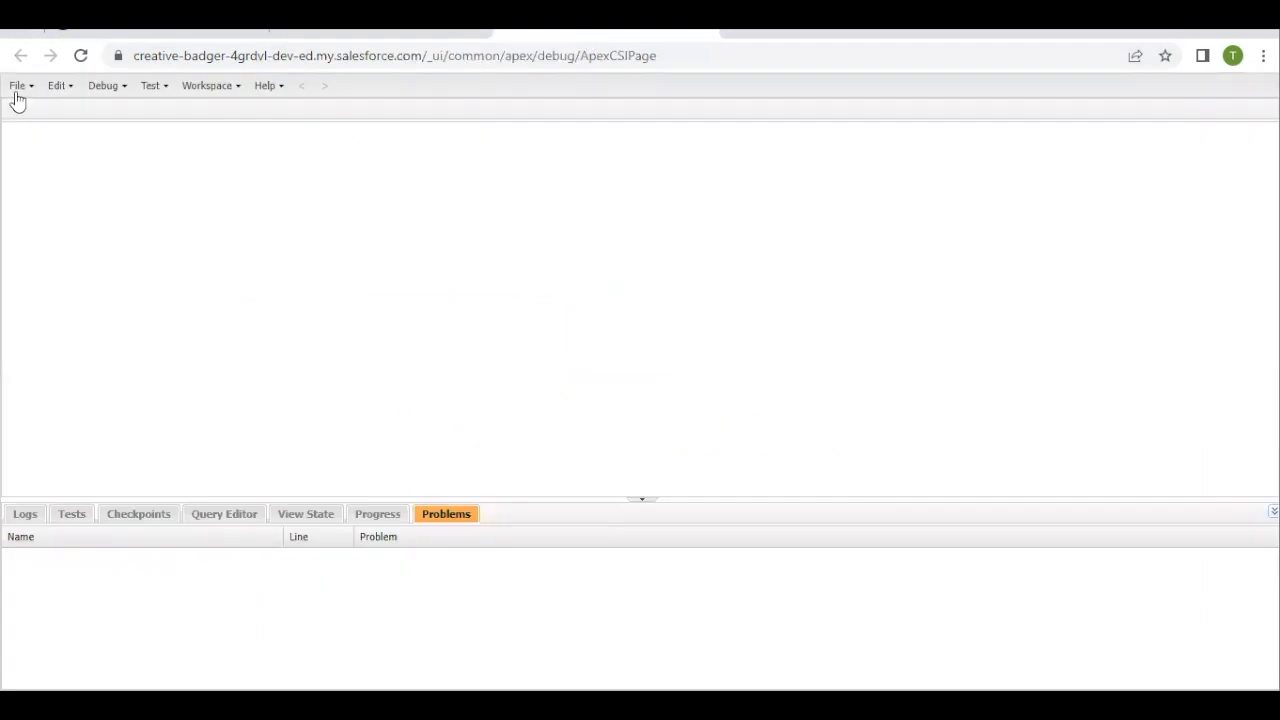
Step: Create a new Apex class named StringArrayTest
{"action": "left_click", "coordinate": [16, 85]}
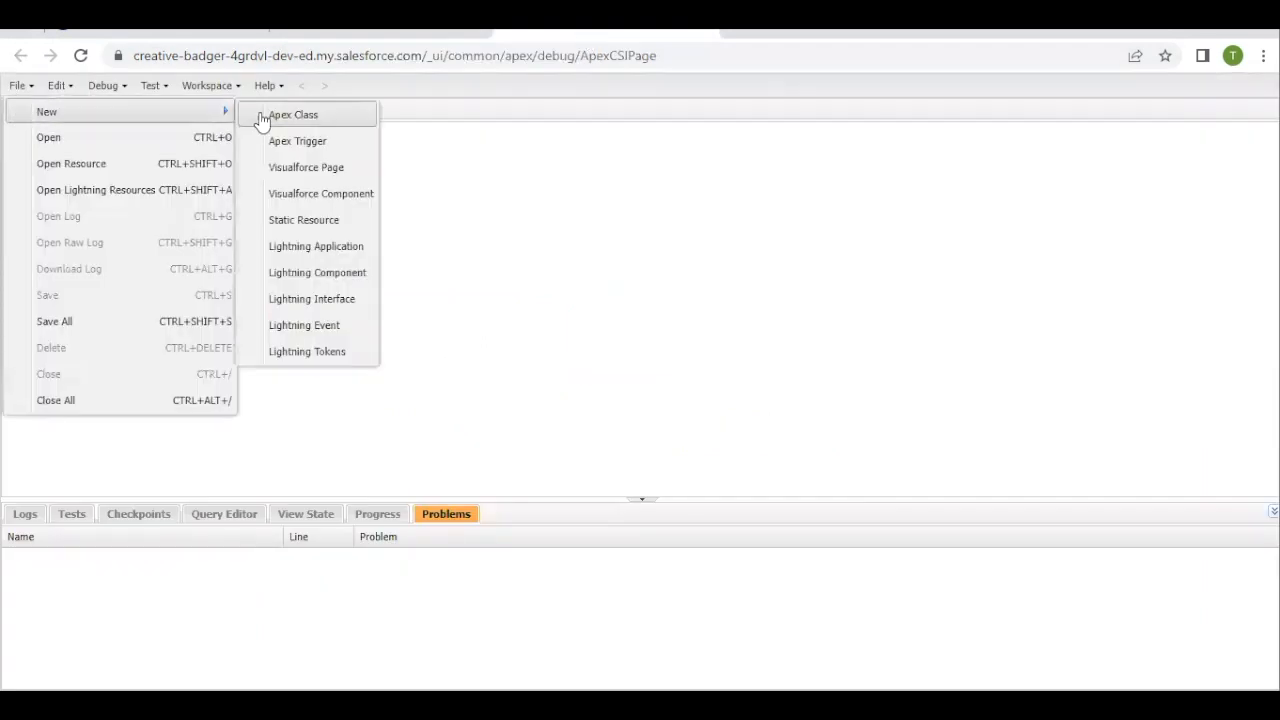
{"action": "left_click", "coordinate": [293, 114]}
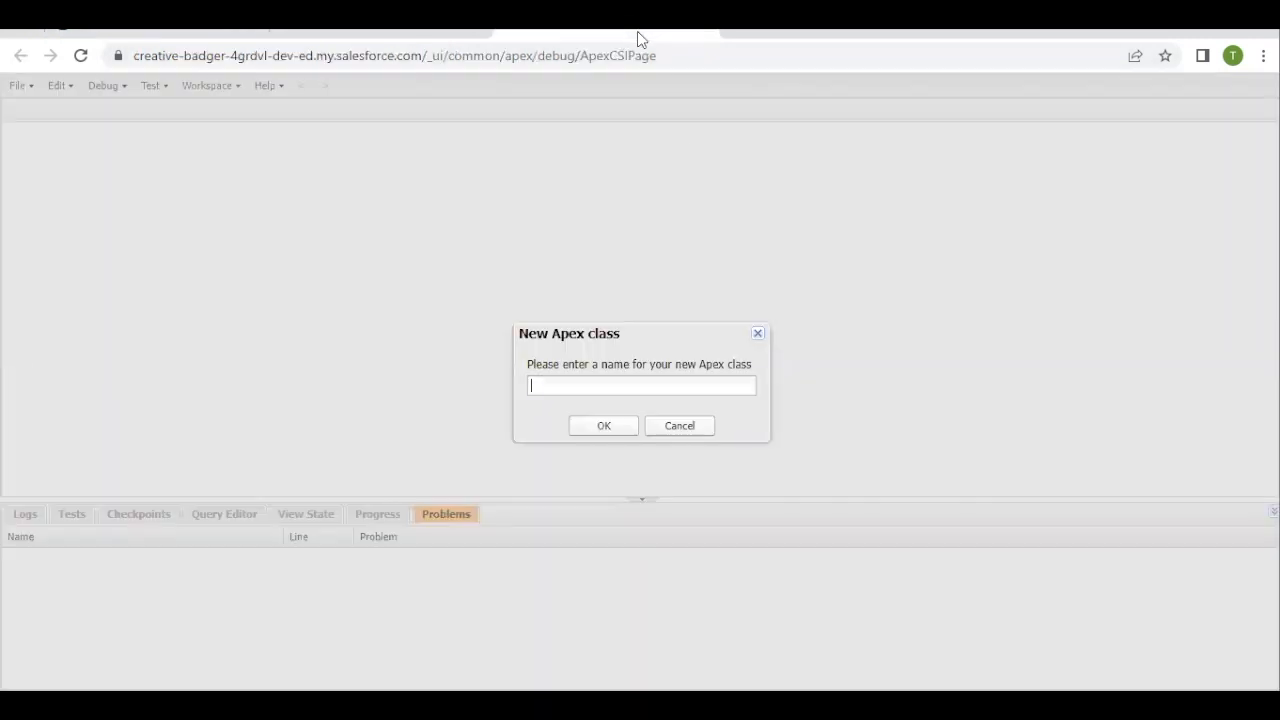
{"action": "type", "text": "StringArrayTest"}
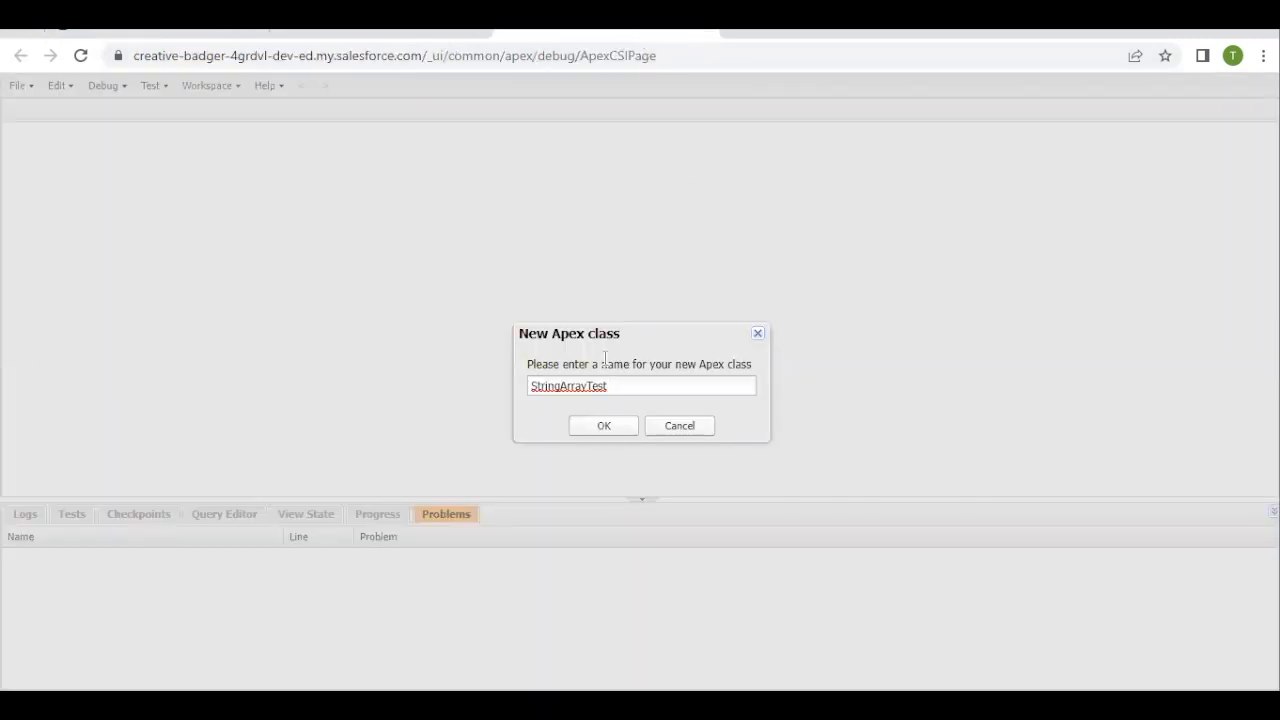
{"action": "mouse_move", "coordinate": [604, 425]}
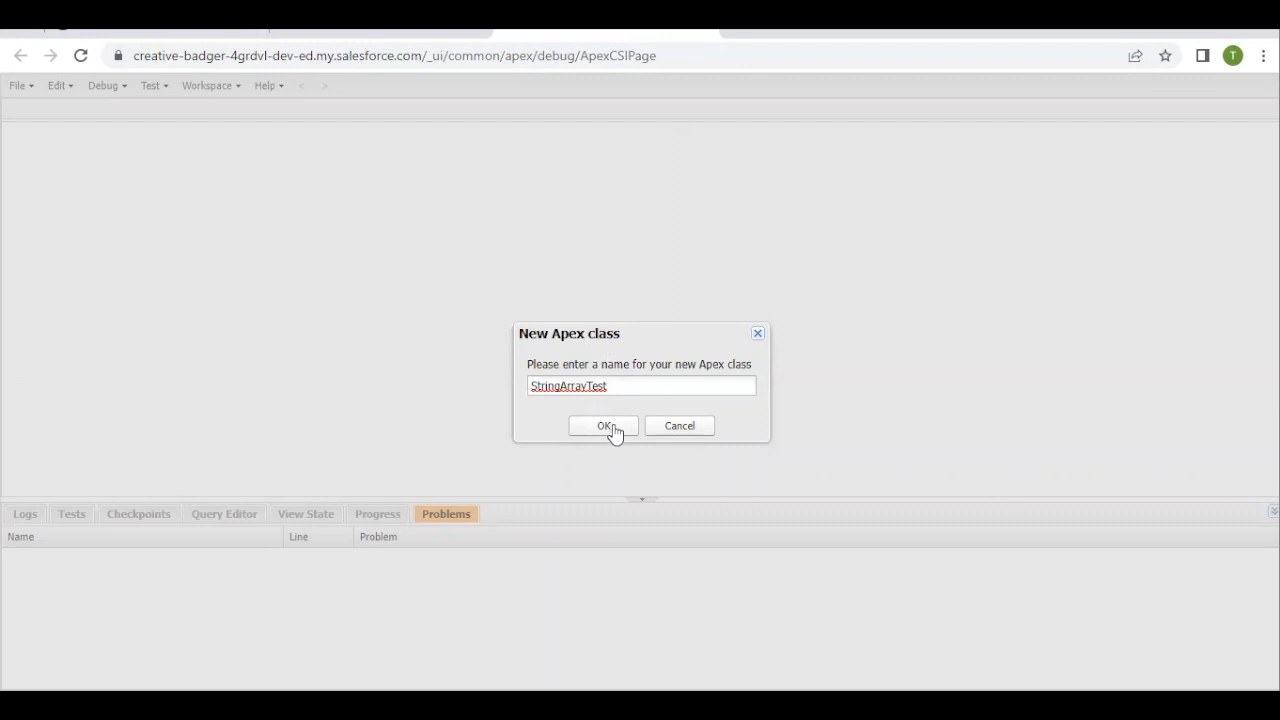
{"action": "left_click", "coordinate": [603, 425]}
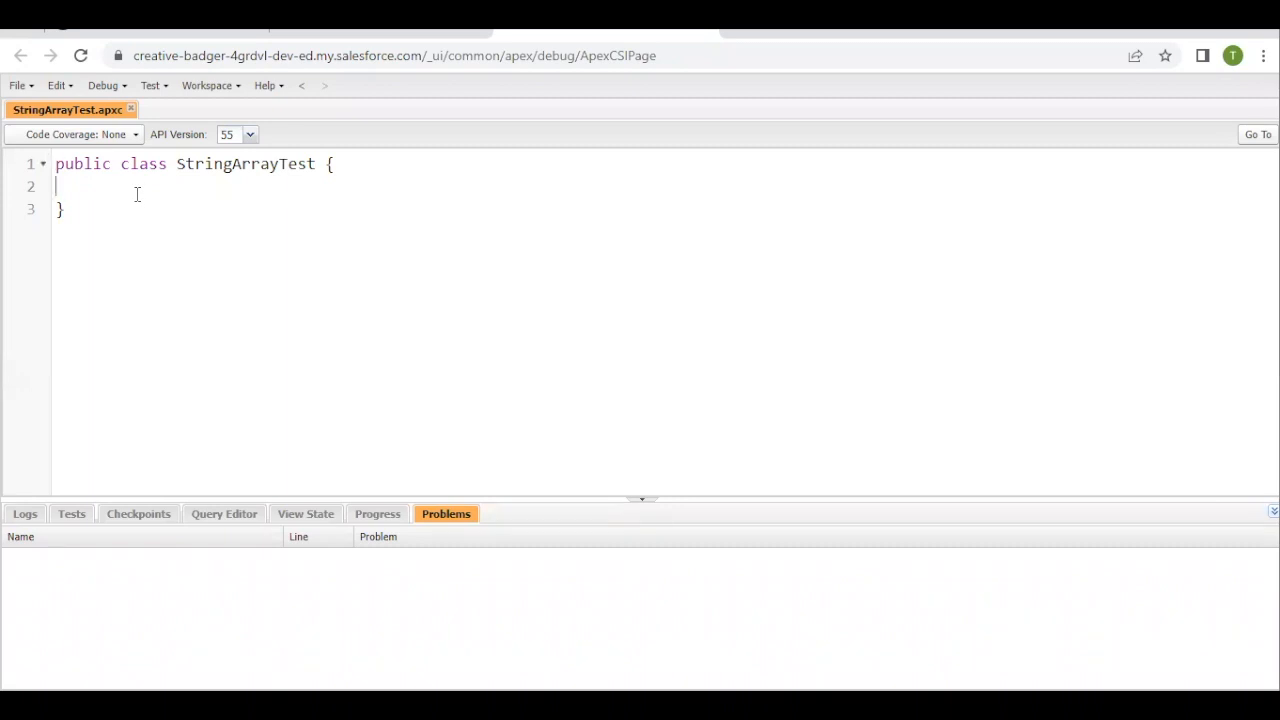
Step: Type 'public static List<String>' on line 2 and check the generateStringArray method name
{"action": "type", "text": "p"}
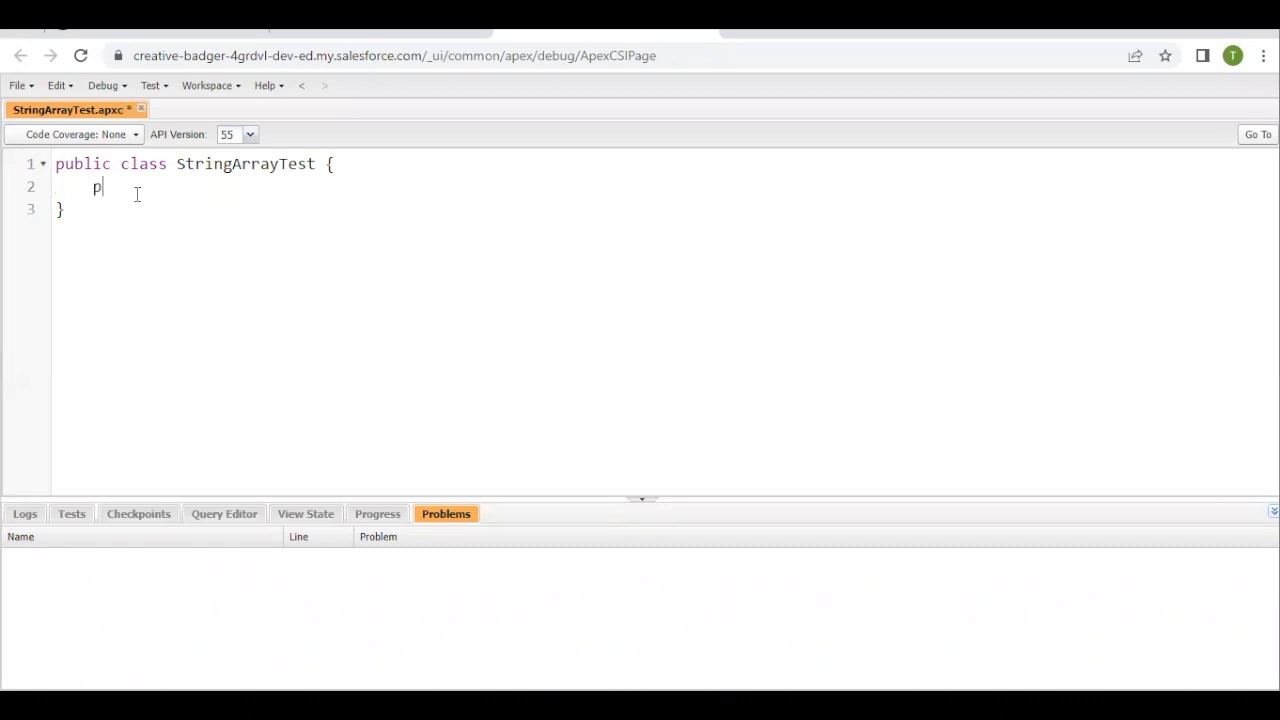
{"action": "type", "text": "ublic s"}
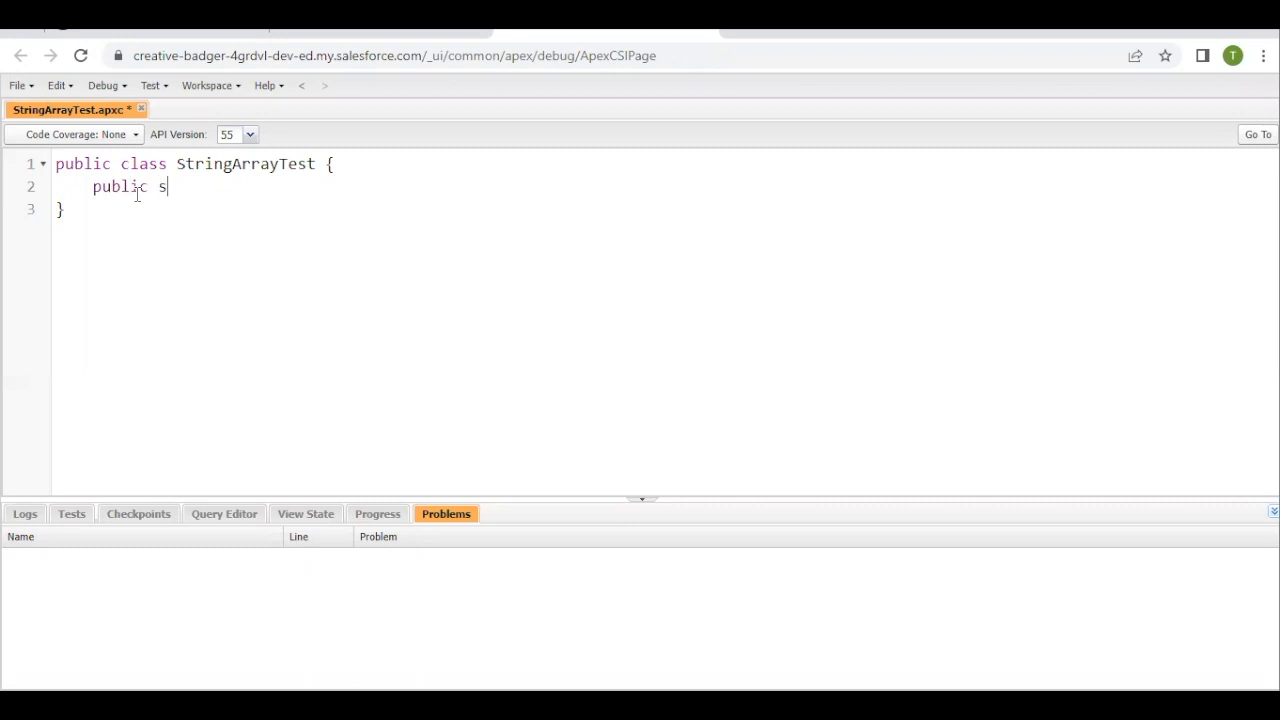
{"action": "type", "text": "tatic"}
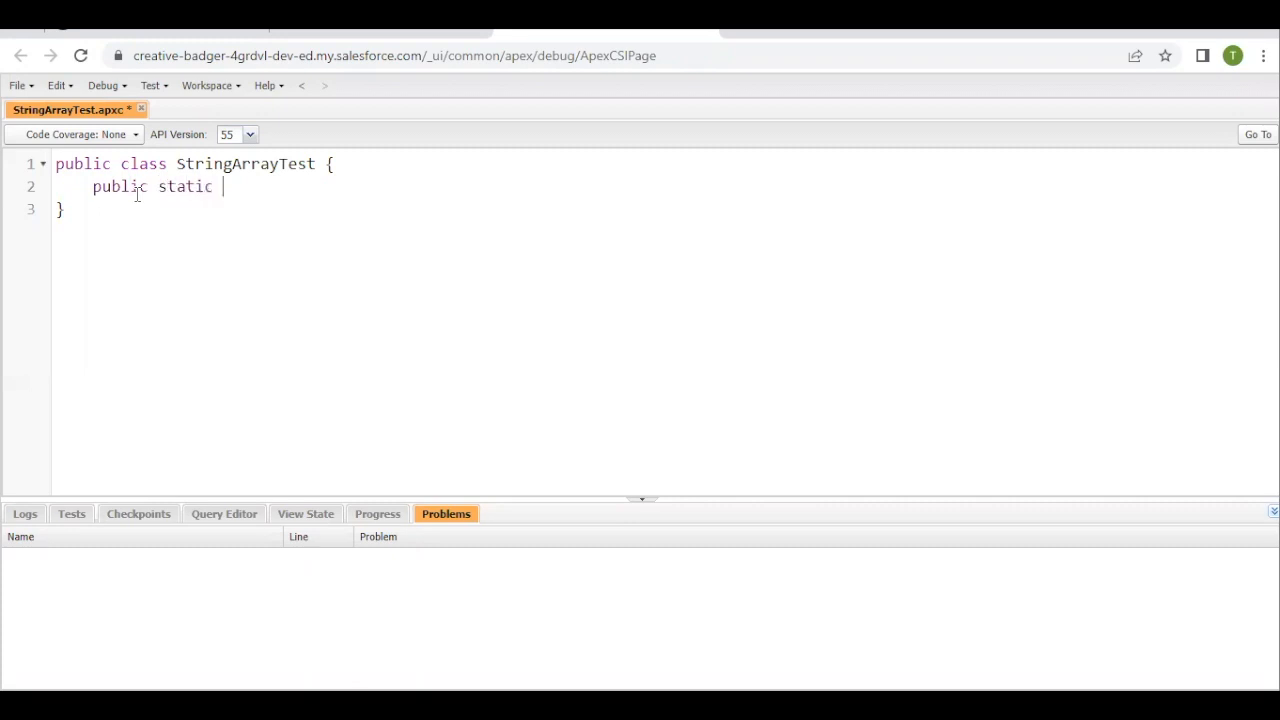
{"action": "type", "text": "List<"}
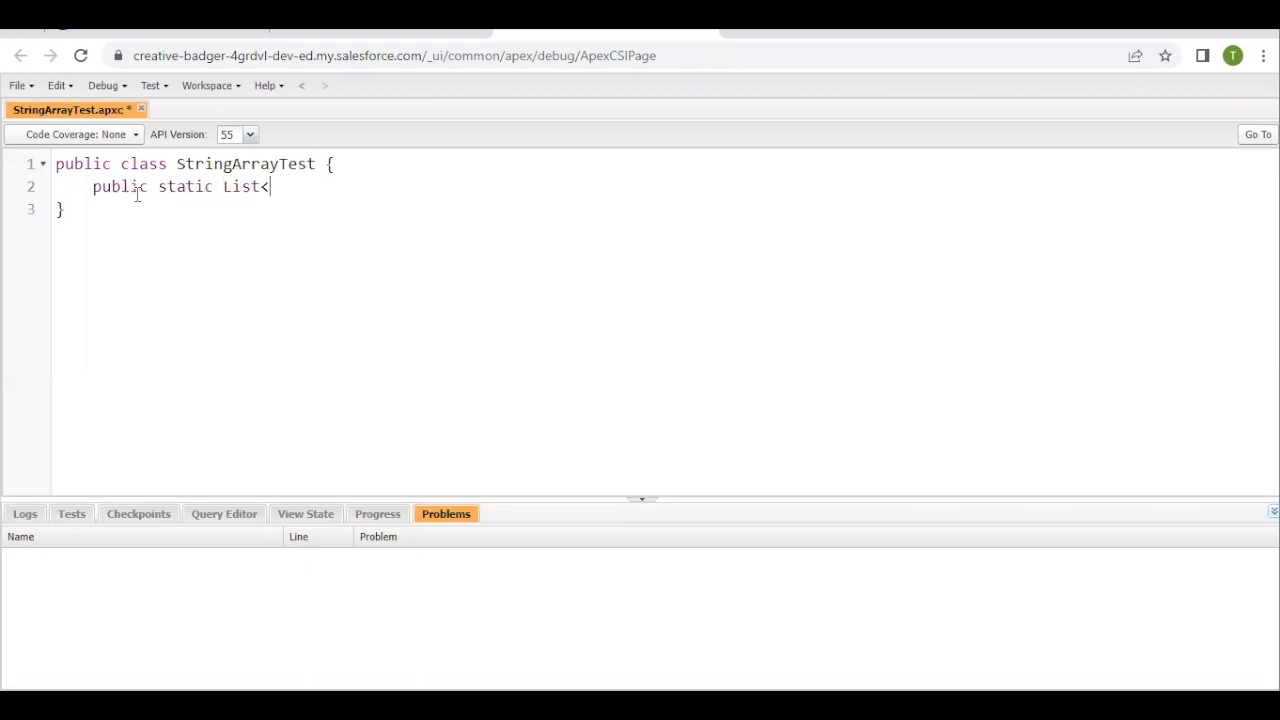
{"action": "type", "text": "String"}
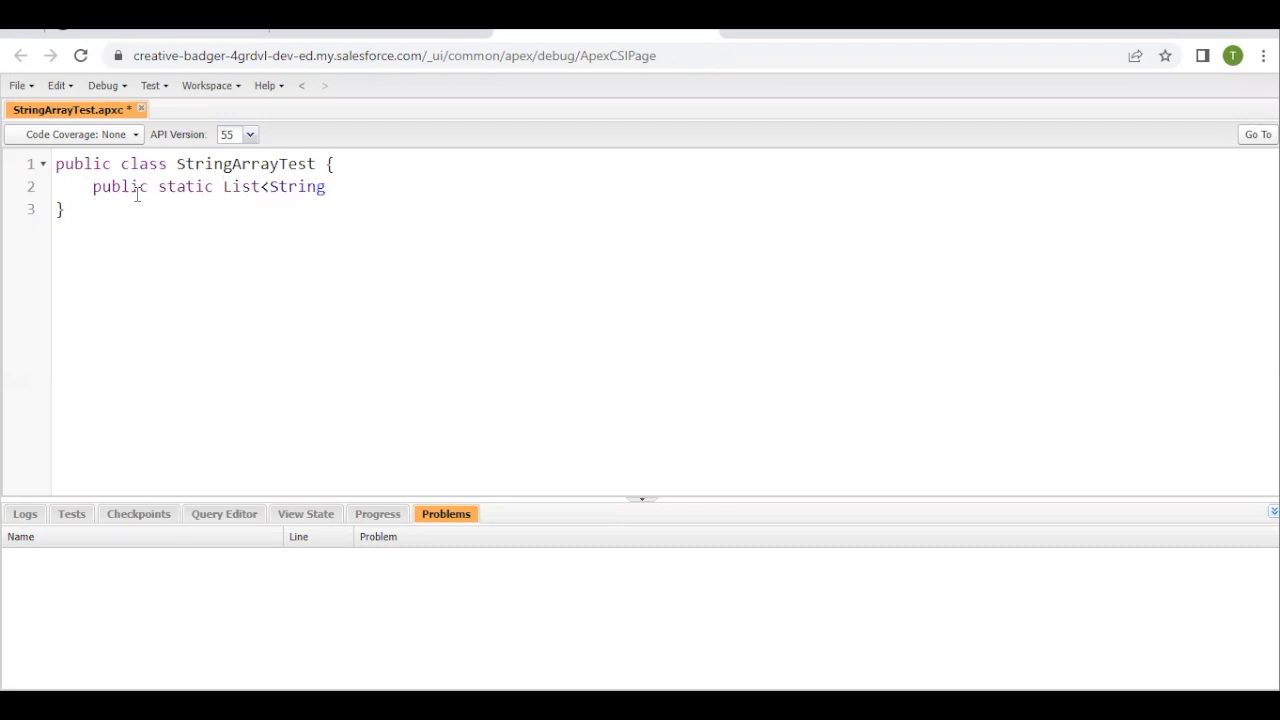
{"action": "type", "text": ">"}
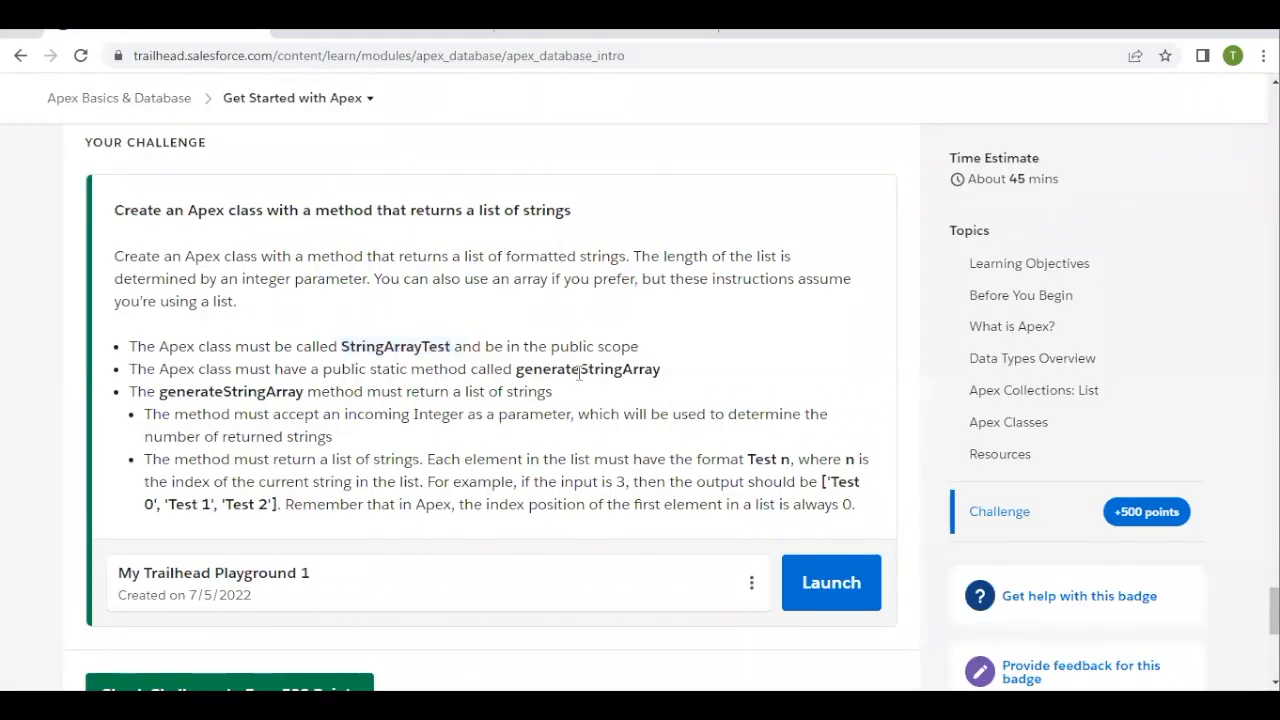
Step: Select the method name generateStringArray on the Trailhead page to copy it
{"action": "double_click", "coordinate": [588, 369]}
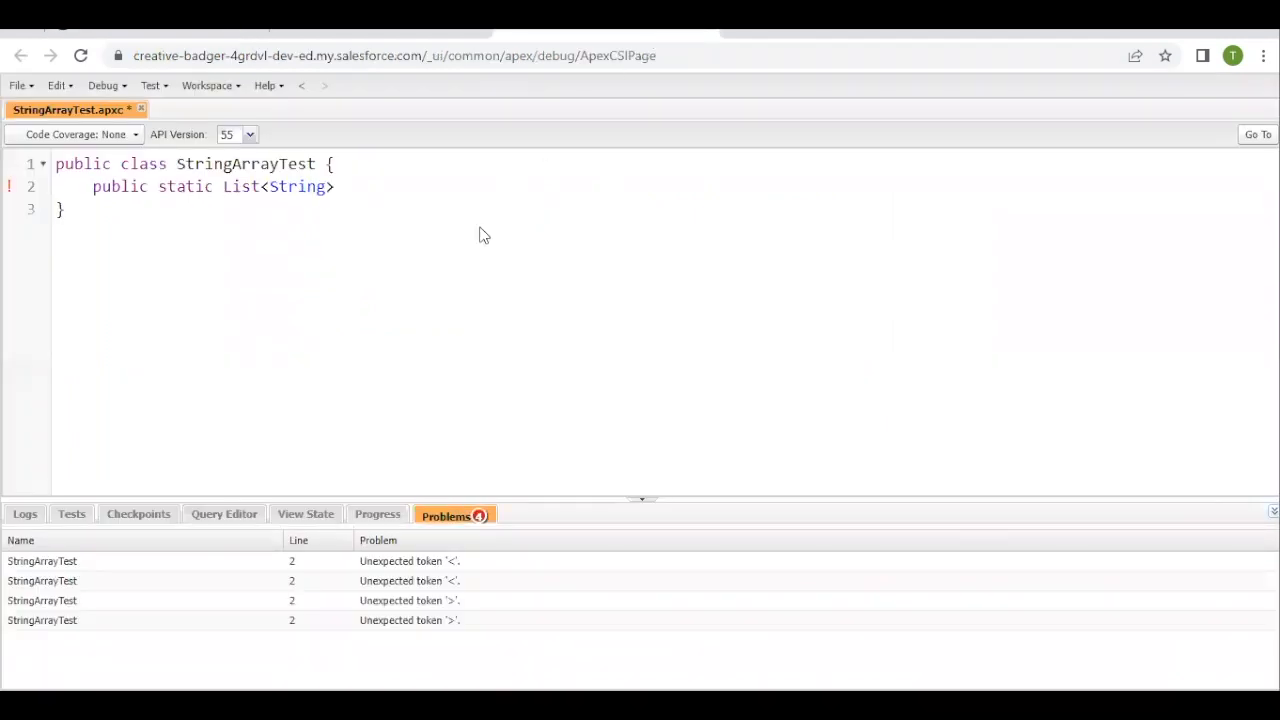
Step: Type the method header generateStringArray(Integer n) with its opening brace
{"action": "type", "text": "generateStringArray()"}
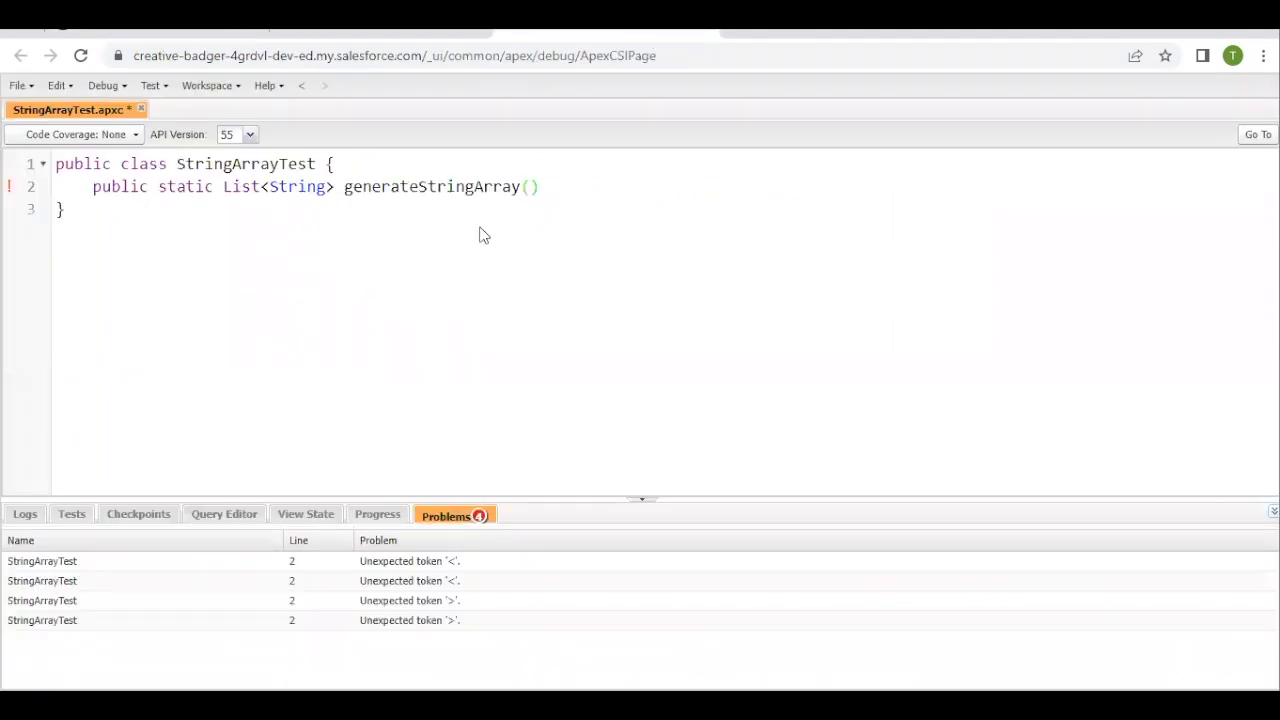
{"action": "type", "text": "{"}
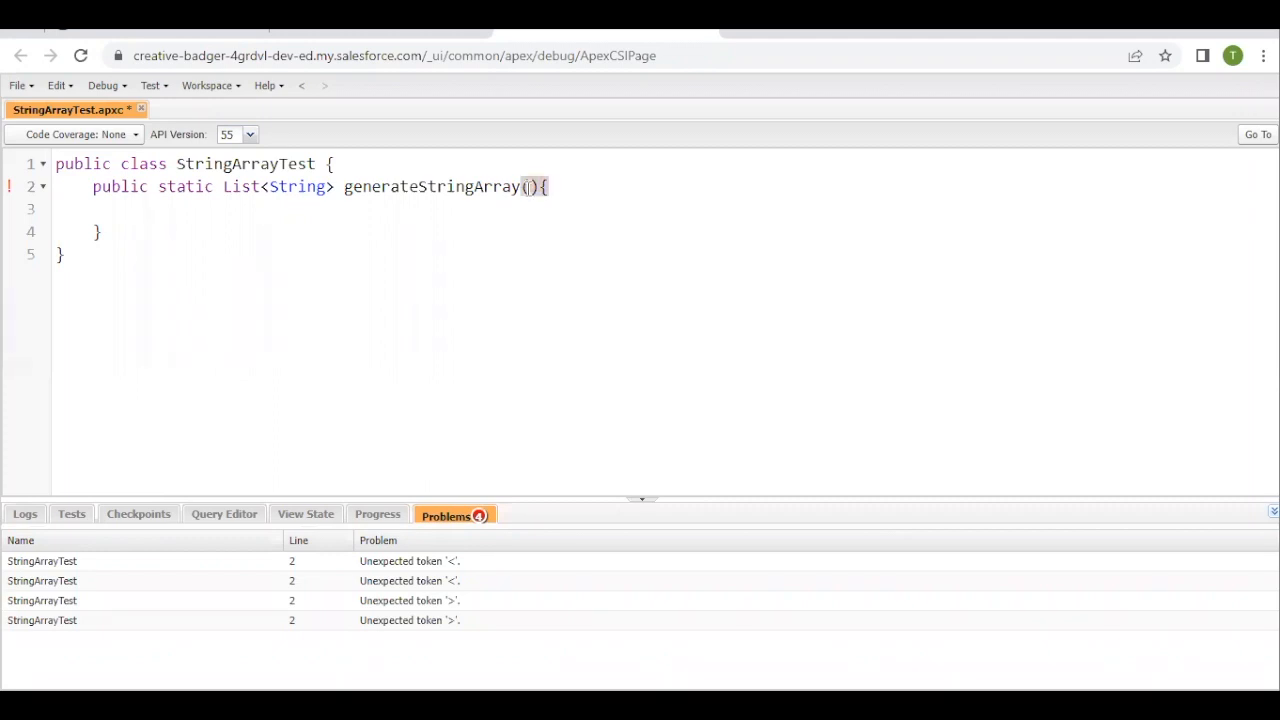
{"action": "type", "text": "In"}
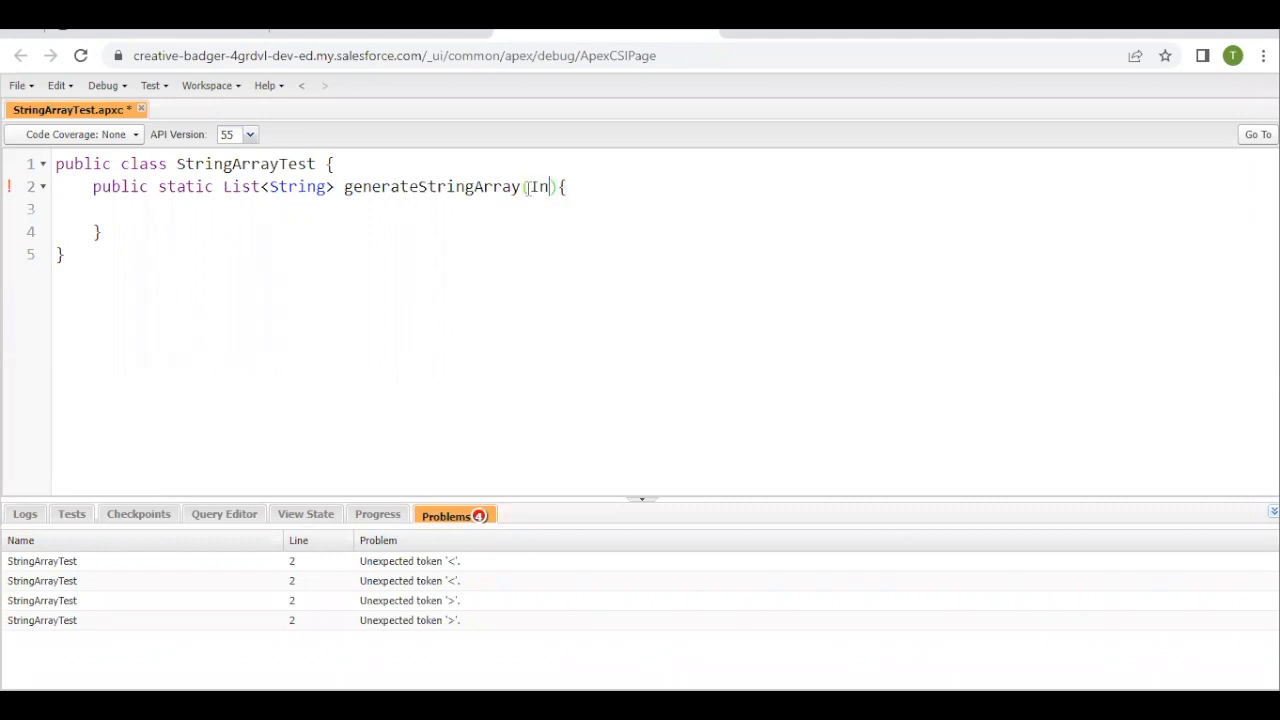
{"action": "type", "text": "teger"}
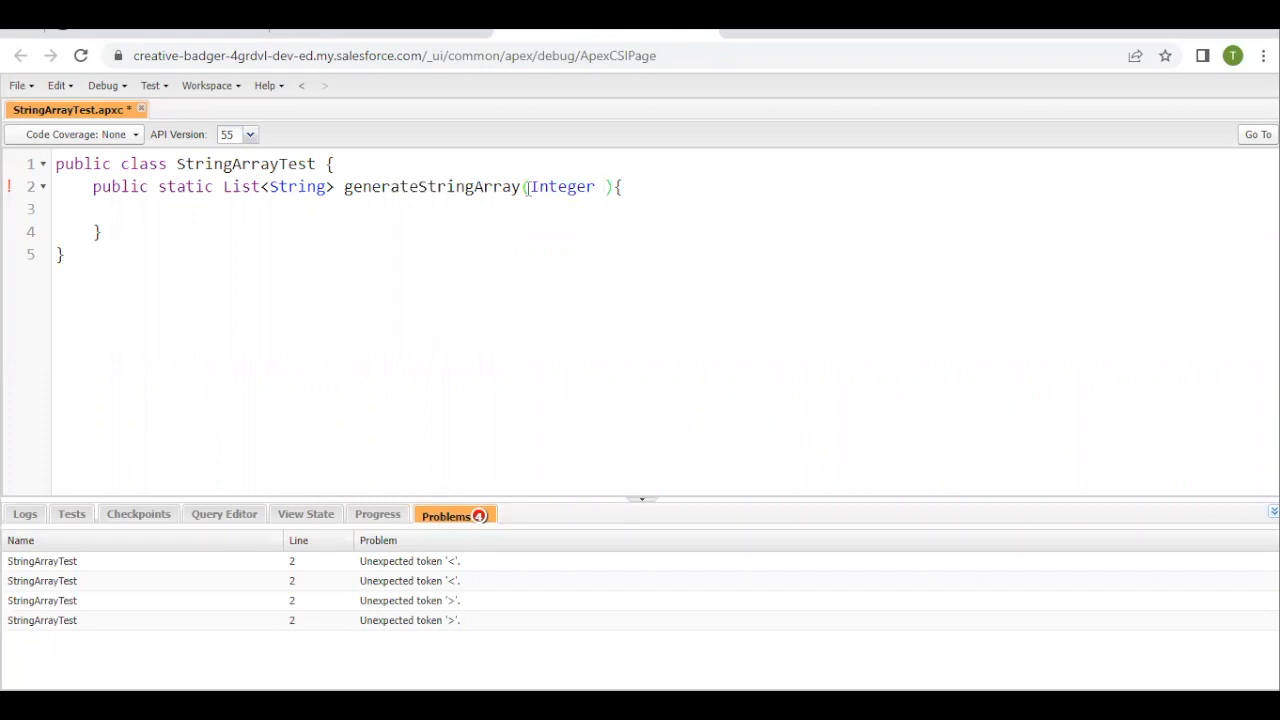
{"action": "type", "text": "n"}
{"action": "type", "text": "for("}
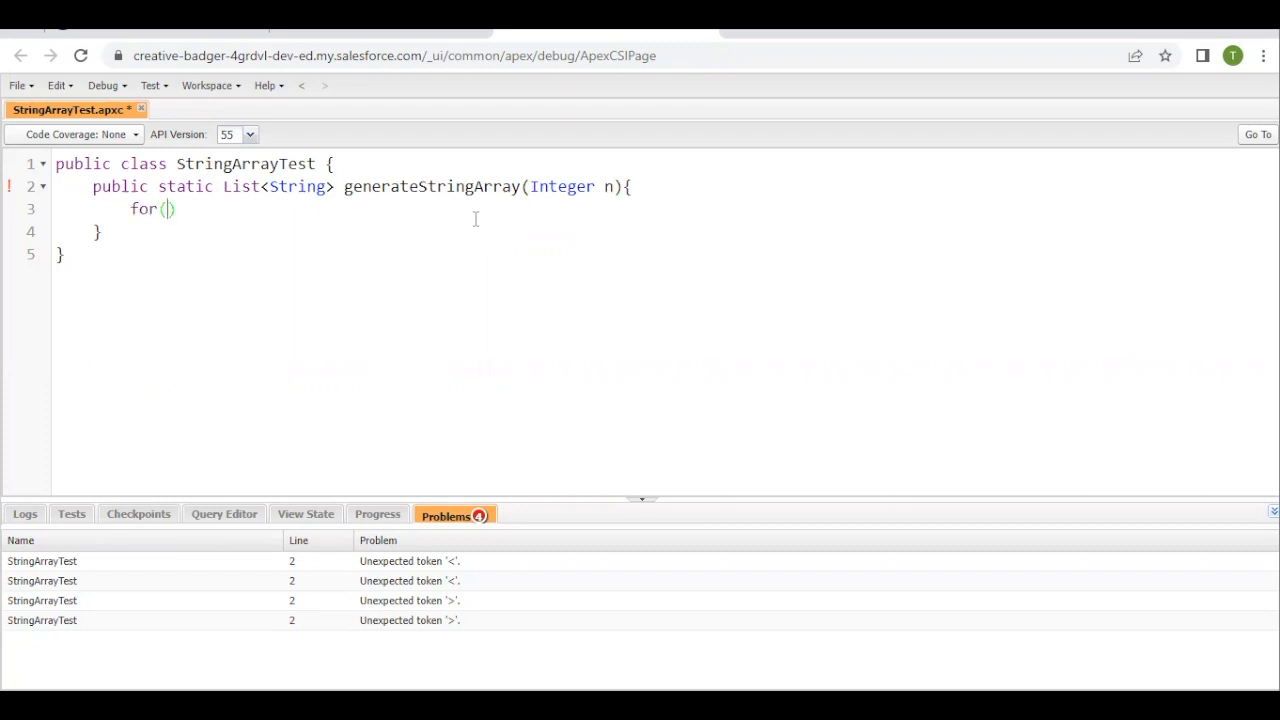
Step: Write a for loop header counting i from 0 while i<n
{"action": "type", "text": "In"}
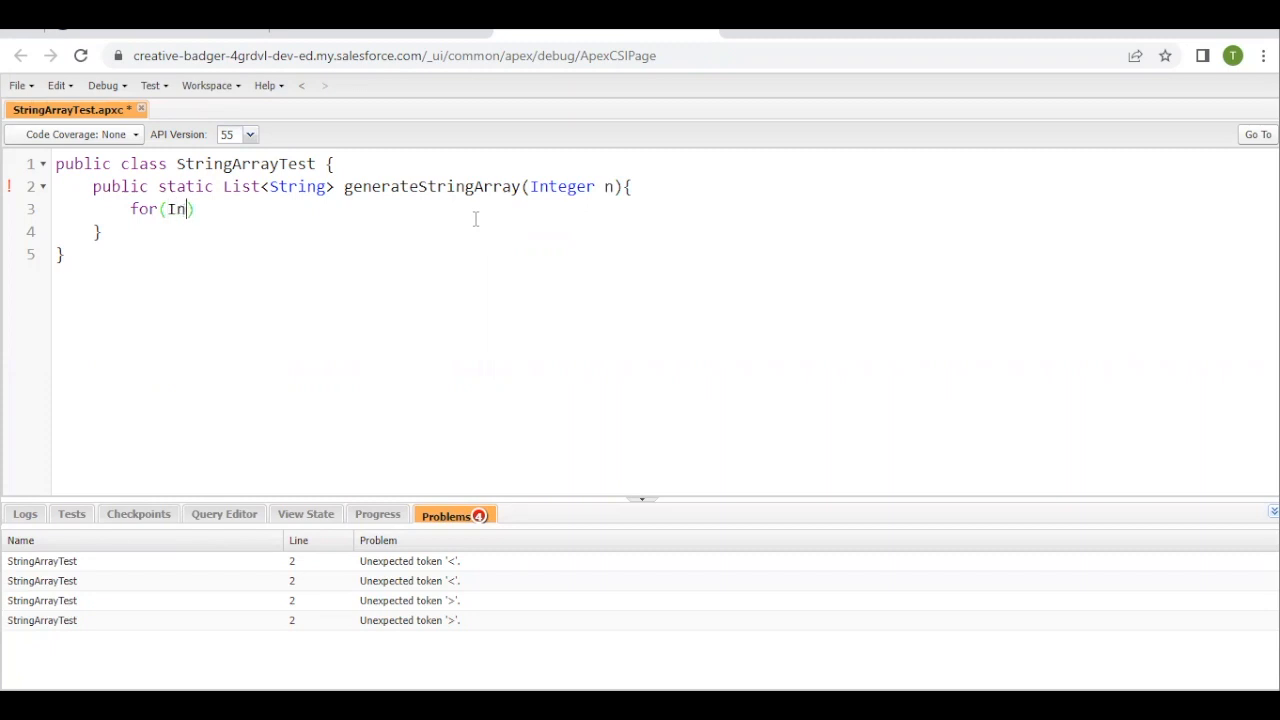
{"action": "type", "text": "tger i"}
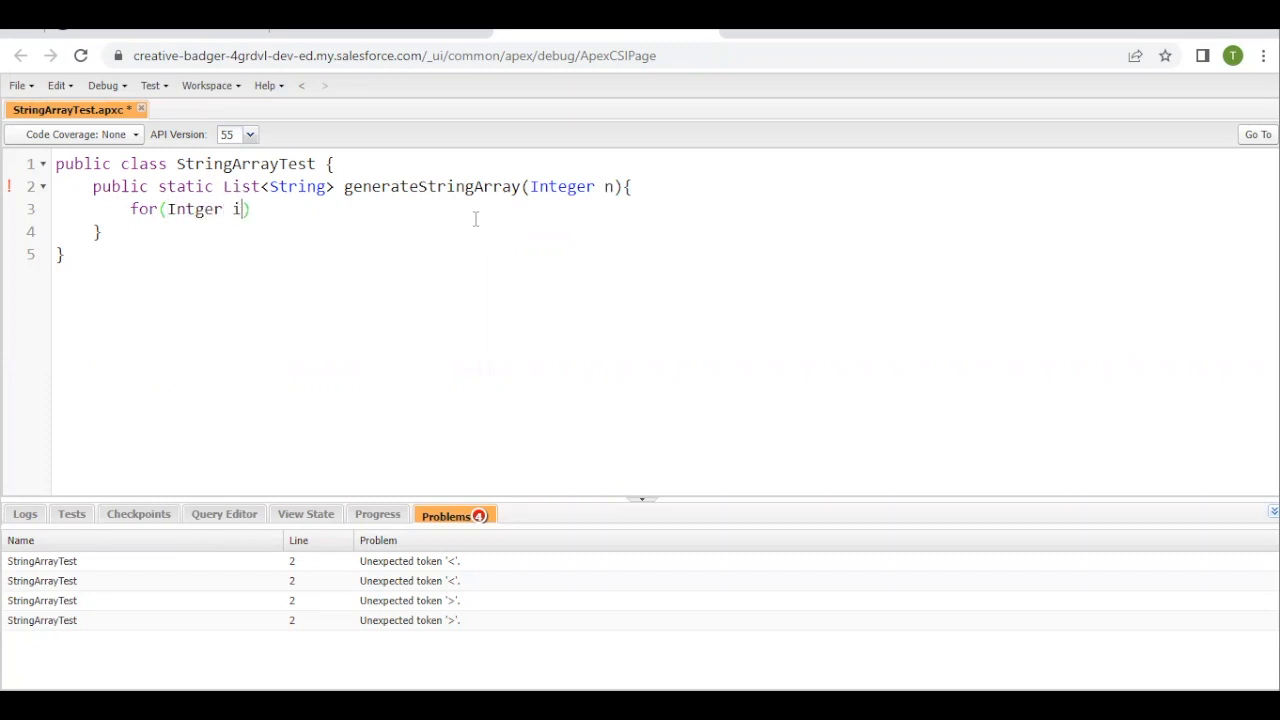
{"action": "type", "text": "=0;i"}
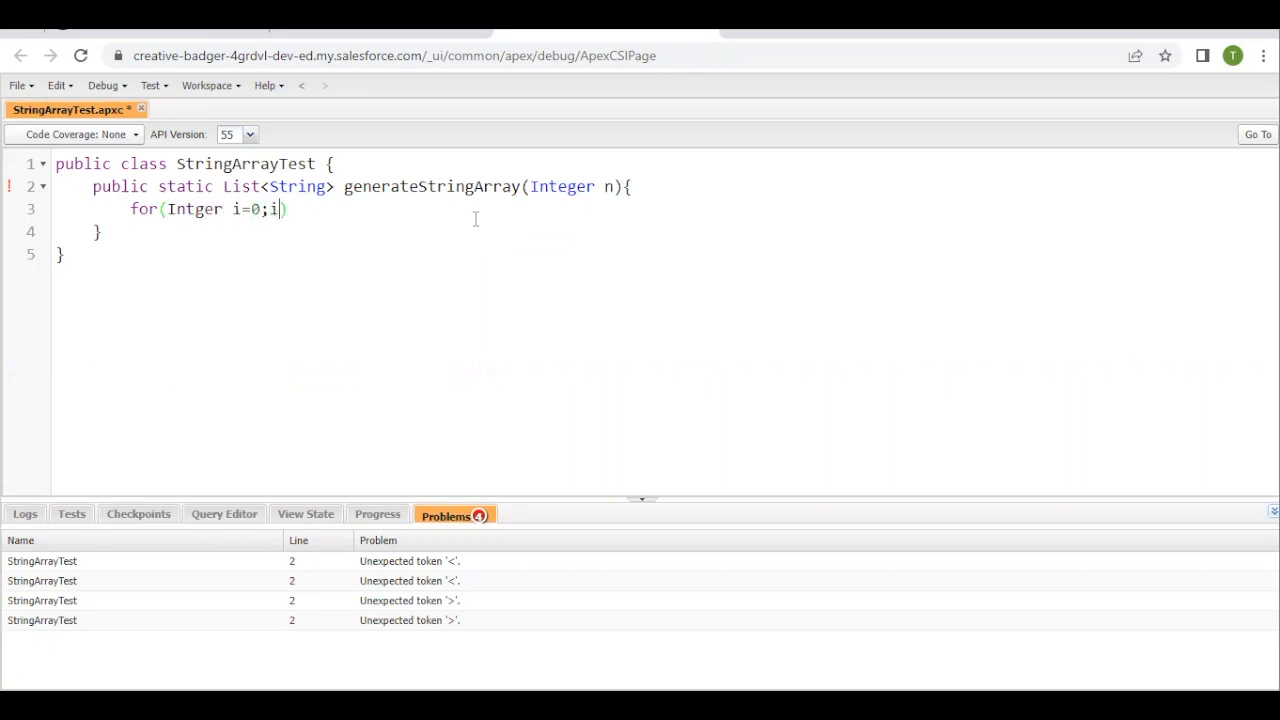
{"action": "type", "text": "<n"}
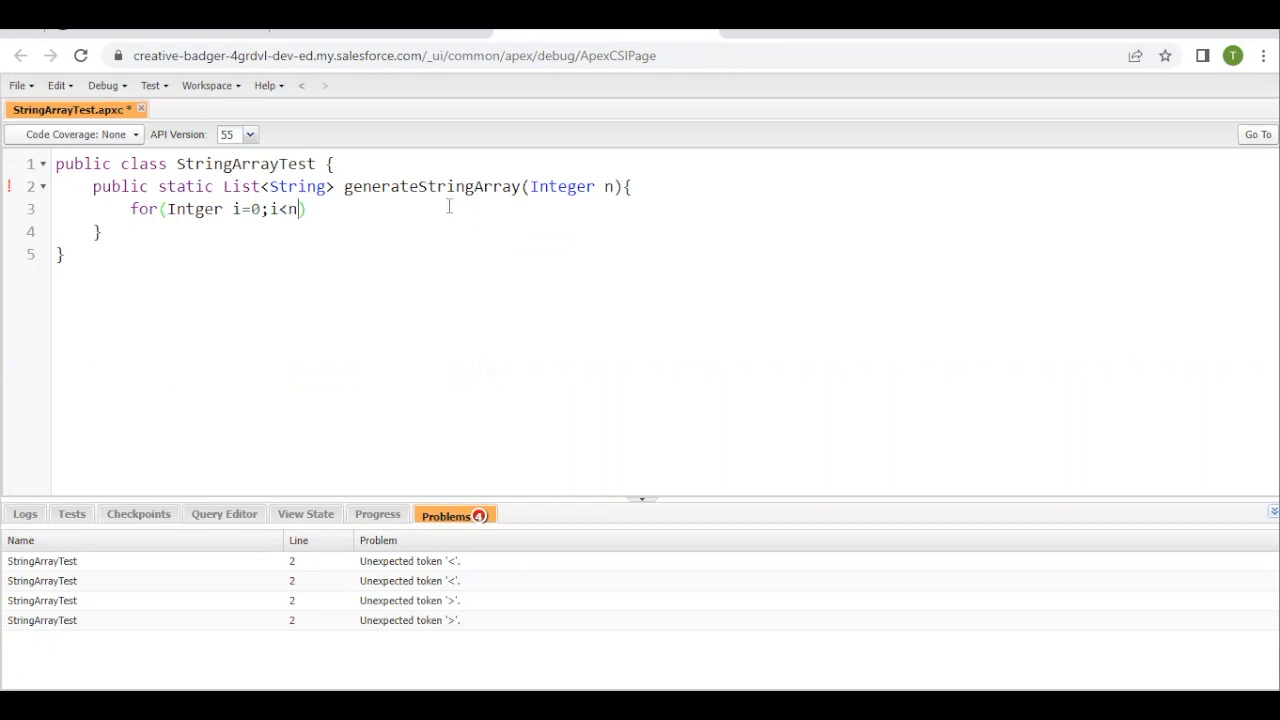
{"action": "type", "text": ";i++"}
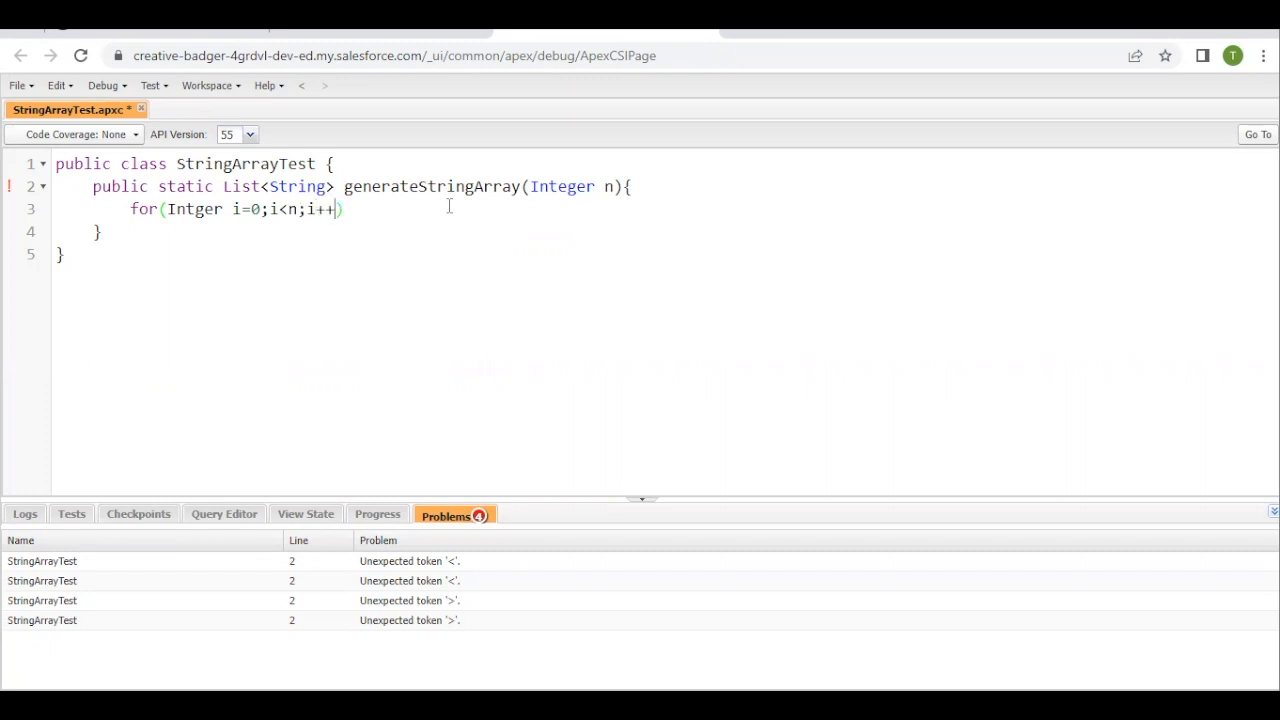
{"action": "type", "text": "{"}
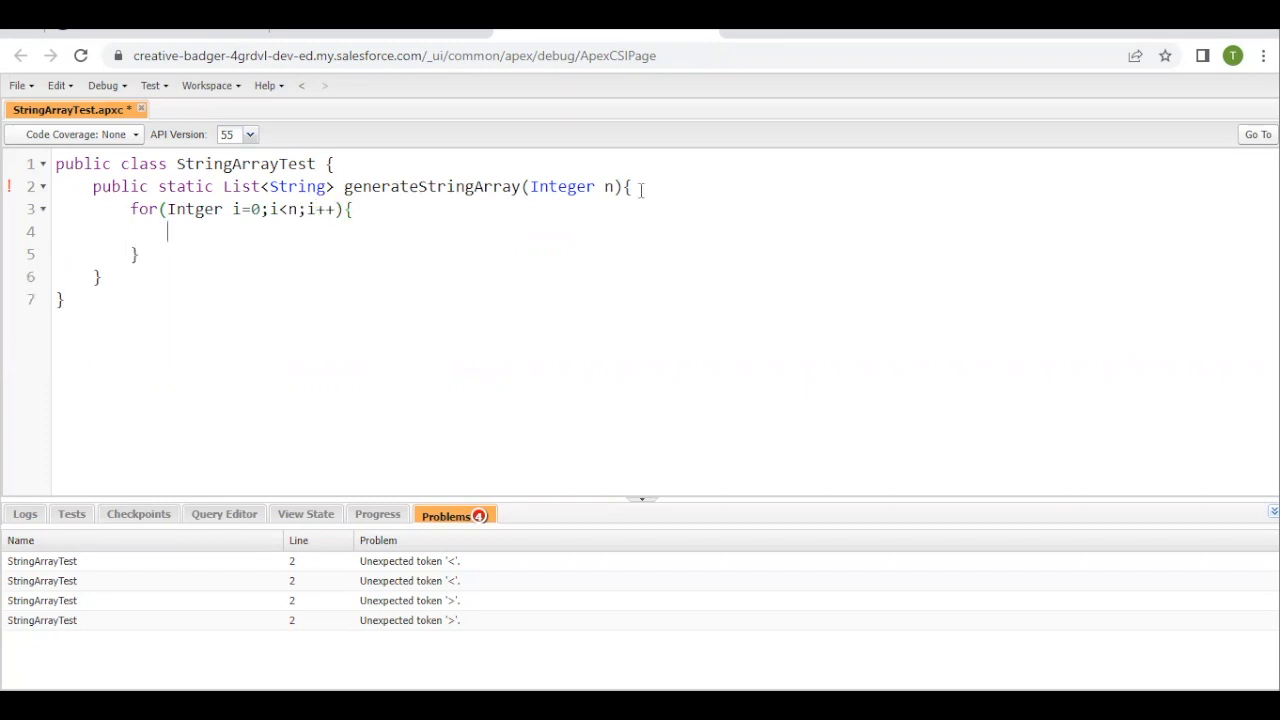
Step: Declare 'List<String> results = new List<String>' in the method
{"action": "type", "text": "Li"}
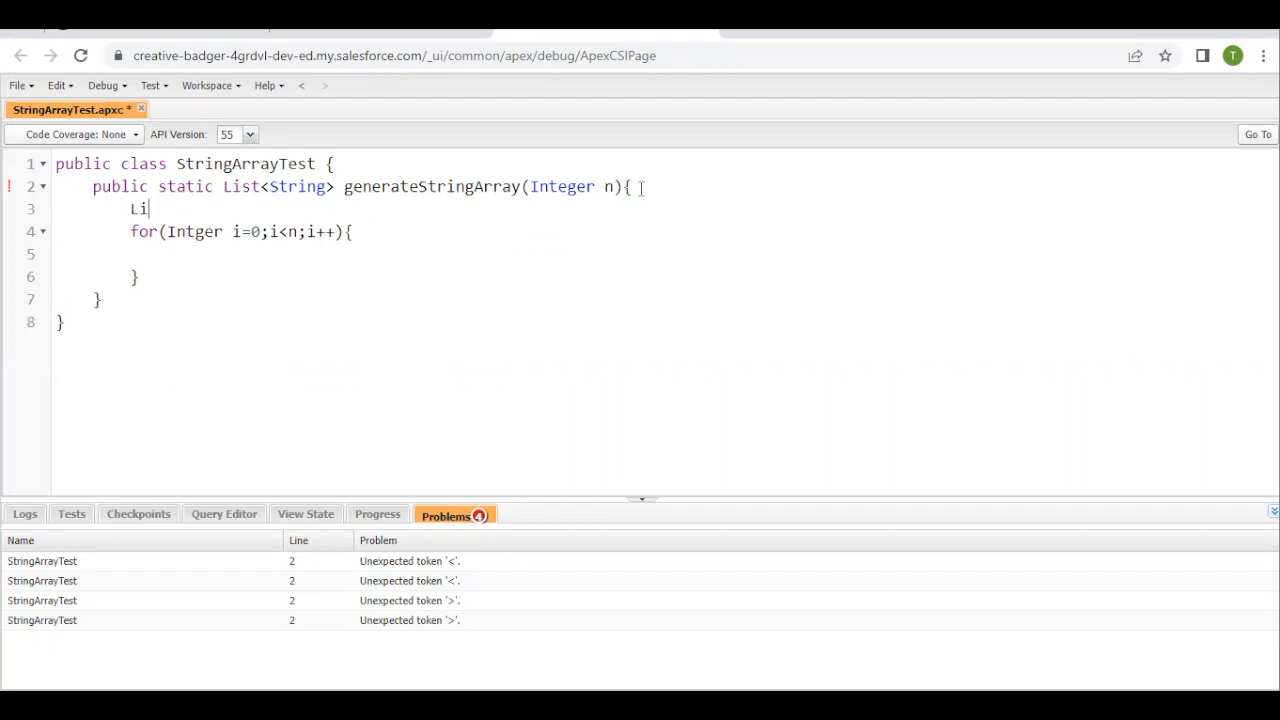
{"action": "type", "text": "st<S"}
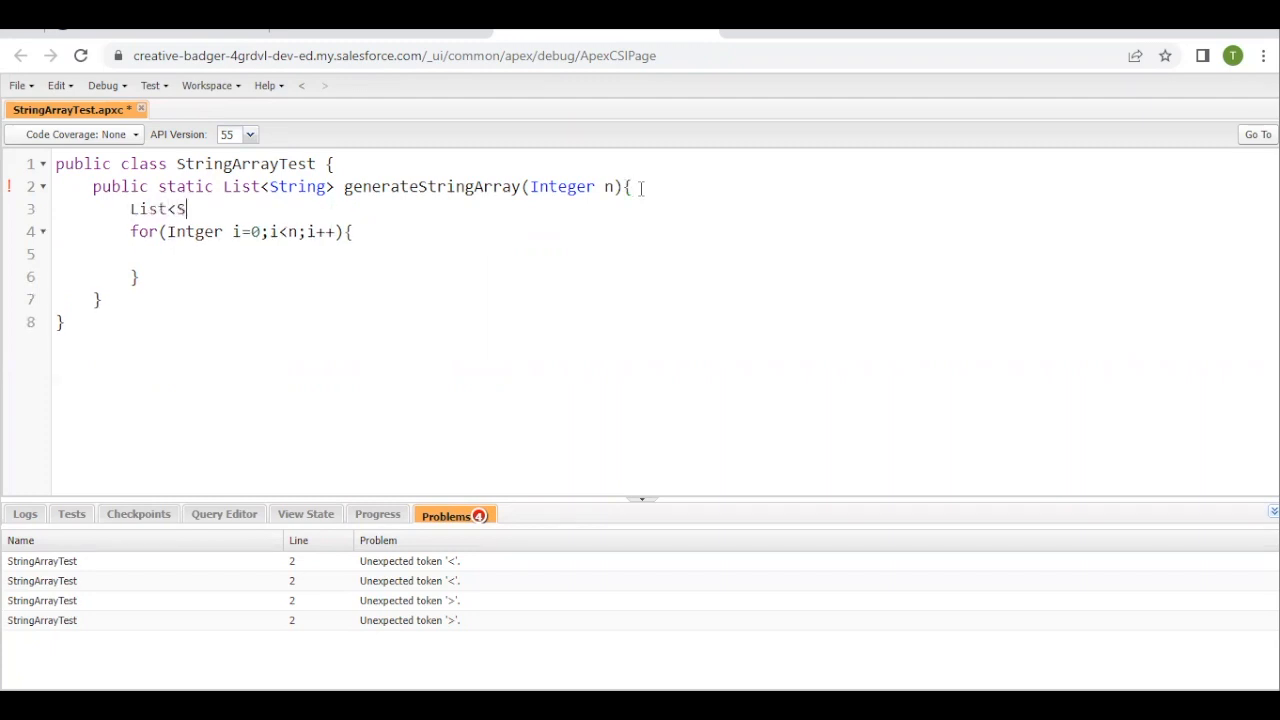
{"action": "type", "text": "tring>"}
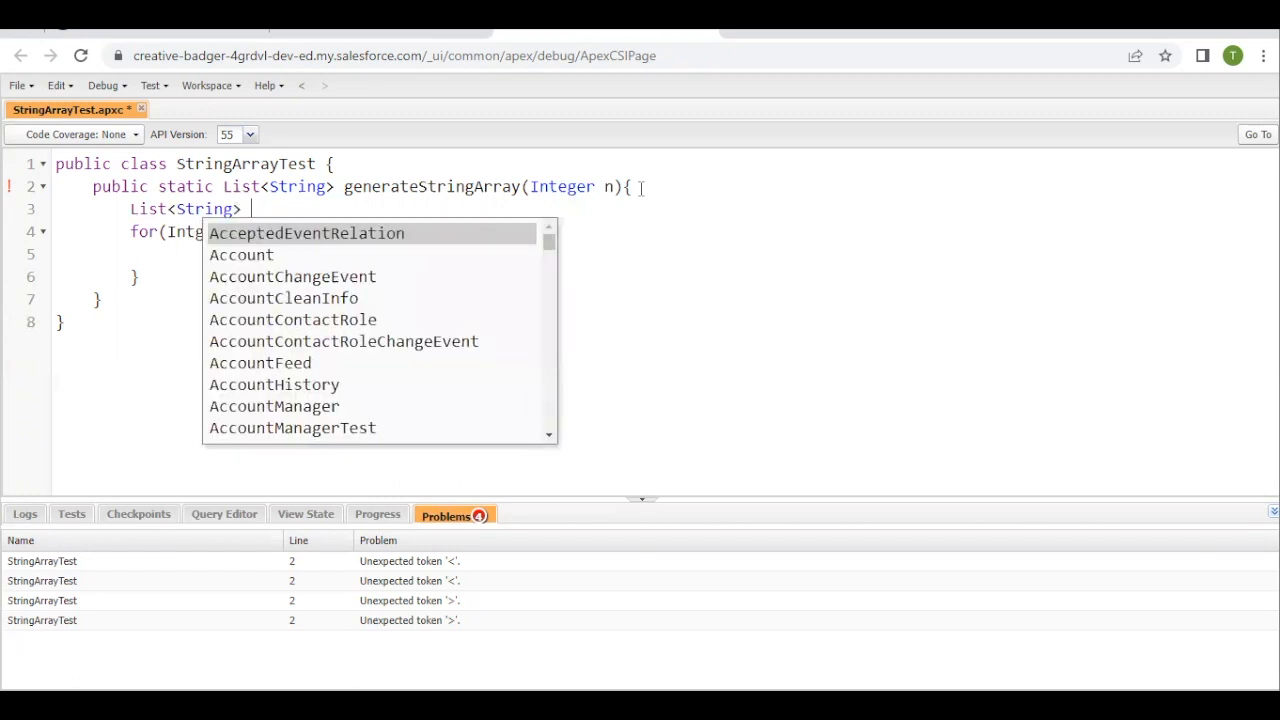
{"action": "type", "text": "t"}
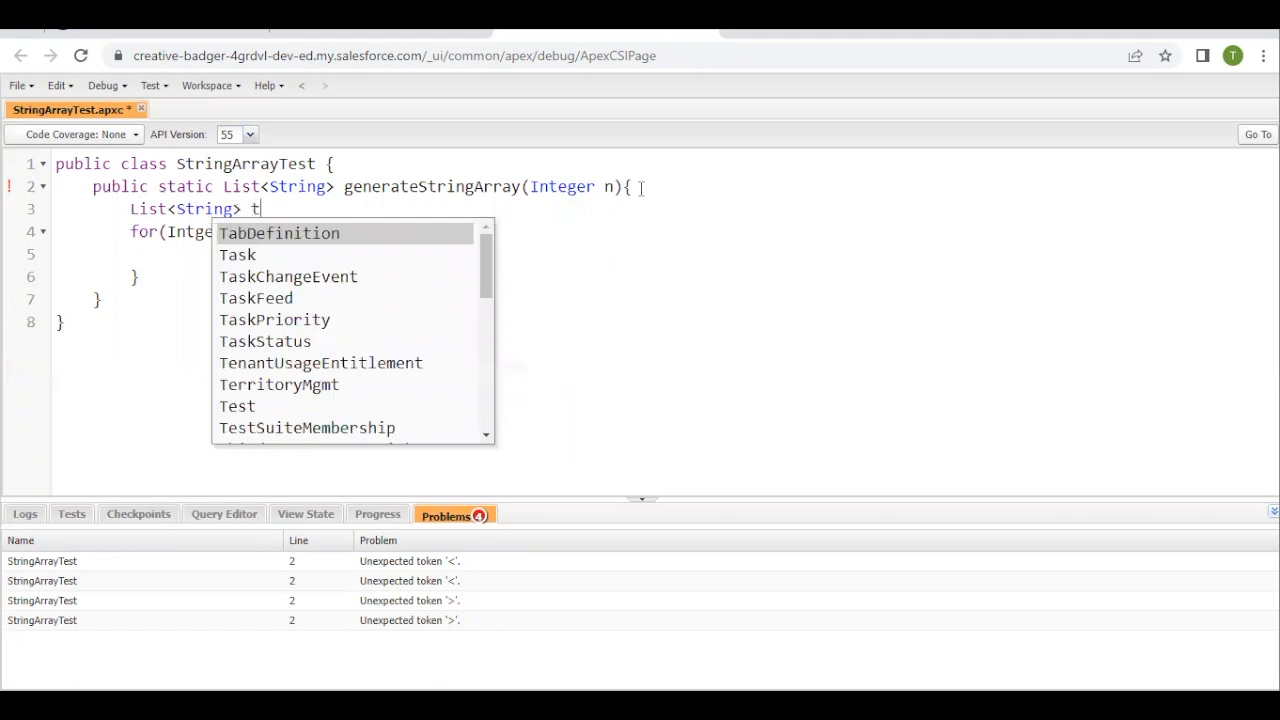
{"action": "type", "text": "r"}
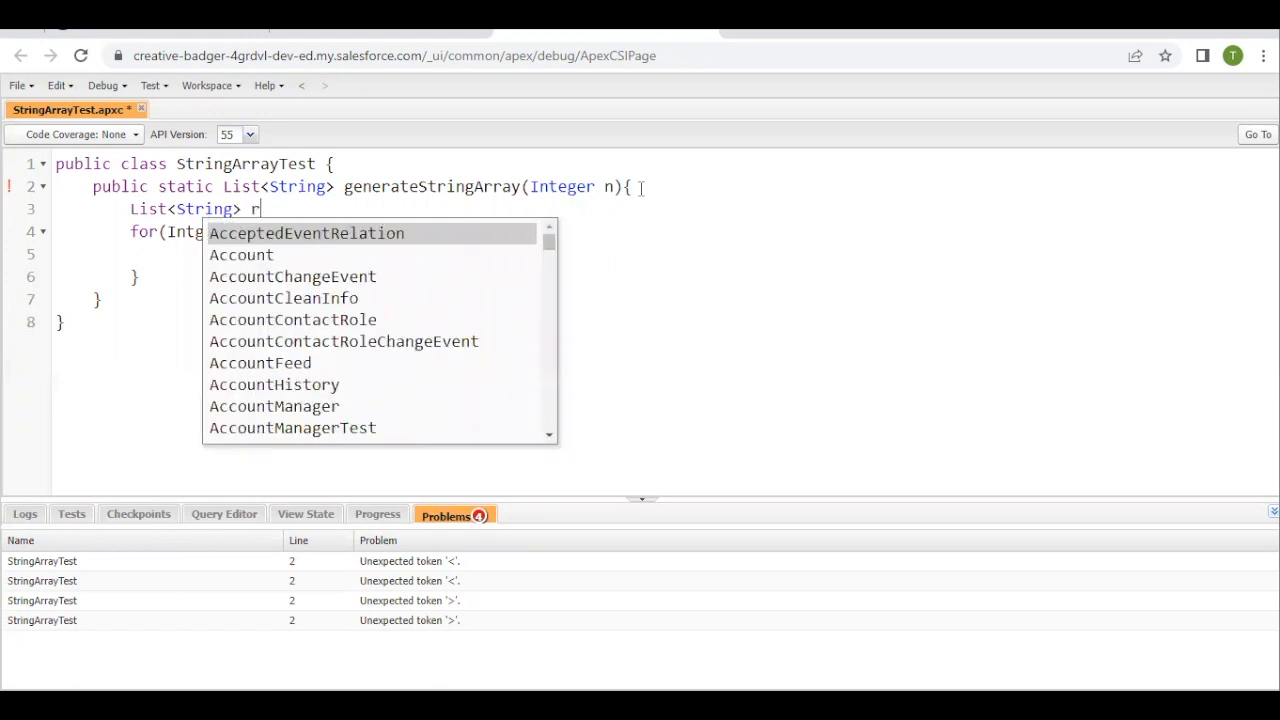
{"action": "type", "text": "esults ="}
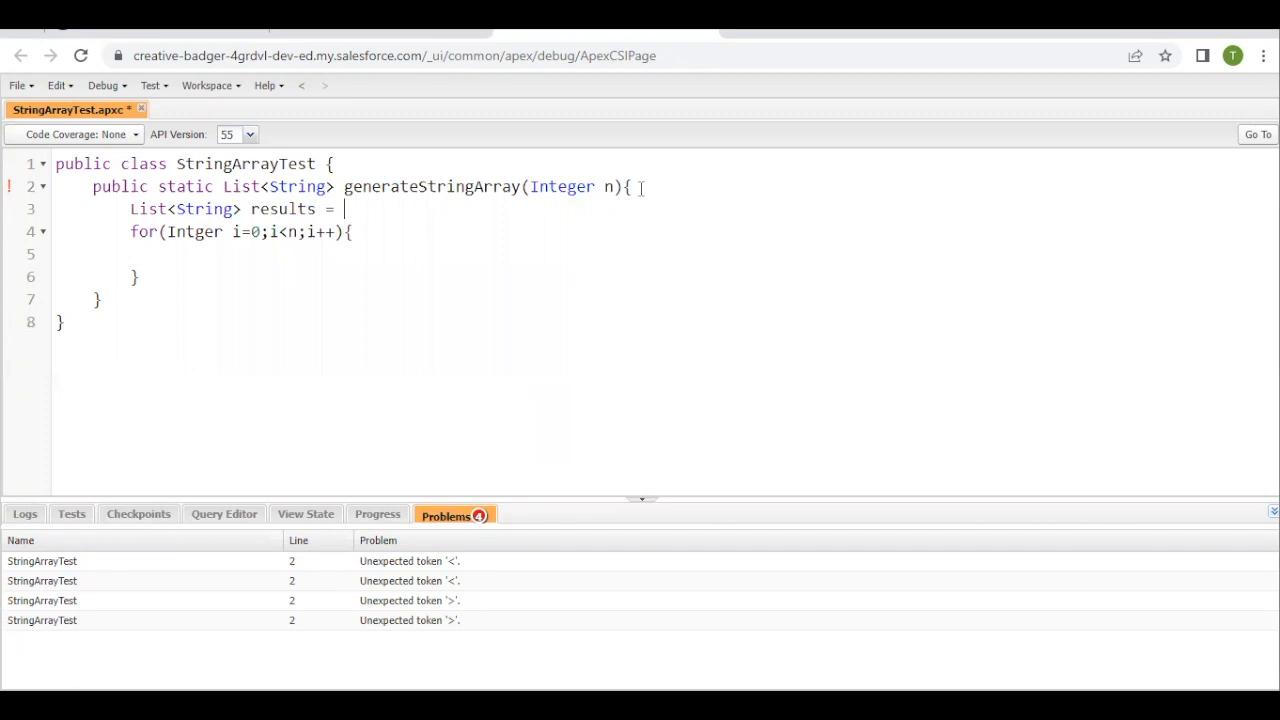
{"action": "type", "text": "new List<"}
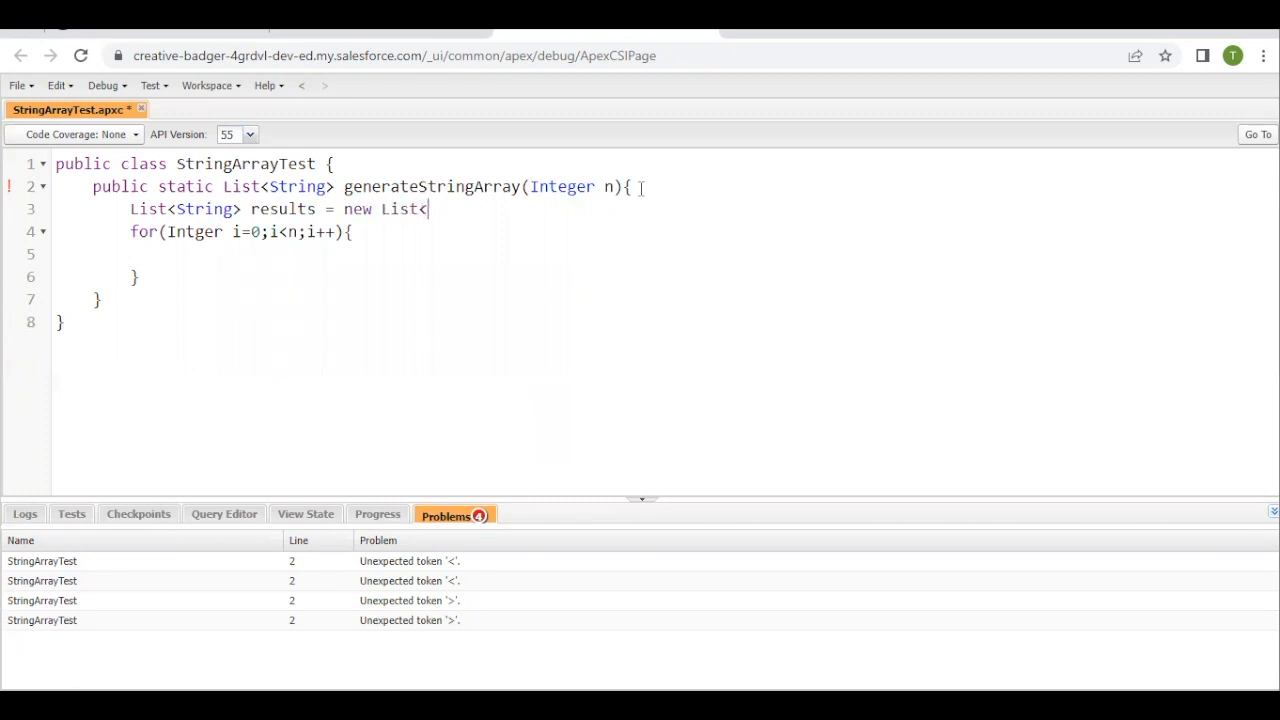
{"action": "type", "text": "String>();"}
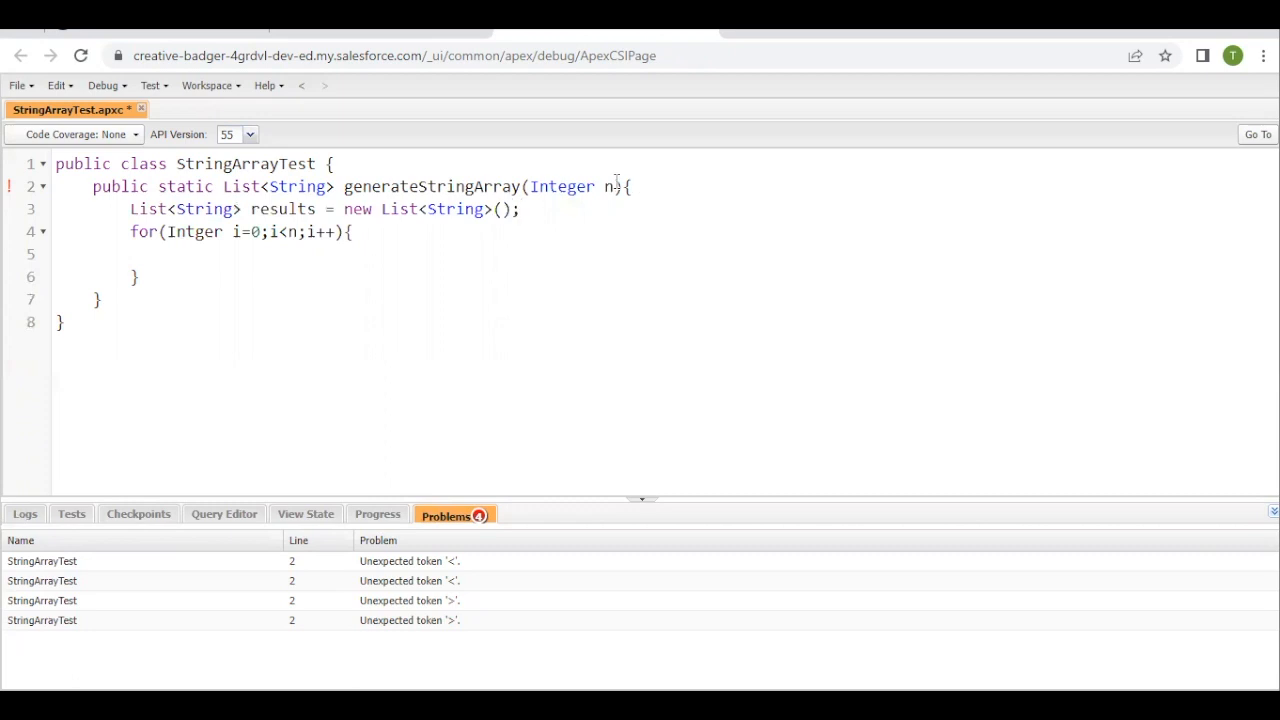
Step: Add 'Test '+i to results inside the loop and return results
{"action": "double_click", "coordinate": [282, 209]}
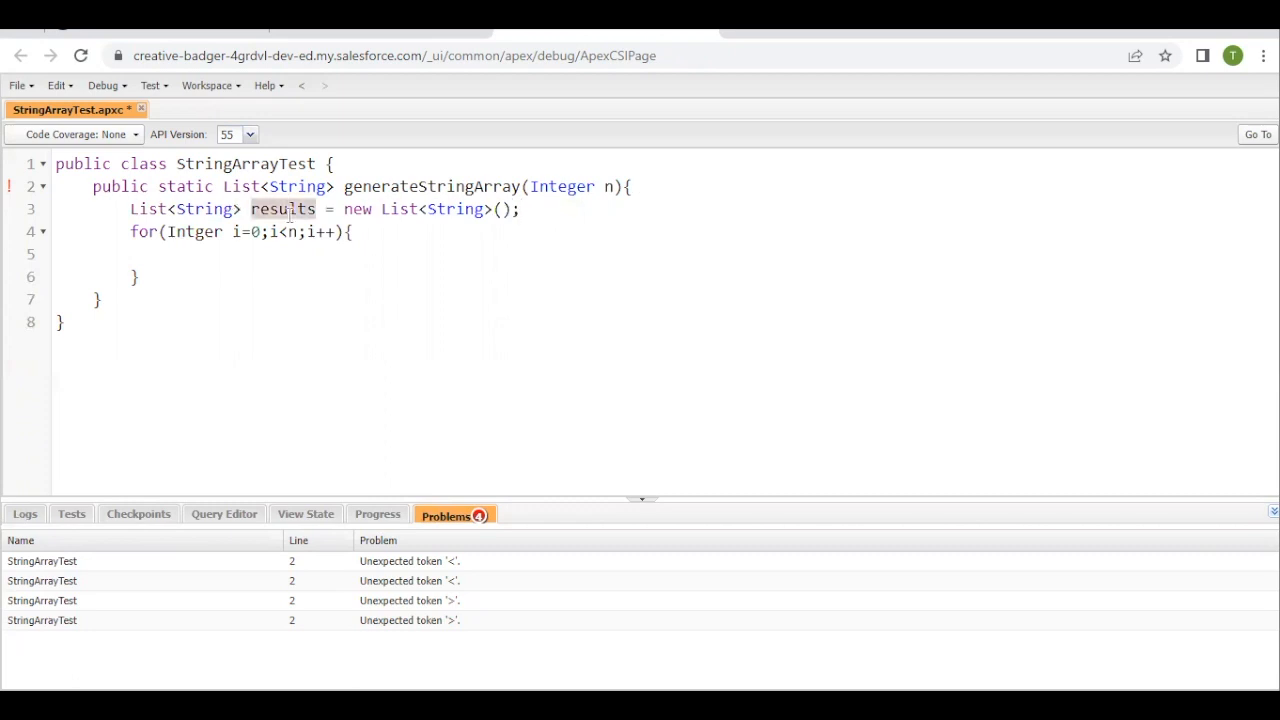
{"action": "type", "text": "results('"}
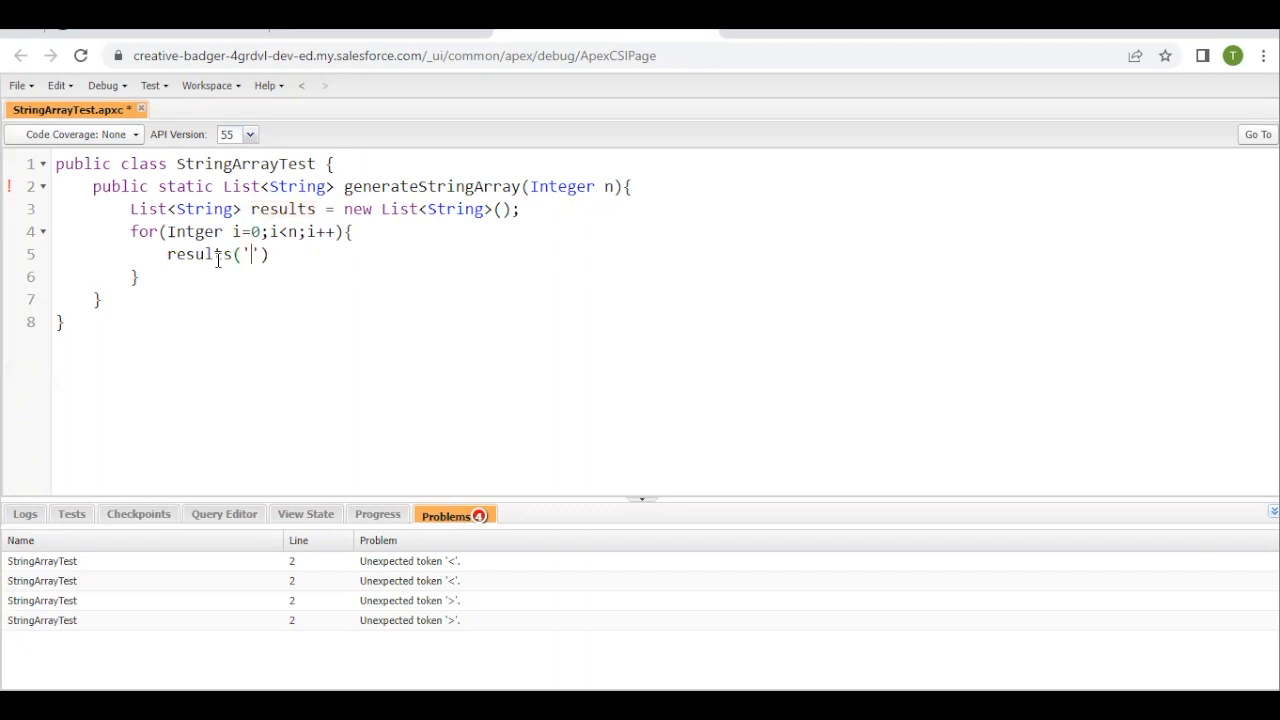
{"action": "type", "text": "Test"}
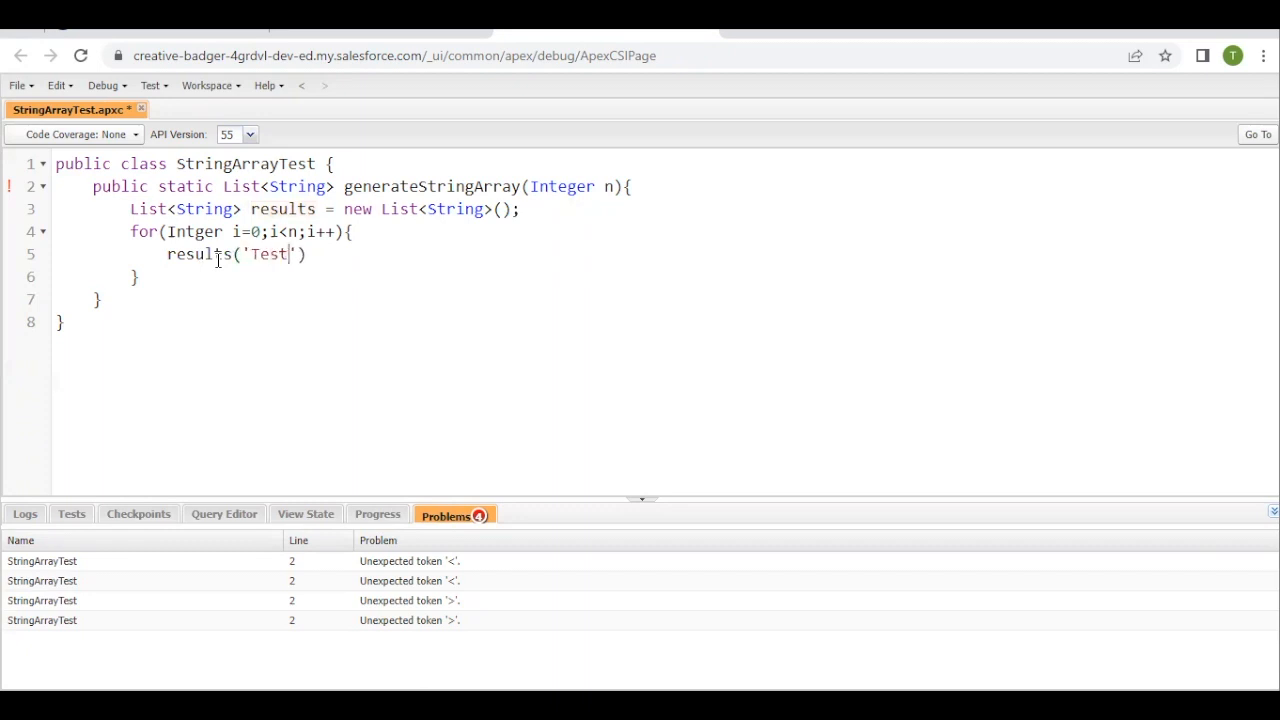
{"action": "type", "text": "\" \""}
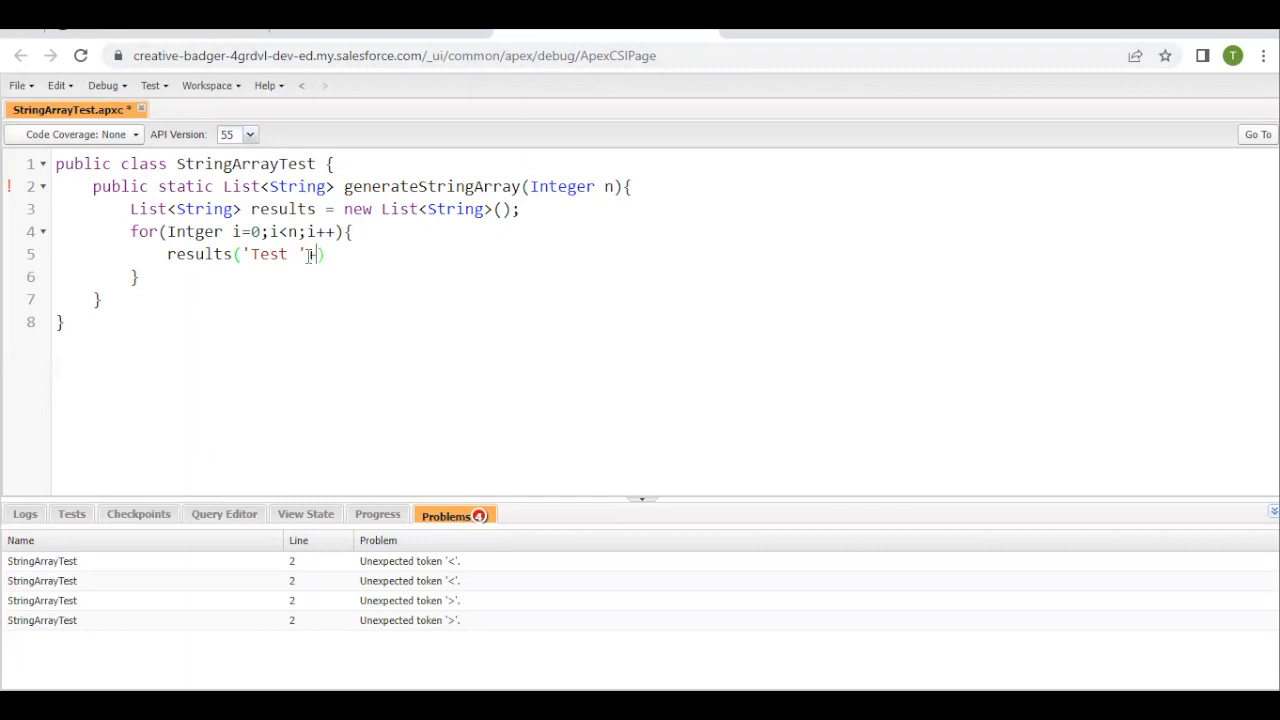
{"action": "type", "text": "+i"}
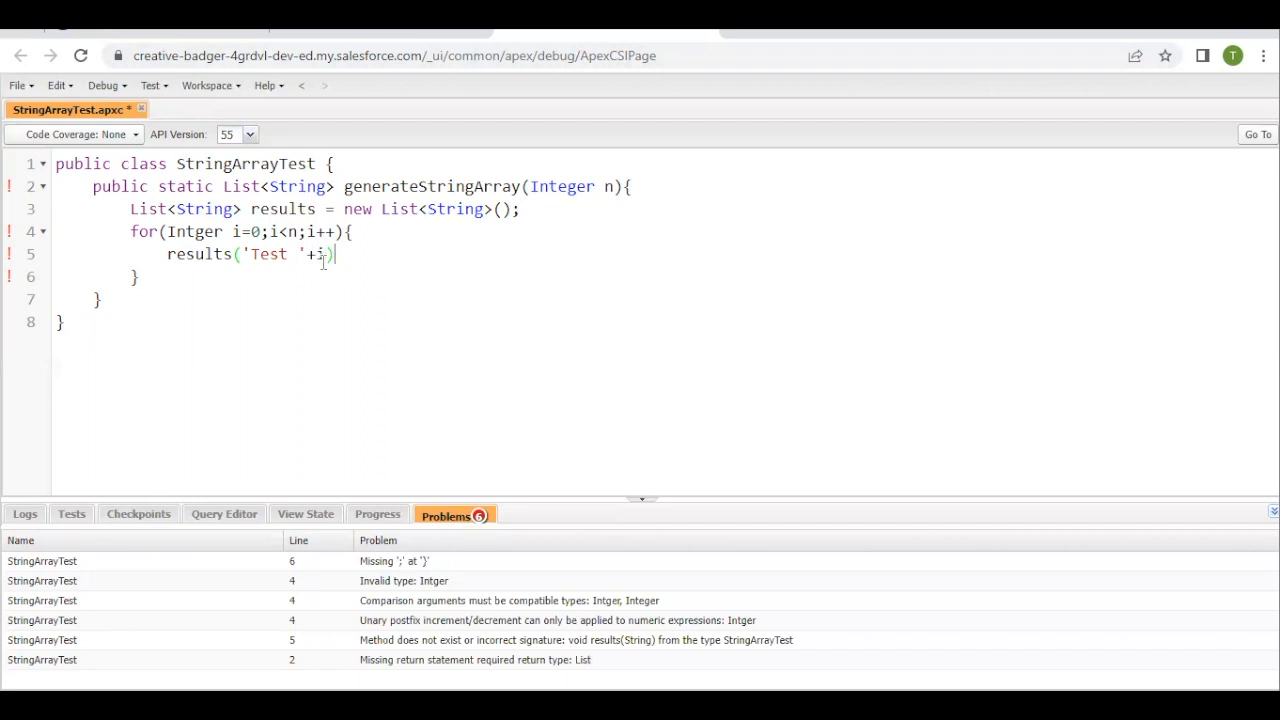
{"action": "type", "text": ";"}
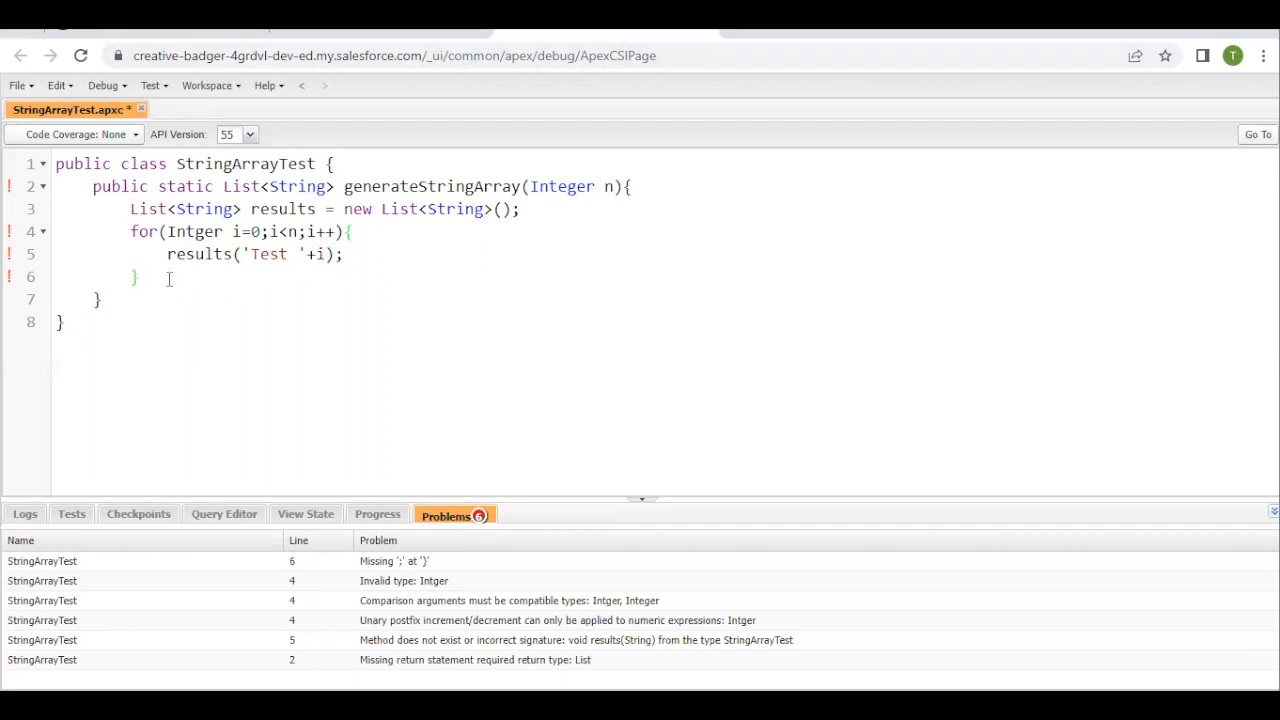
{"action": "type", "text": "return reu"}
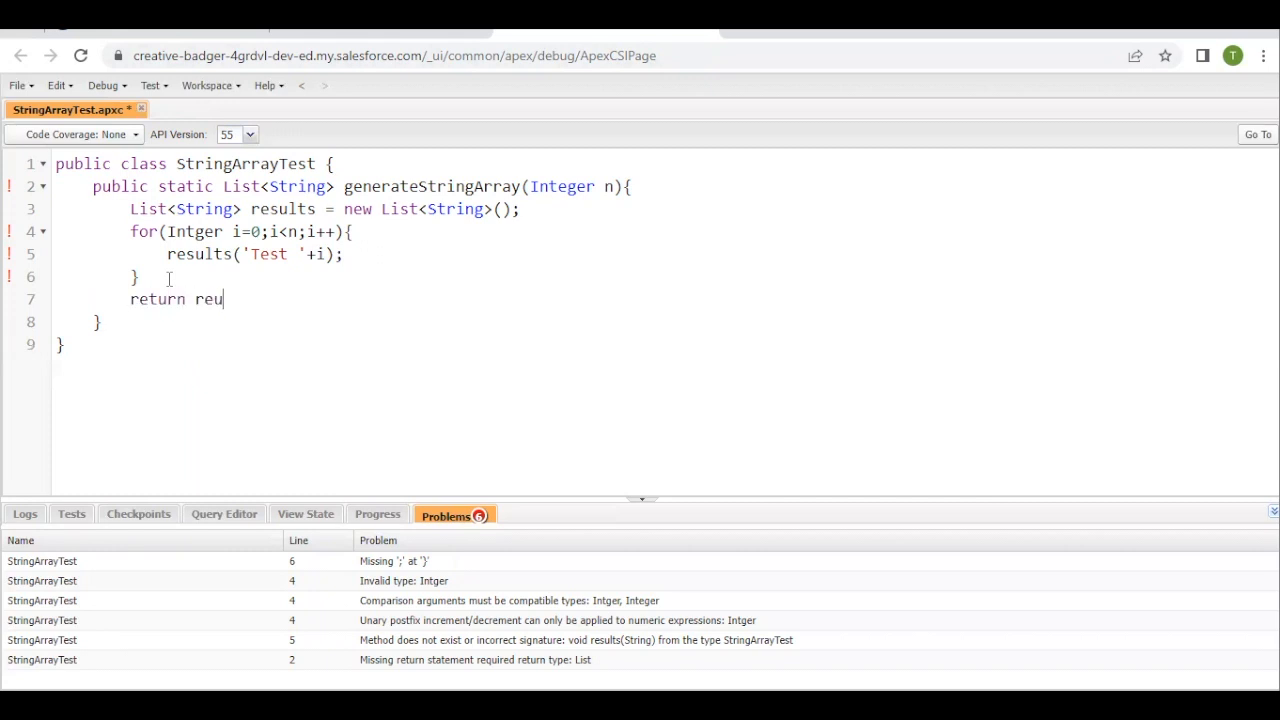
{"action": "type", "text": "sul"}
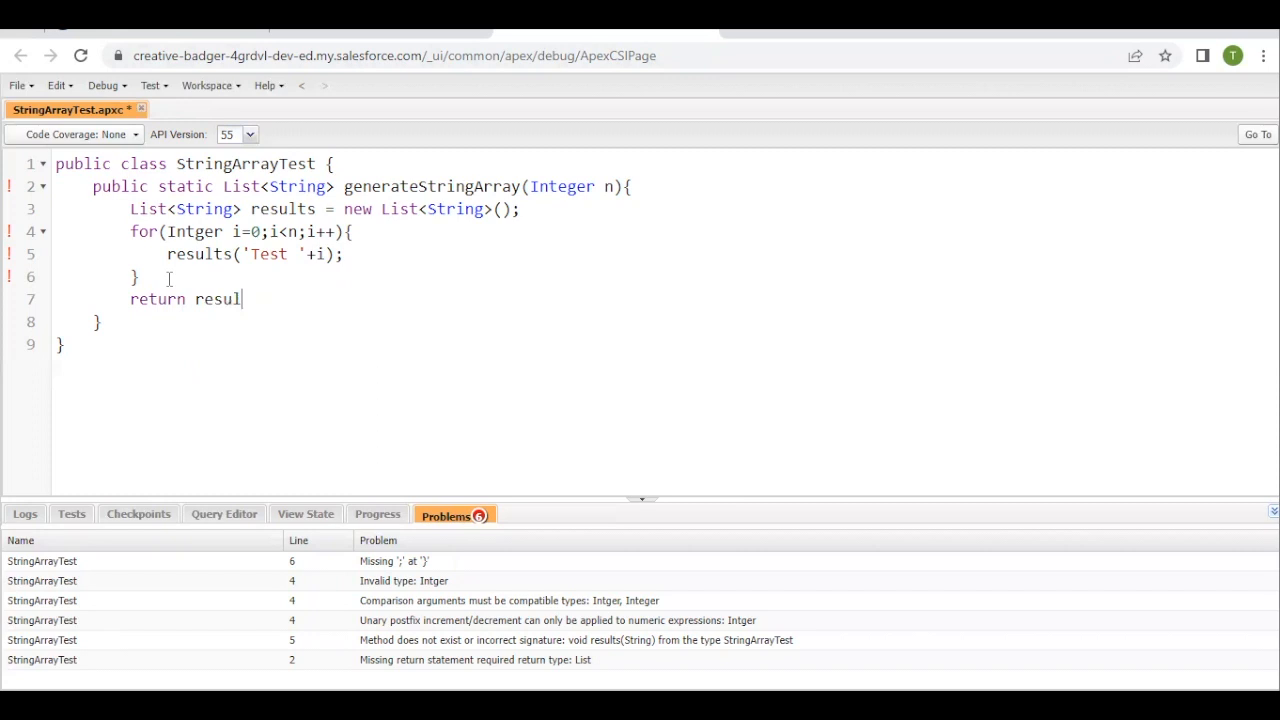
{"action": "type", "text": "ts;"}
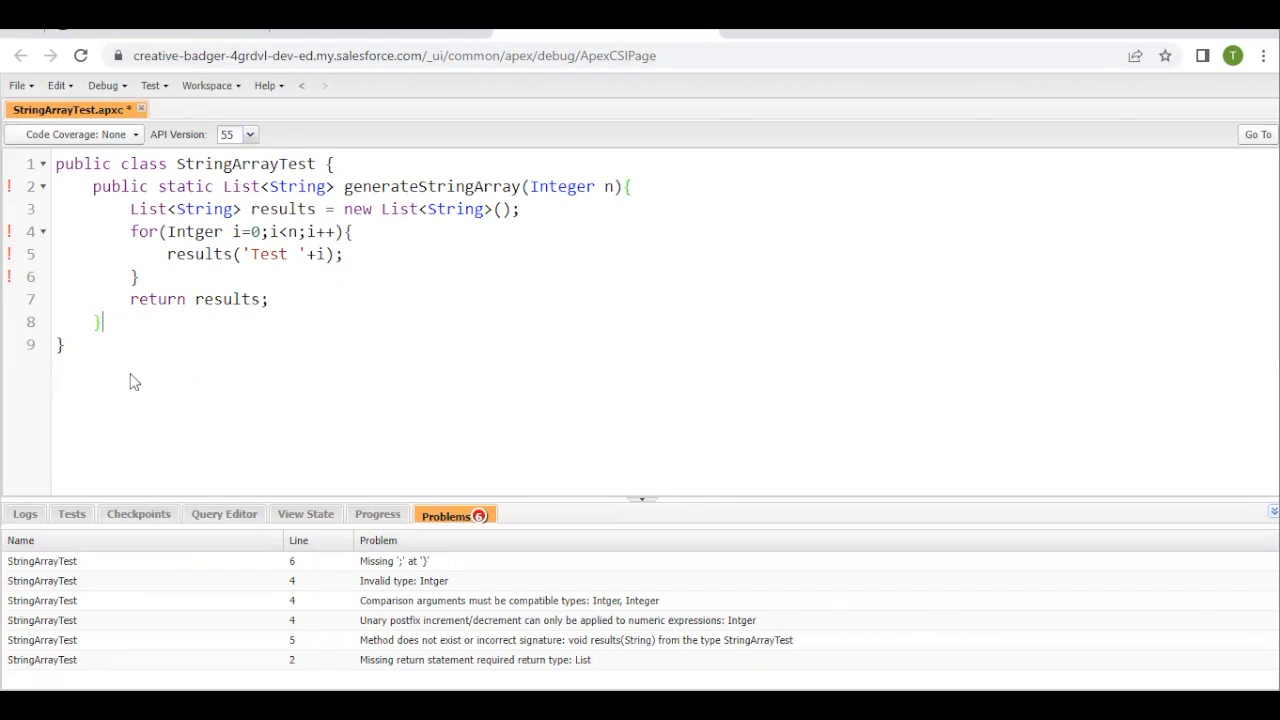
Step: Reindent the loop, use results.add, correct Intger to Integer, and save the class
{"action": "left_click_drag", "start_coordinate": [130, 231], "coordinate": [100, 321]}
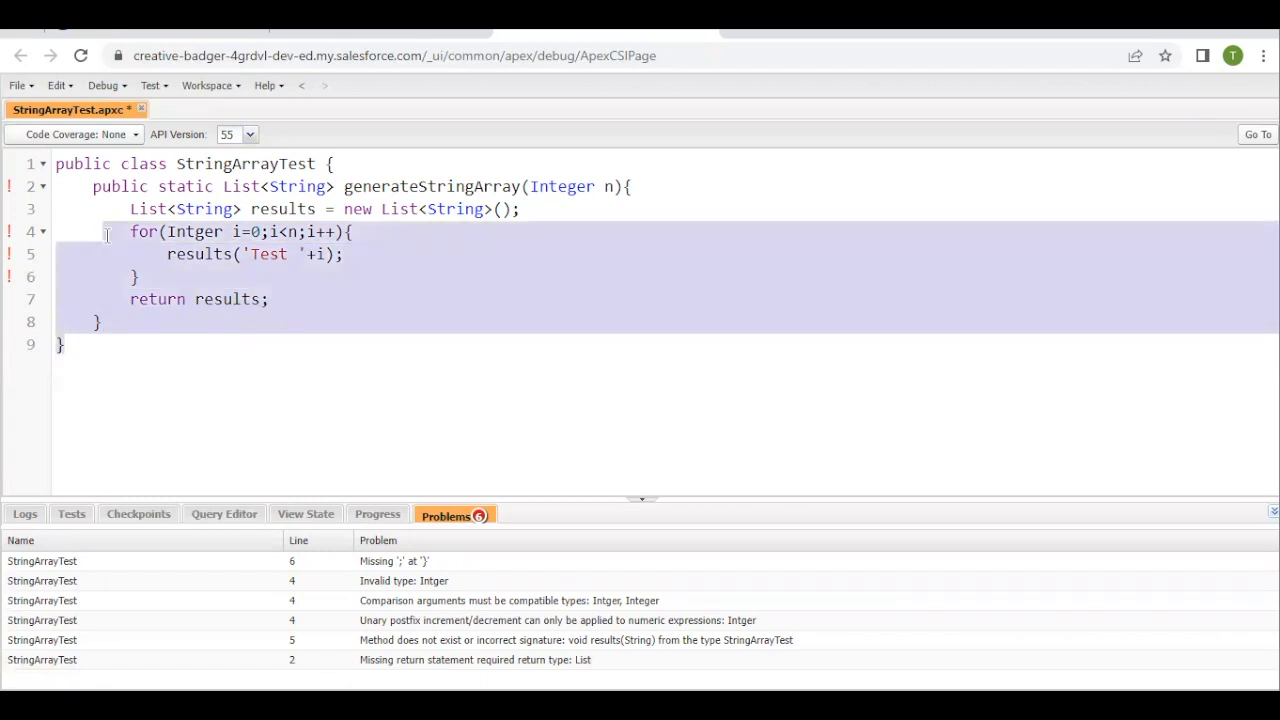
{"action": "key", "text": "ctrl+s"}
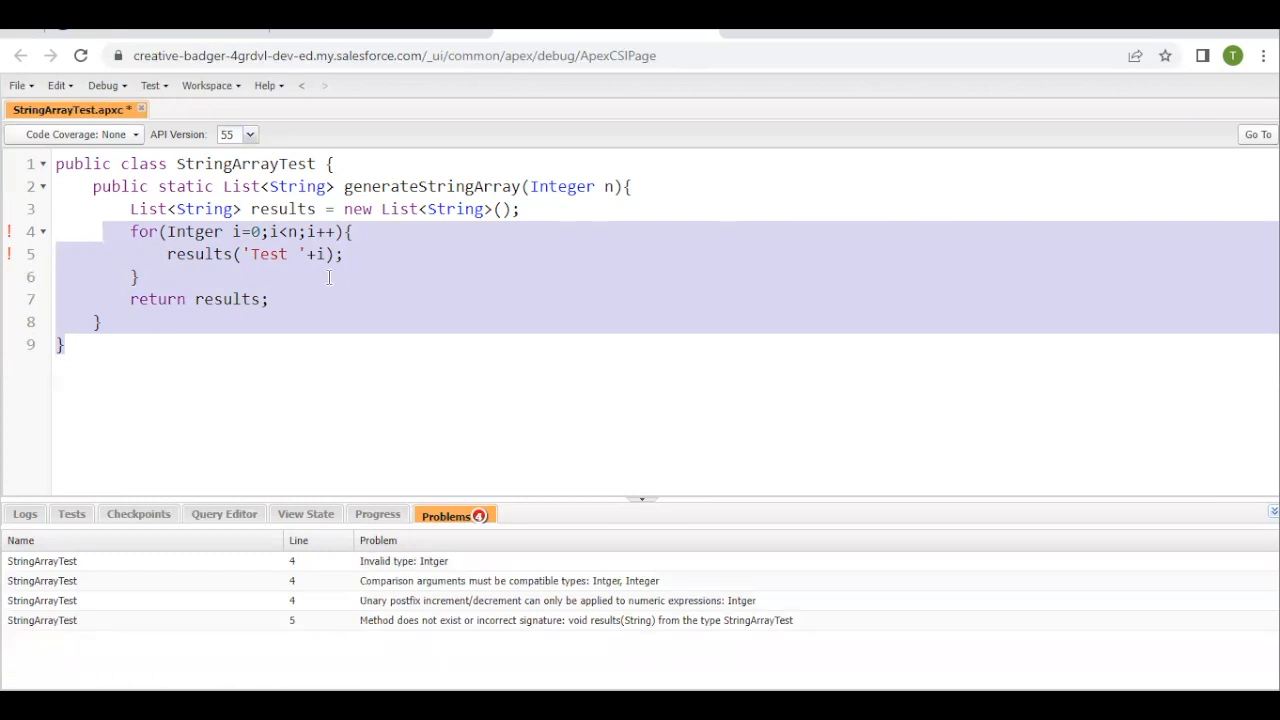
{"action": "left_click", "coordinate": [237, 253]}
{"action": "type", "text": ".add"}
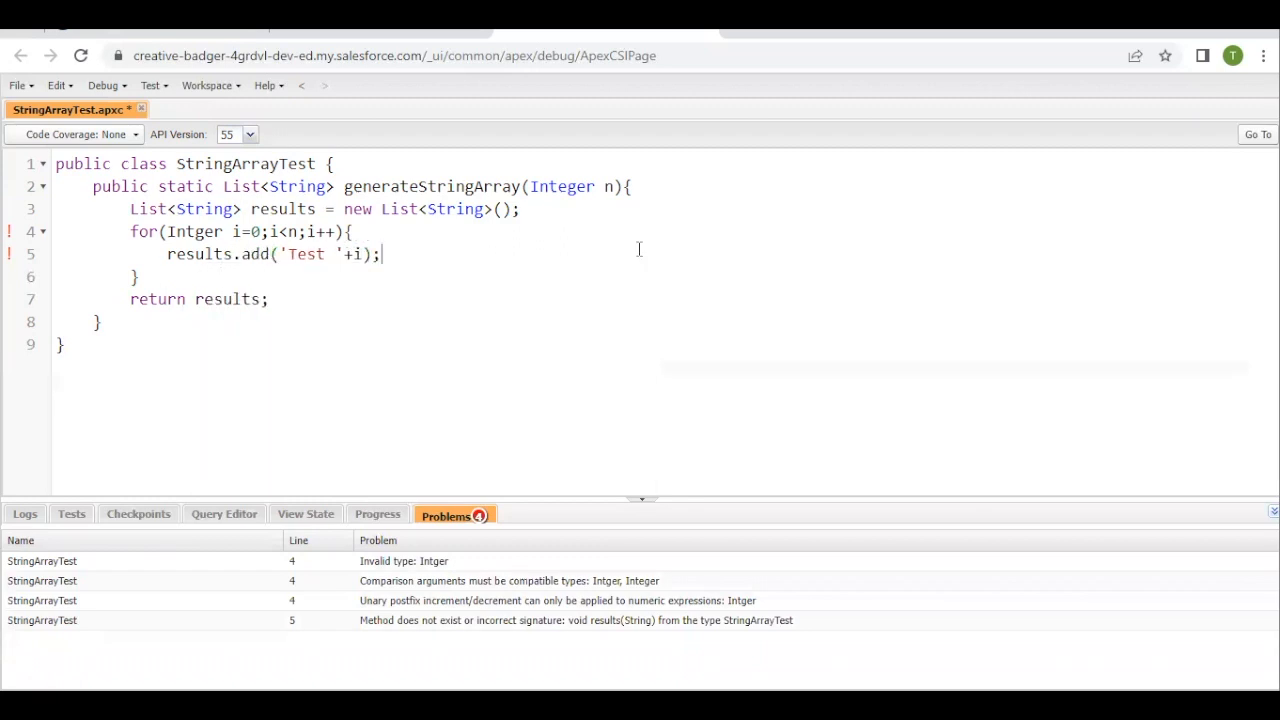
{"action": "key", "text": "ctrl+s"}
{"action": "type", "text": "e"}
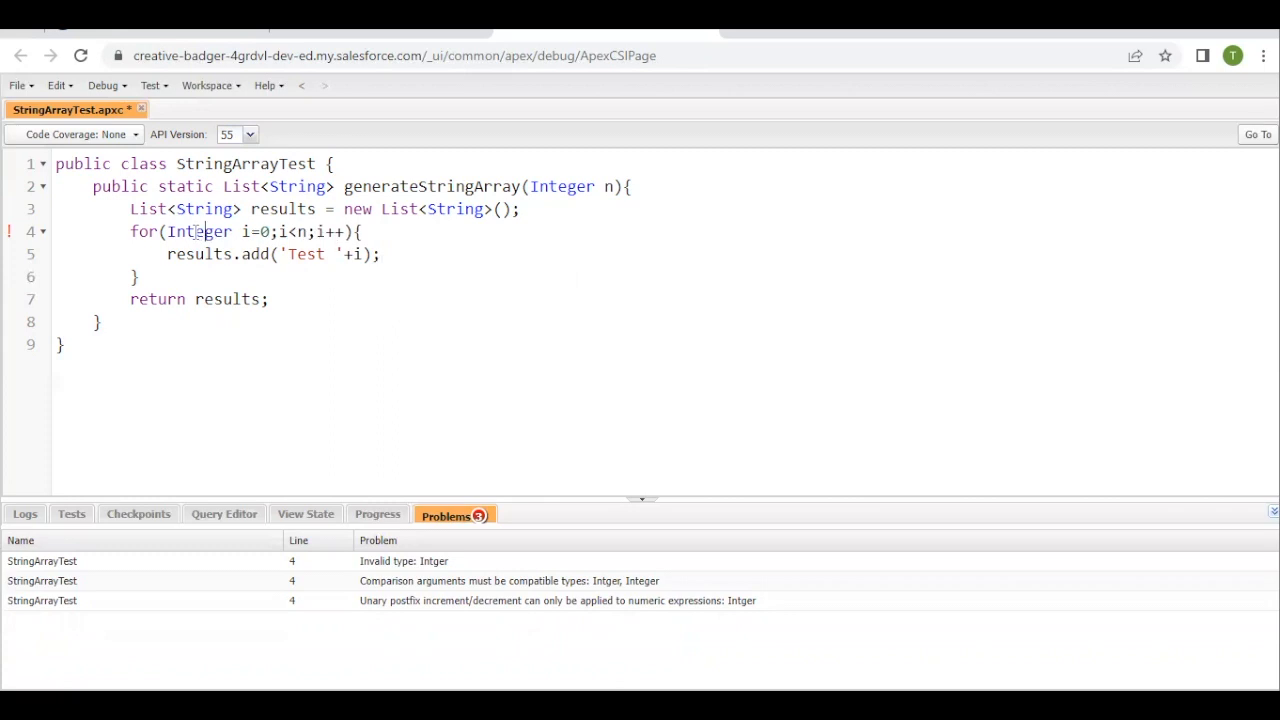
{"action": "key", "text": "ctrl+s"}
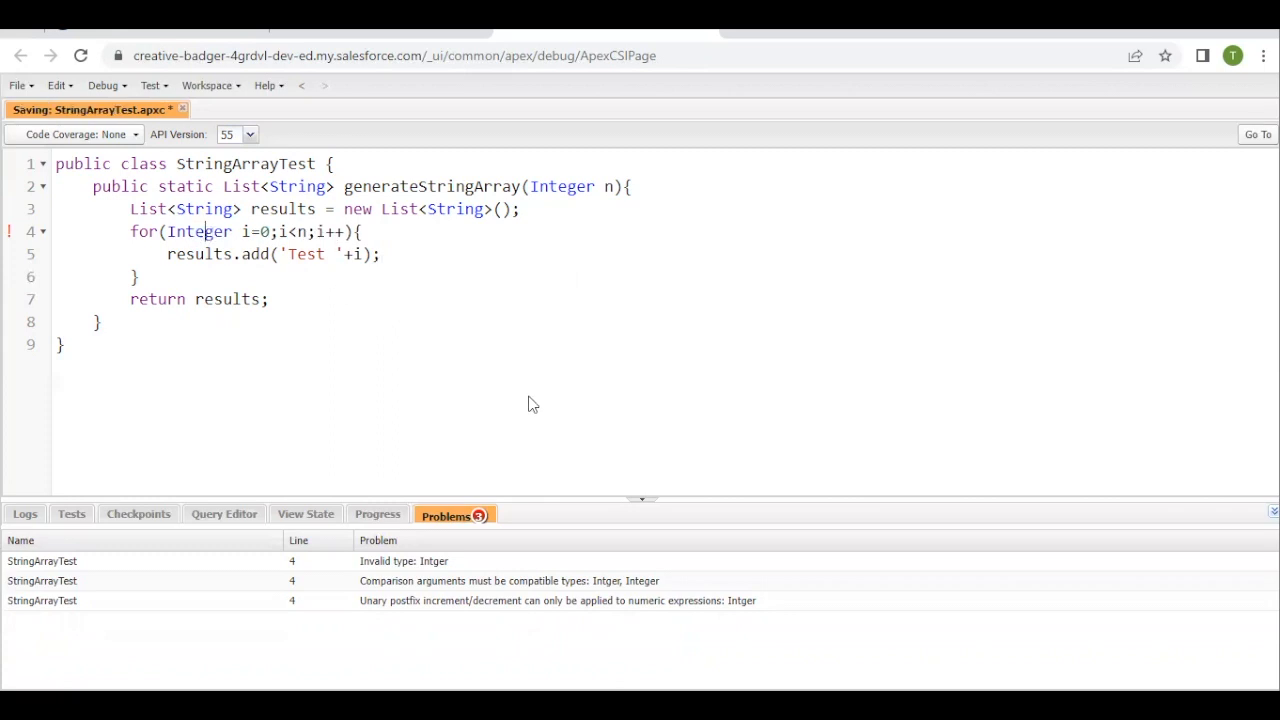
{"action": "key", "text": "ctrl+s"}
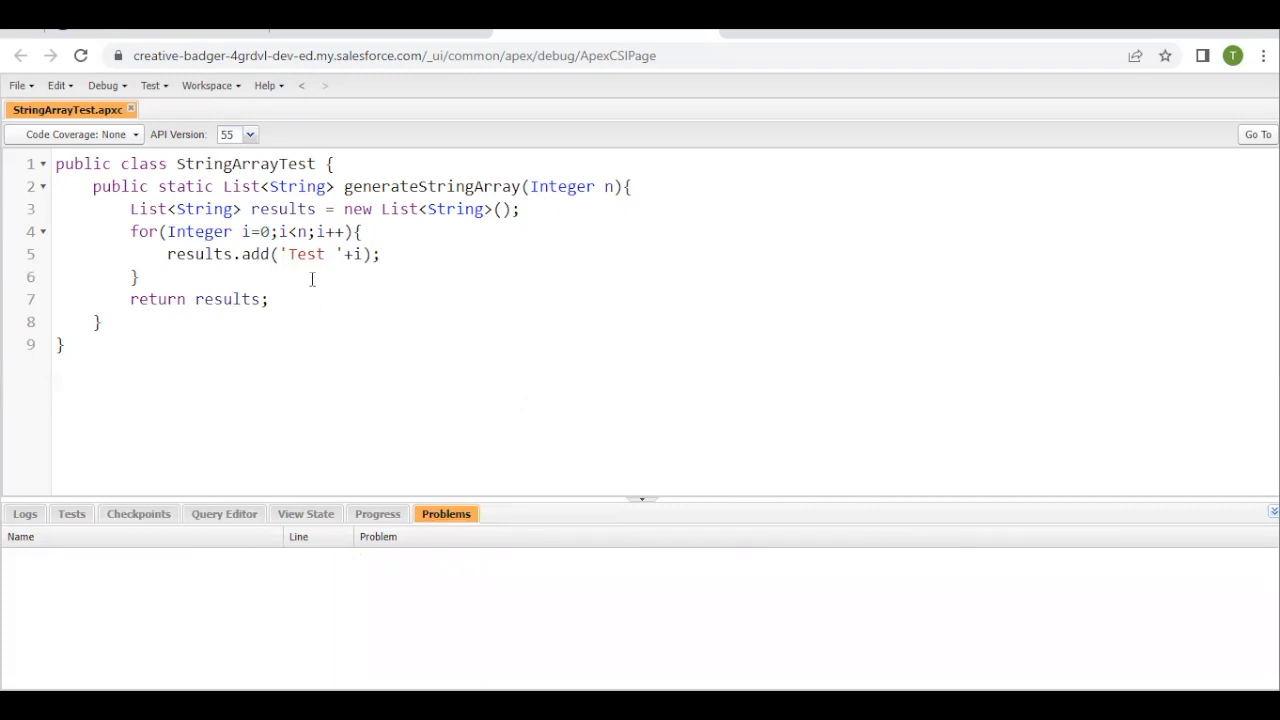
{"action": "mouse_move", "coordinate": [299, 347]}
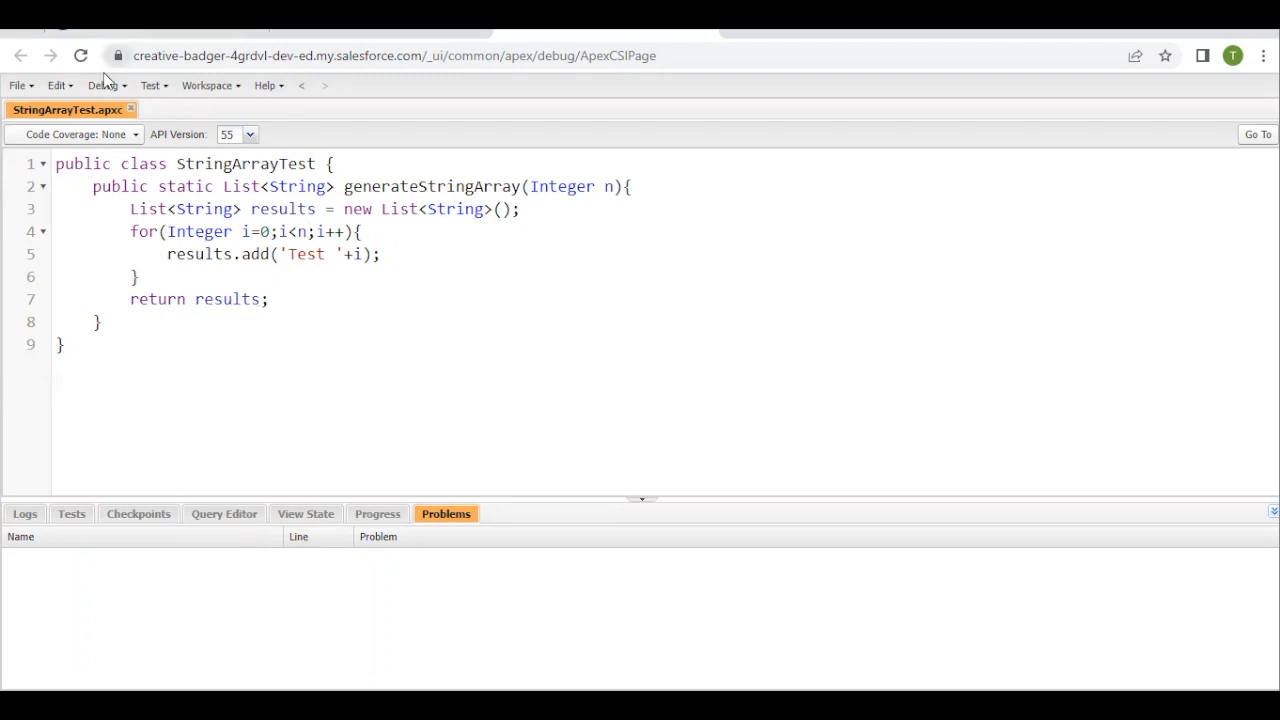
Step: Enter StringArrayTest.generateStringArray(3); in an Execute Anonymous window with Open Log ticked
{"action": "left_click", "coordinate": [103, 85]}
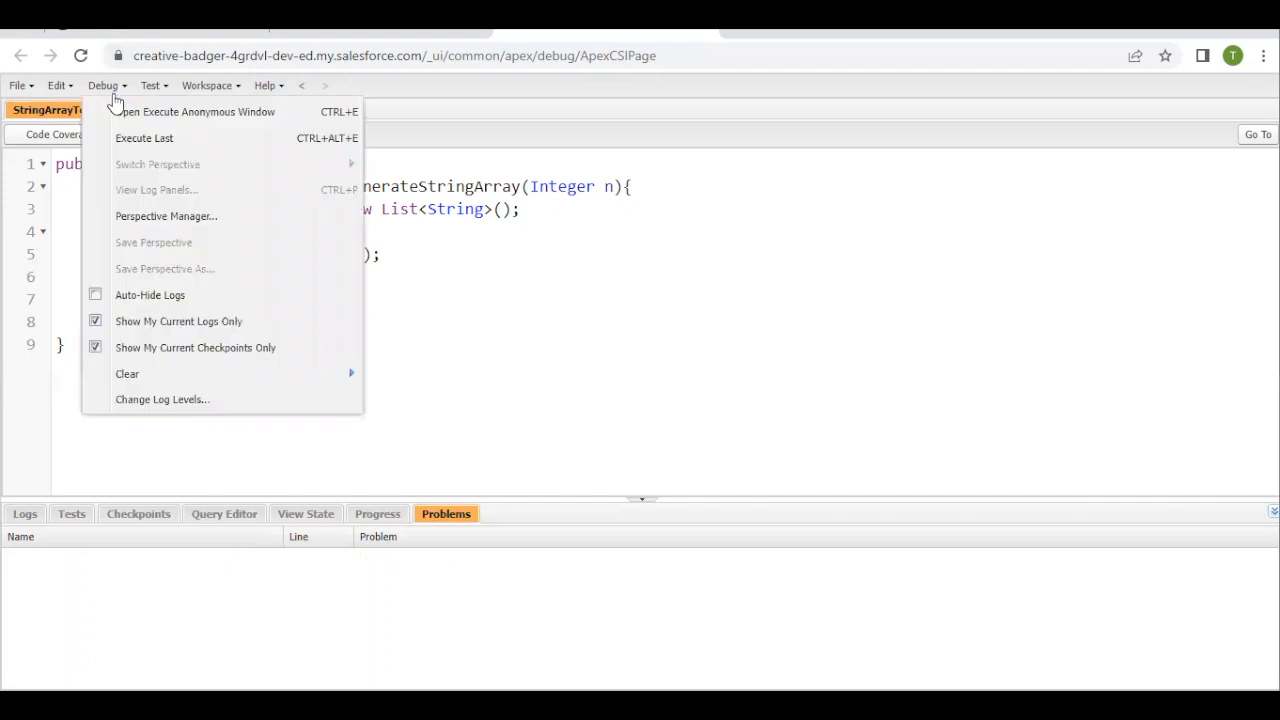
{"action": "left_click", "coordinate": [200, 111]}
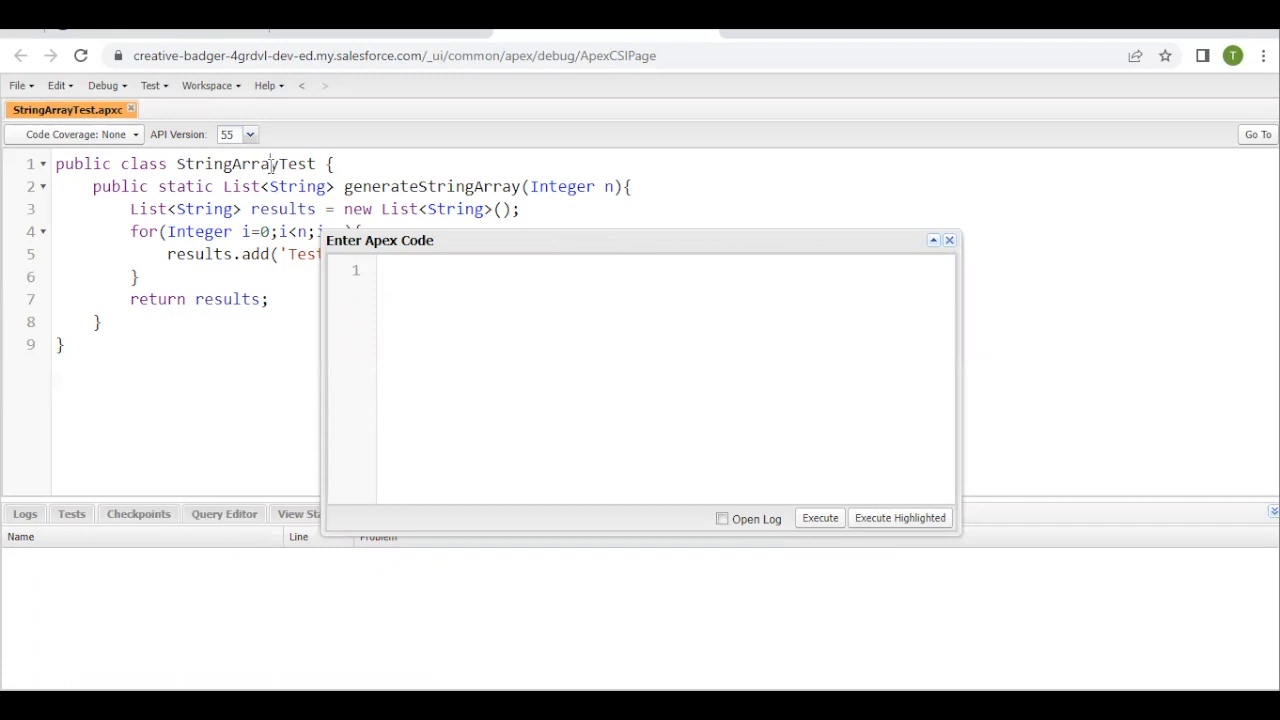
{"action": "double_click", "coordinate": [245, 164]}
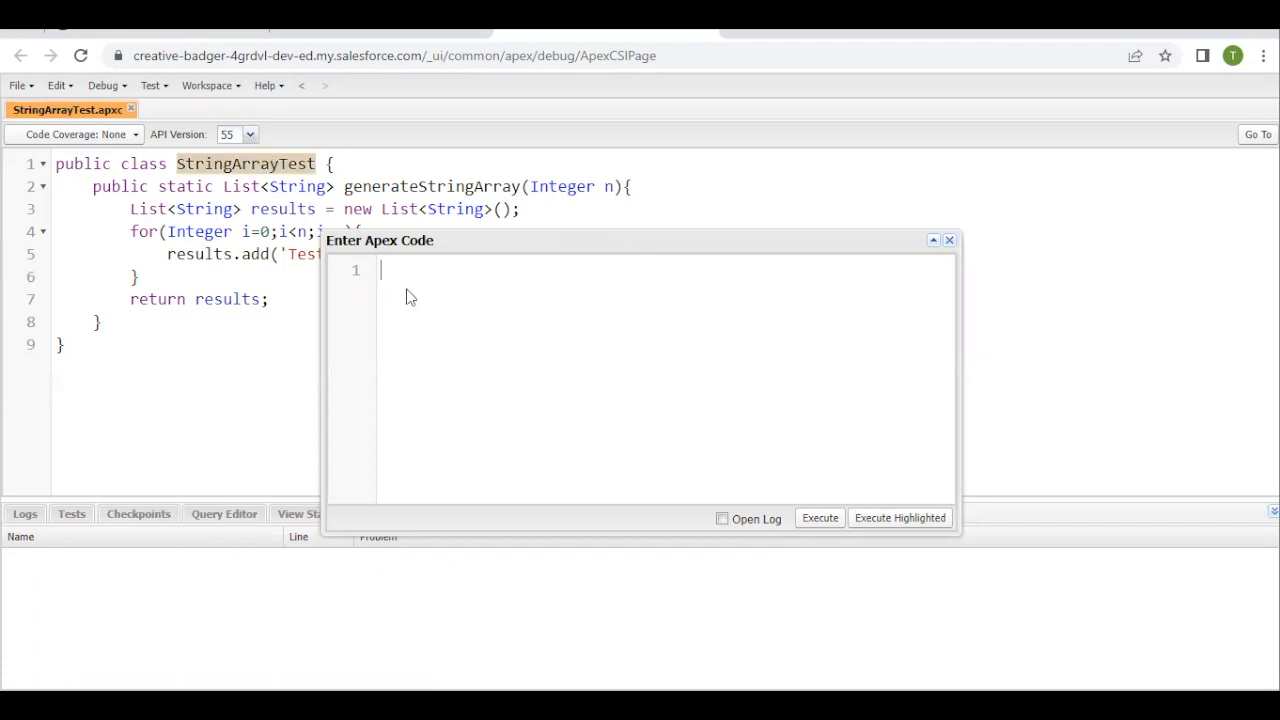
{"action": "type", "text": "StringArrayTest.generateStringArray(n"}
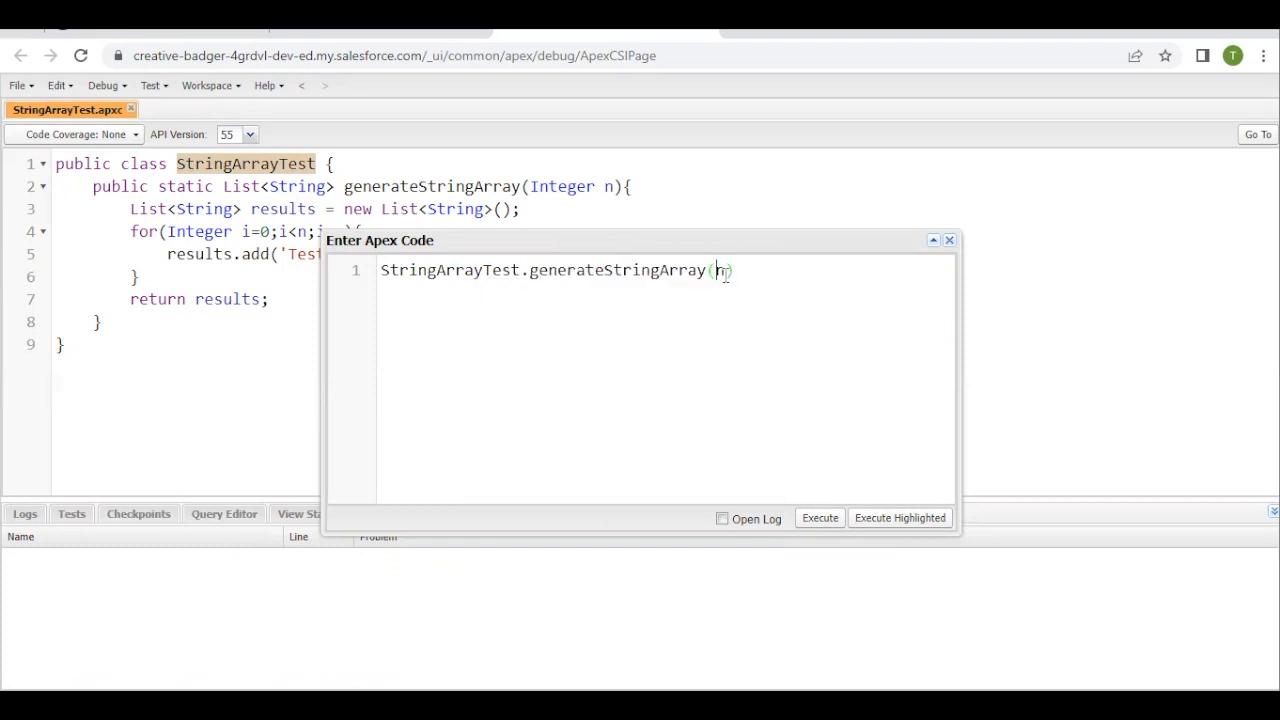
{"action": "key", "text": "Backspace"}
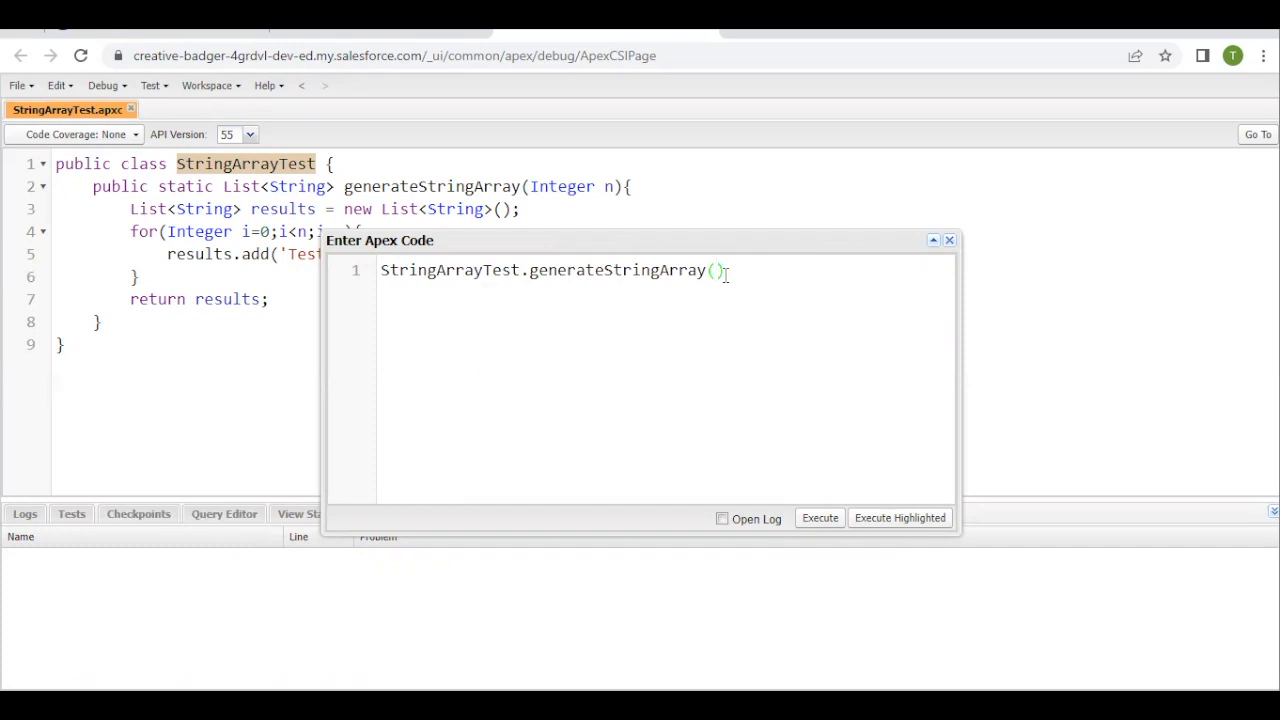
{"action": "type", "text": "3;"}
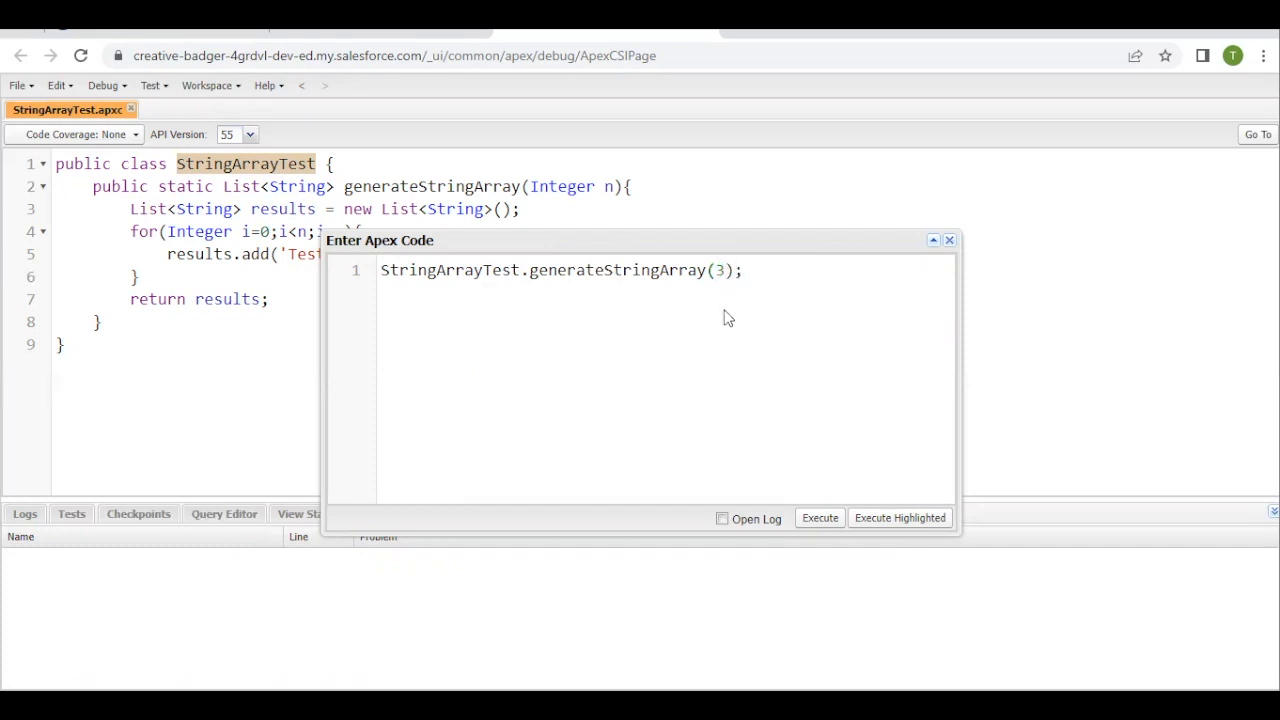
{"action": "left_click", "coordinate": [722, 518]}
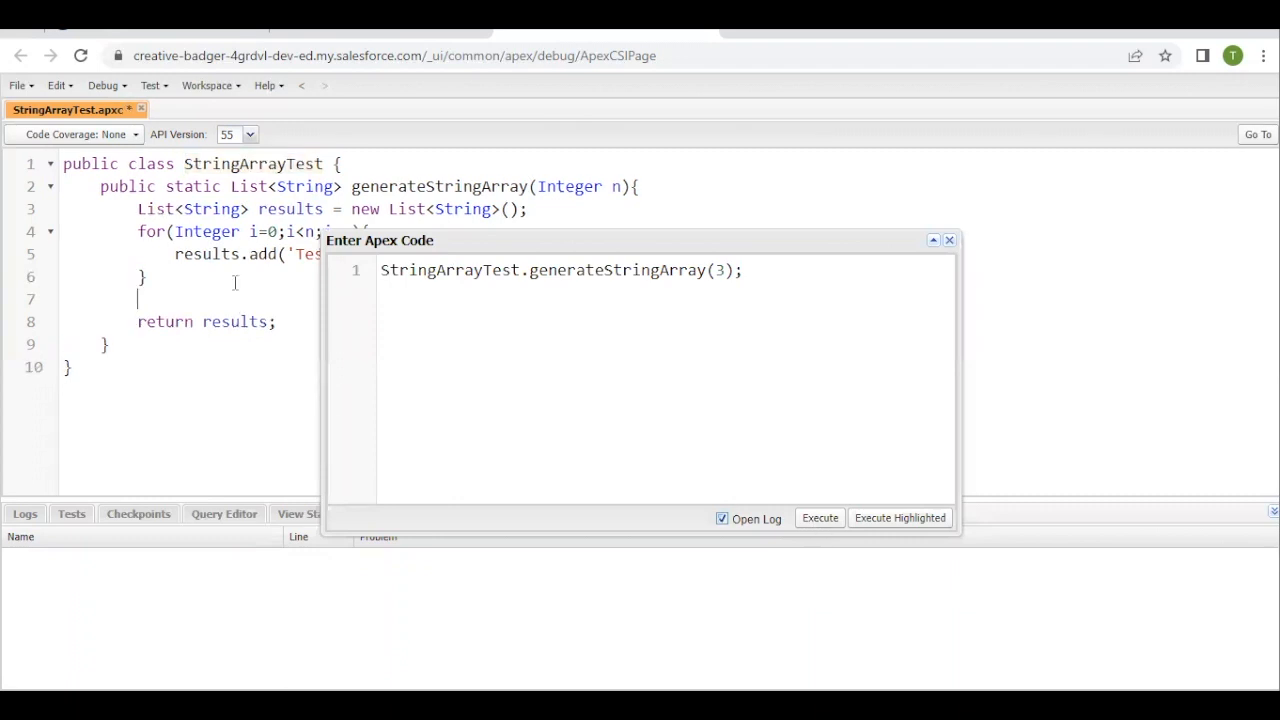
Step: Add system.debug(results); before the return and save the class
{"action": "type", "text": "system.debug("}
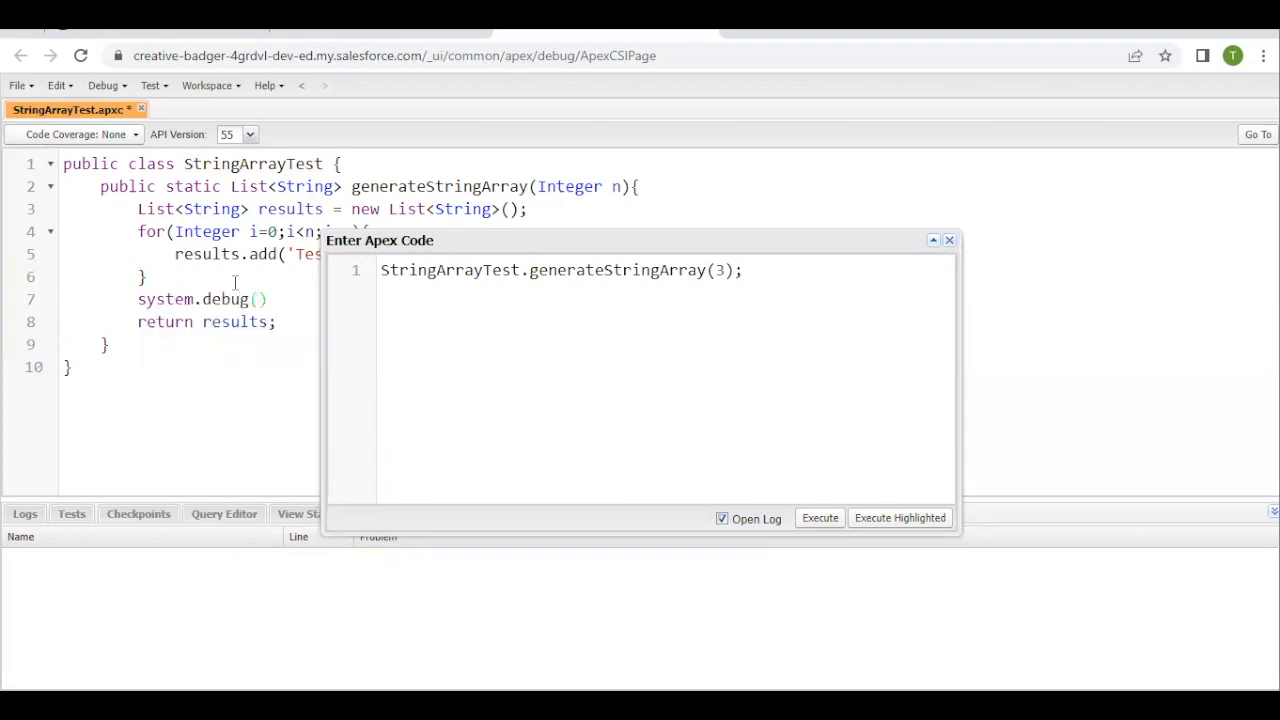
{"action": "double_click", "coordinate": [234, 321]}
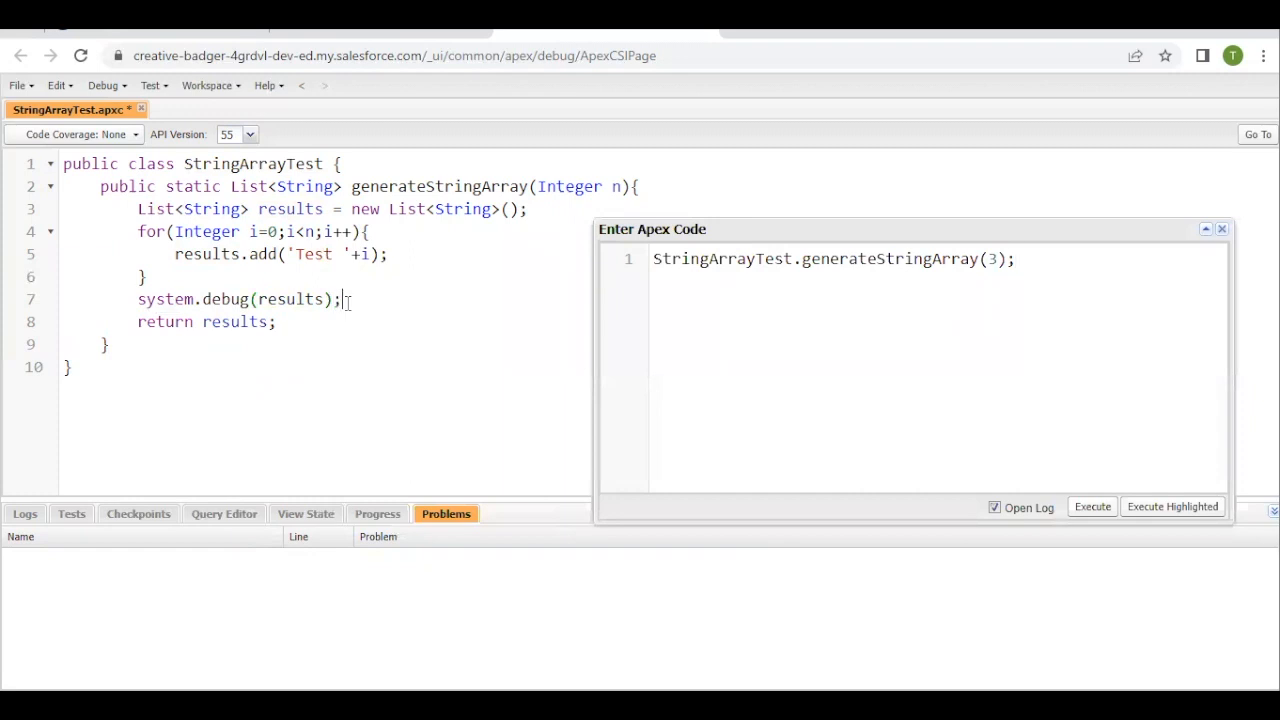
{"action": "key", "text": "ctrl+s"}
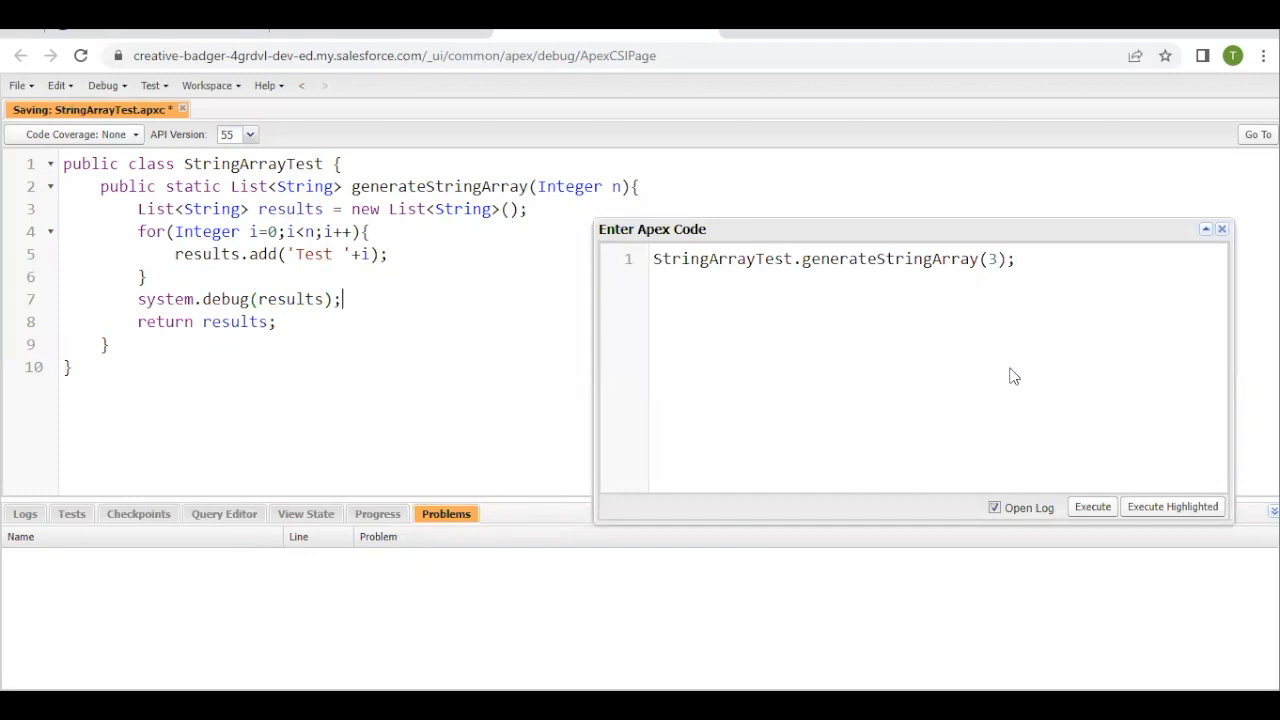
{"action": "left_click", "coordinate": [1091, 506]}
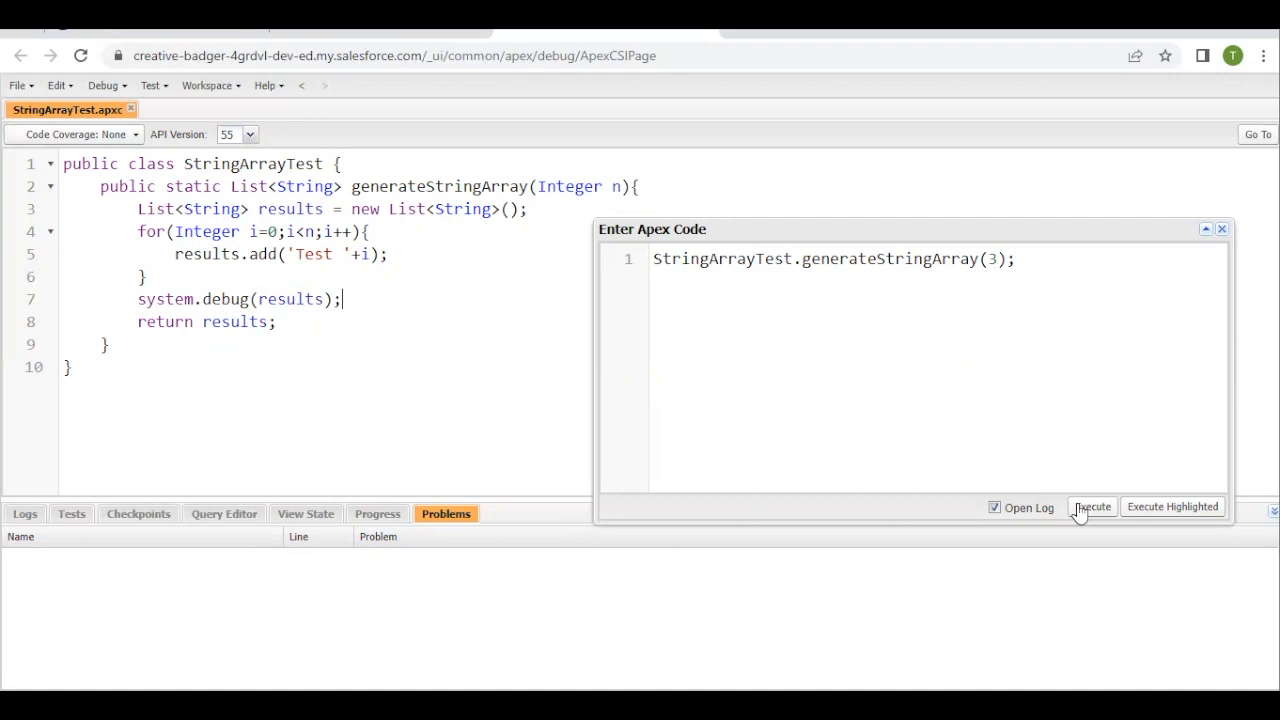
Step: Execute generateStringArray(3) and view the USER_DEBUG entry showing Test 0, Test 1, Test 2
{"action": "left_click", "coordinate": [1092, 506]}
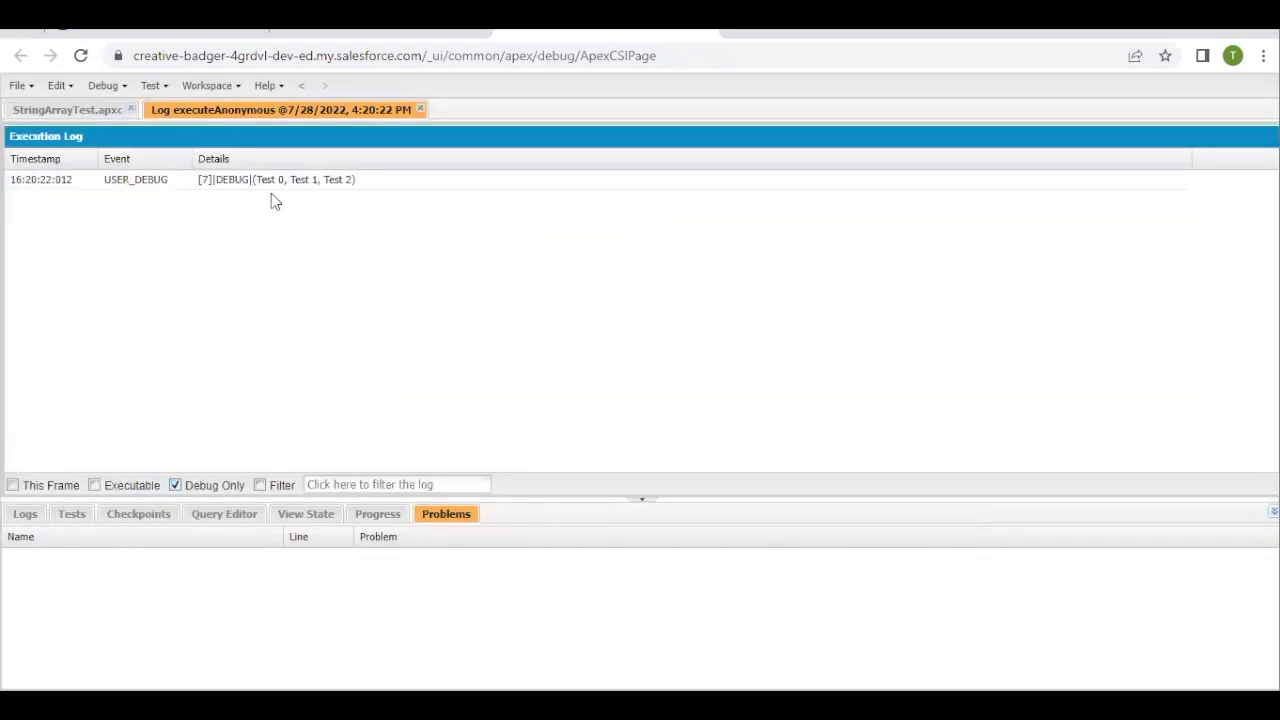
{"action": "left_click", "coordinate": [275, 179]}
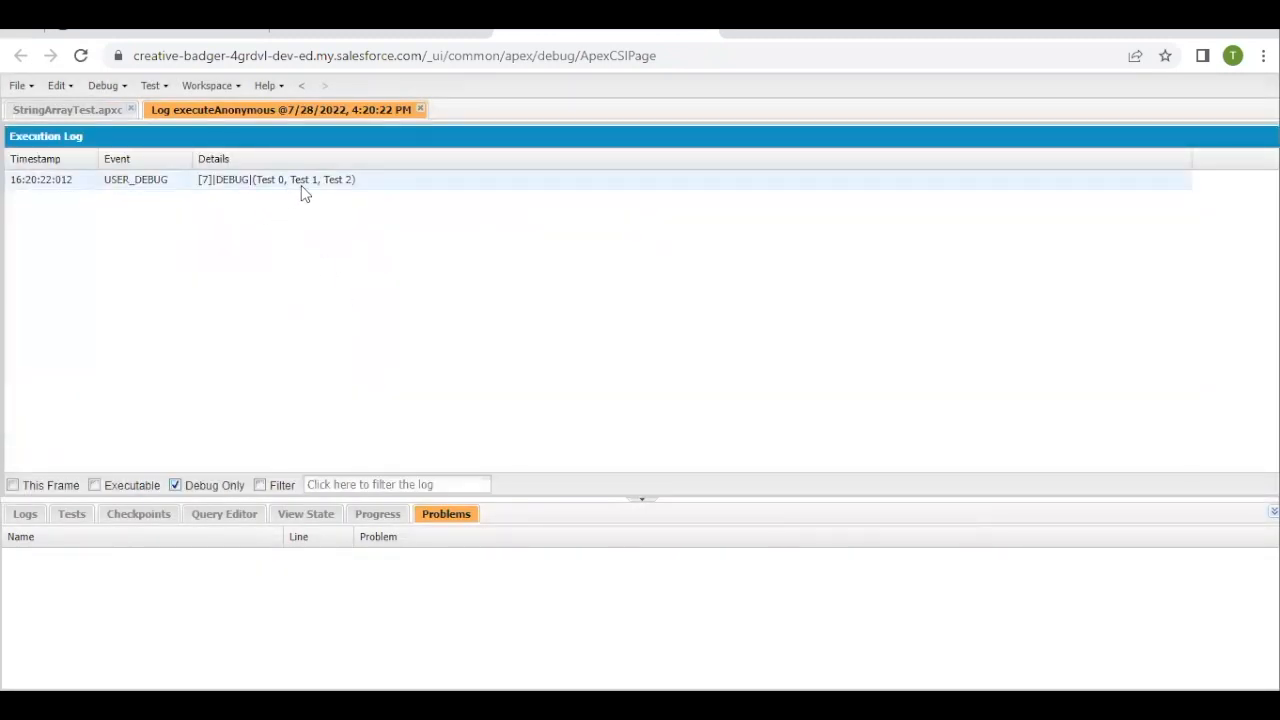
{"action": "mouse_move", "coordinate": [318, 188]}
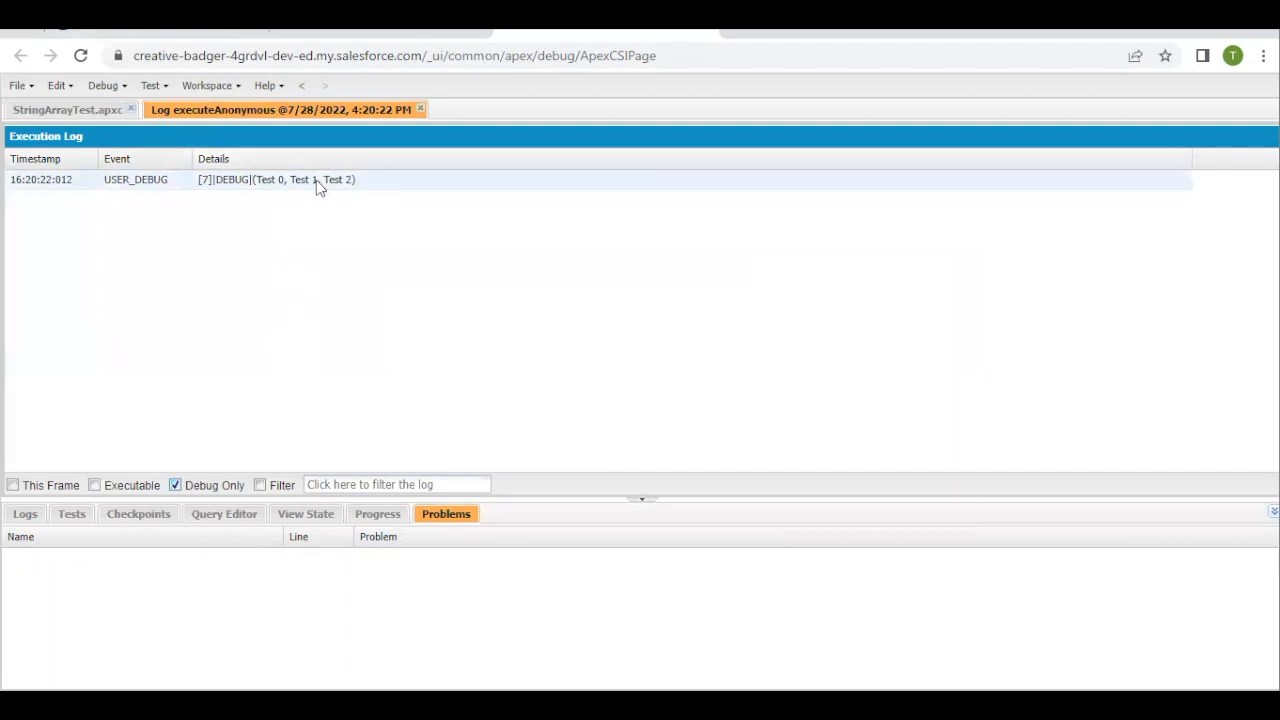
{"action": "left_click", "coordinate": [67, 109]}
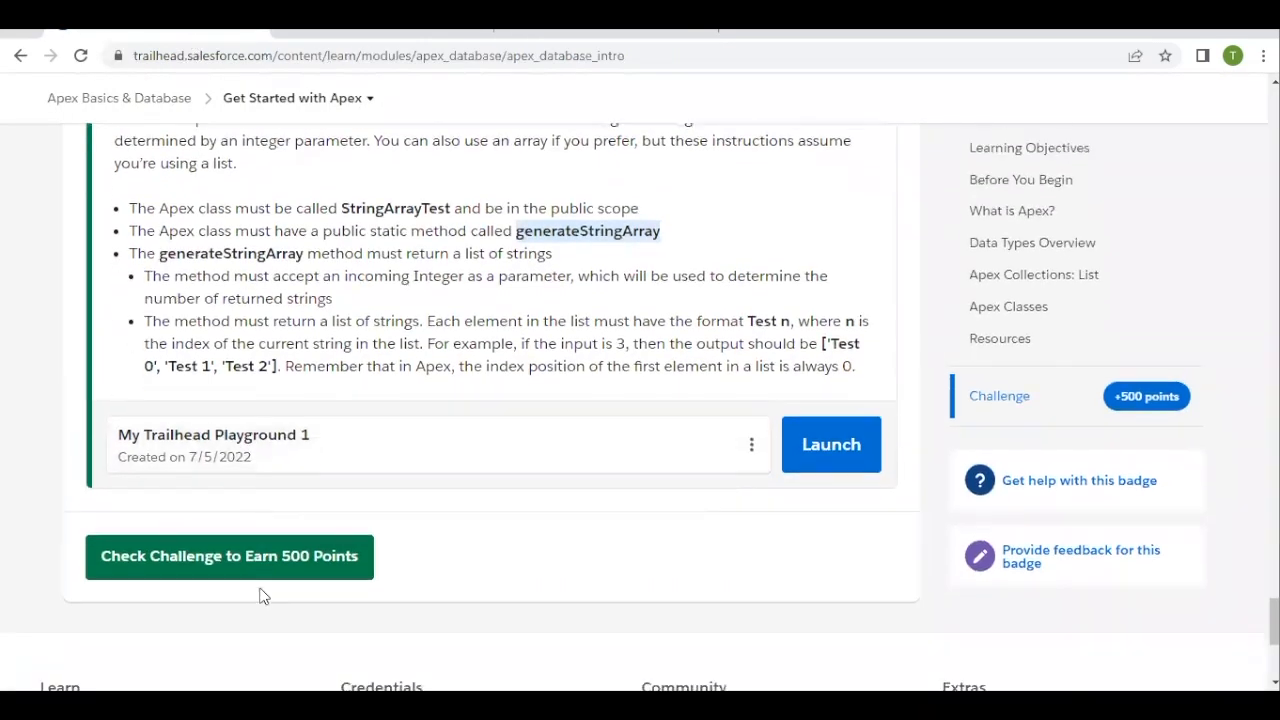
Step: Run Check Challenge and dismiss the +500 points Assessment Complete notice
{"action": "left_click", "coordinate": [229, 556]}
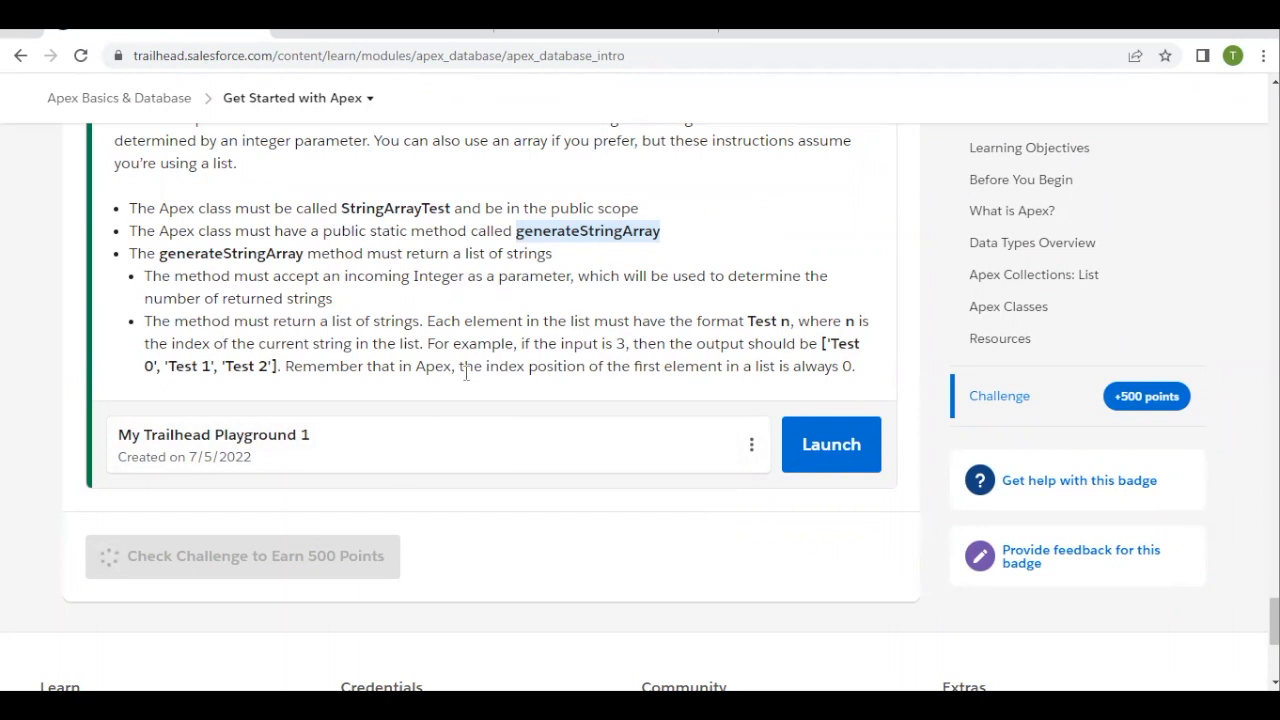
{"action": "left_click", "coordinate": [242, 556]}
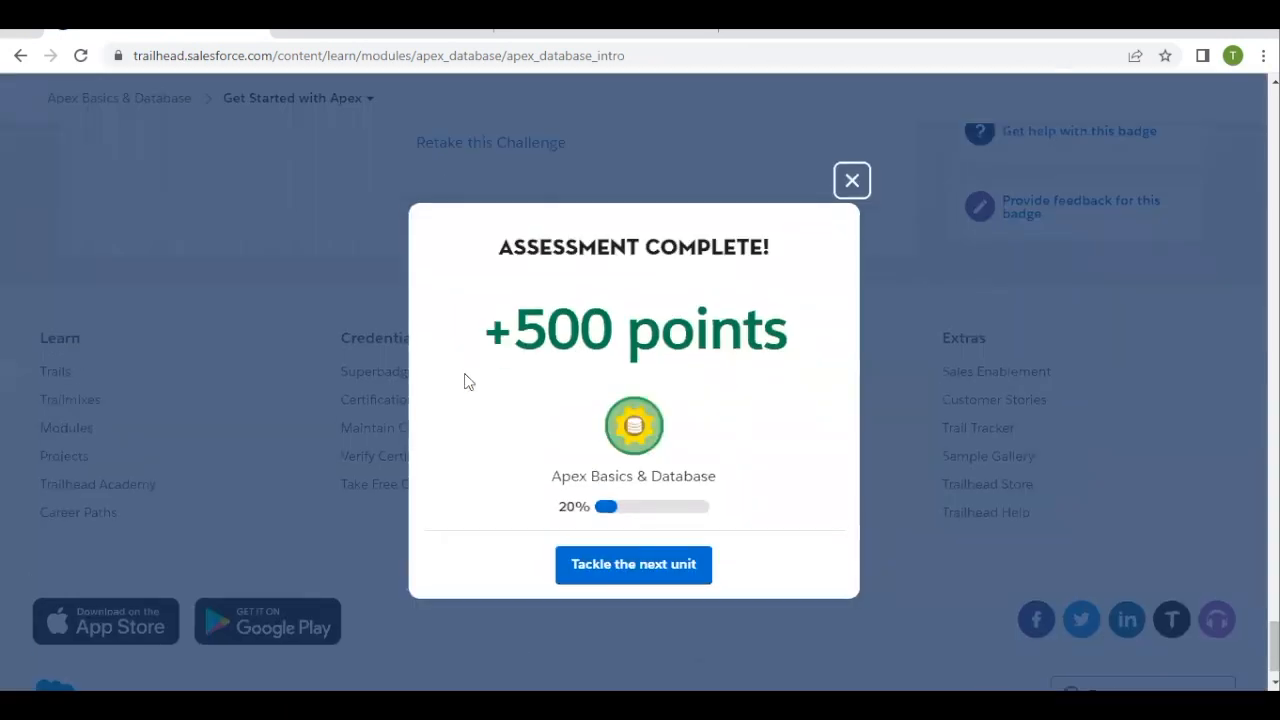